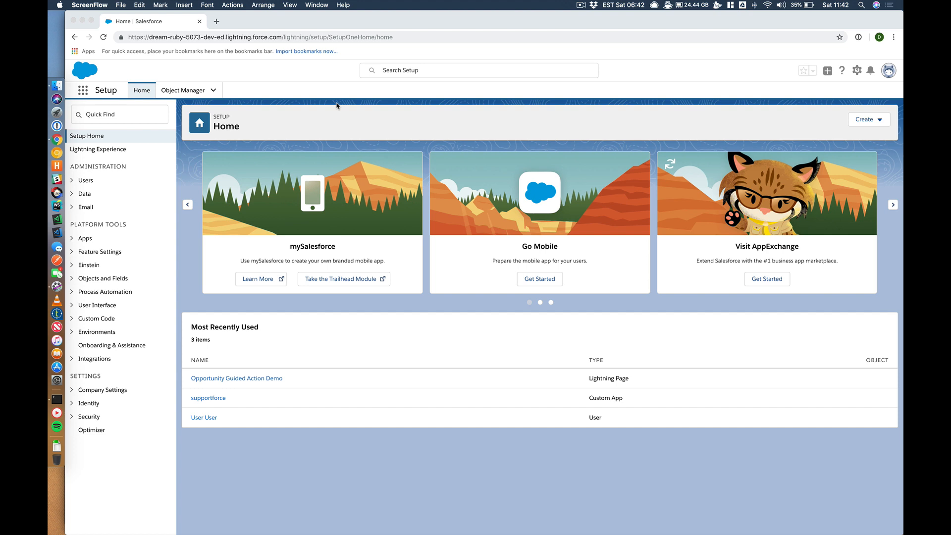
{"action": "mouse_move", "coordinate": [106, 115]}
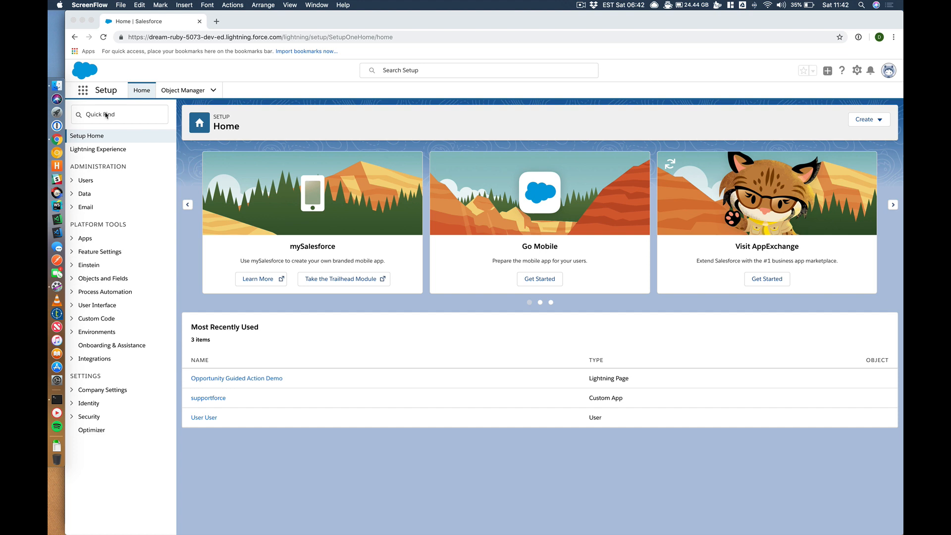
Step: Switch to the Demo App's Test opportunity and select the Id. Decision Makers stage
{"action": "left_click", "coordinate": [82, 90]}
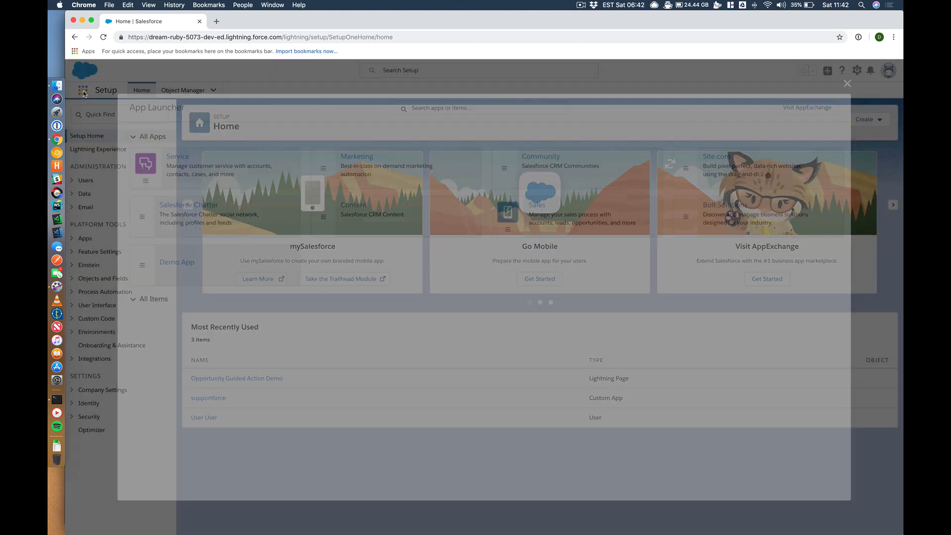
{"action": "left_click", "coordinate": [175, 262]}
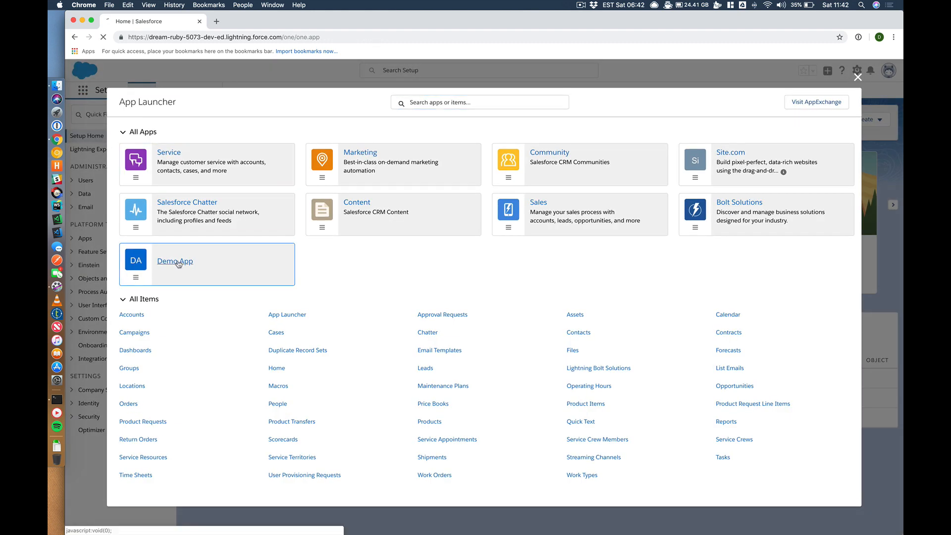
{"action": "left_click", "coordinate": [175, 262]}
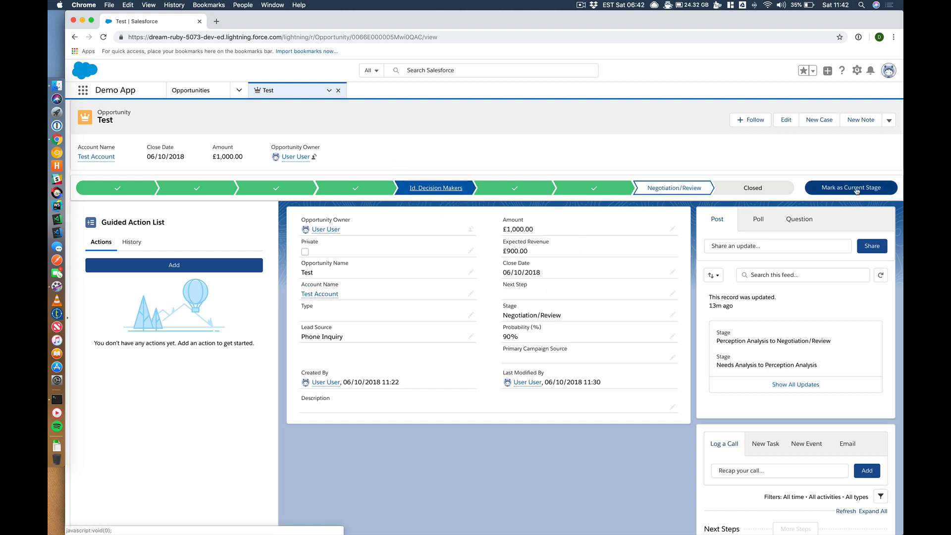
Step: Mark Id. Decision Makers, then Negotiation/Review, as current stage, and open Name Verification's options
{"action": "left_click", "coordinate": [850, 187]}
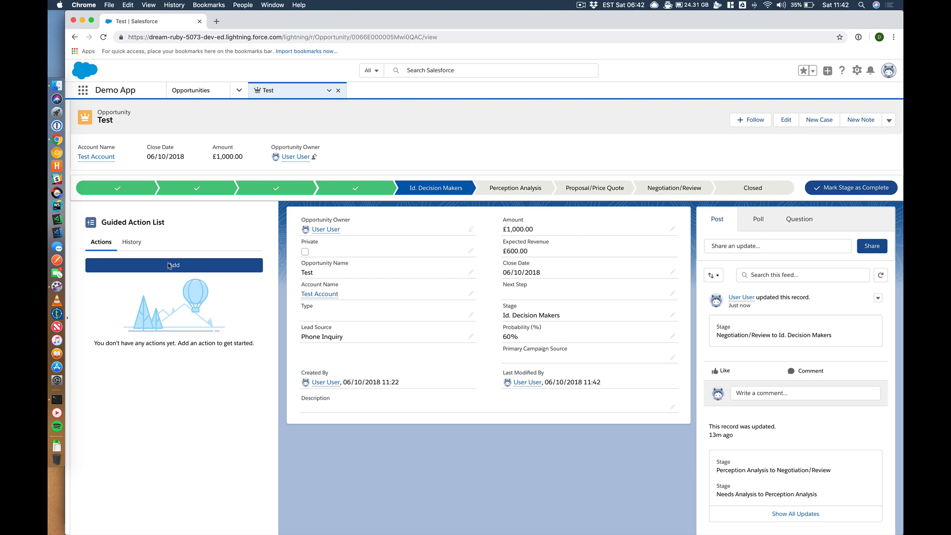
{"action": "mouse_move", "coordinate": [185, 337]}
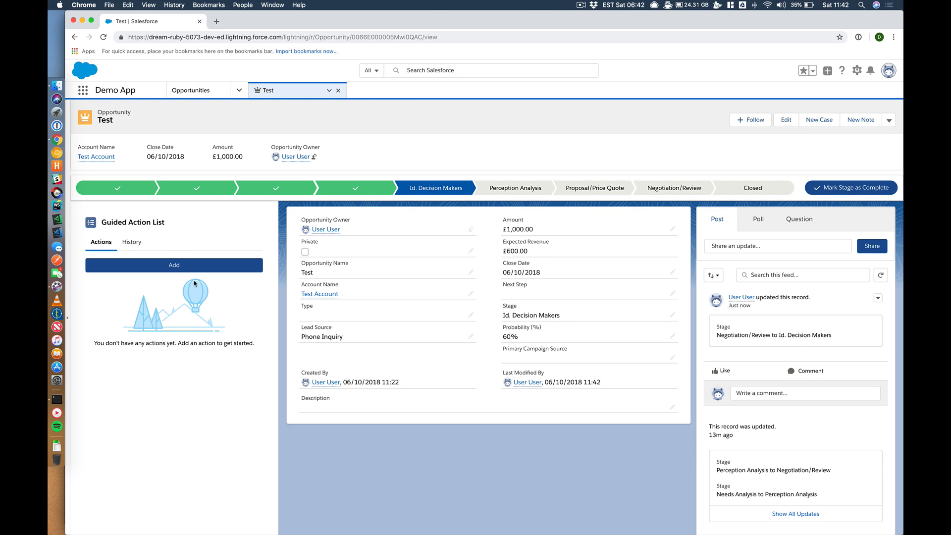
{"action": "mouse_move", "coordinate": [581, 292]}
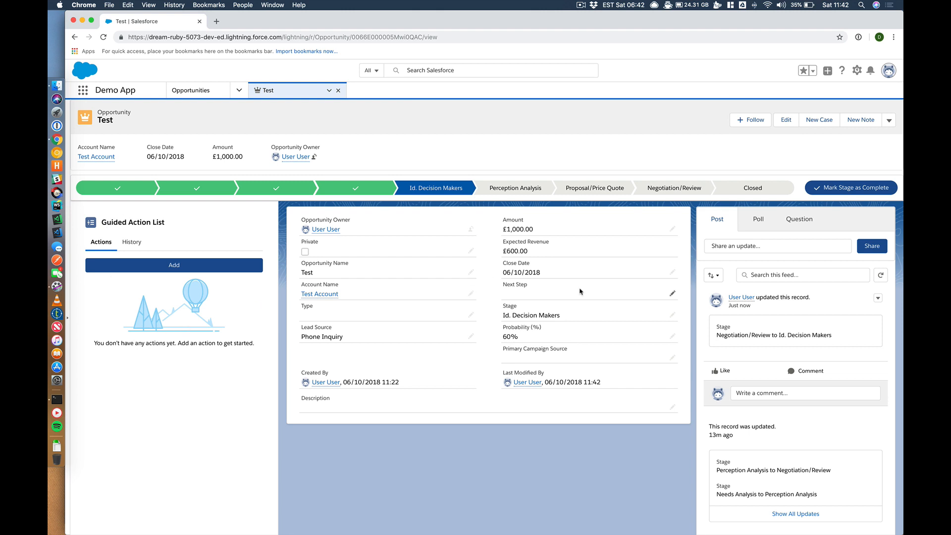
{"action": "mouse_move", "coordinate": [188, 259]}
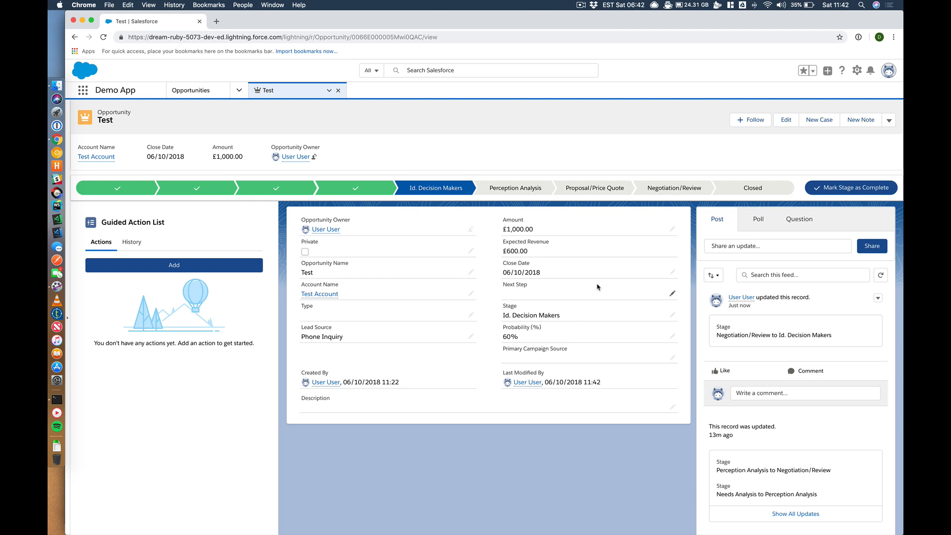
{"action": "mouse_move", "coordinate": [254, 383]}
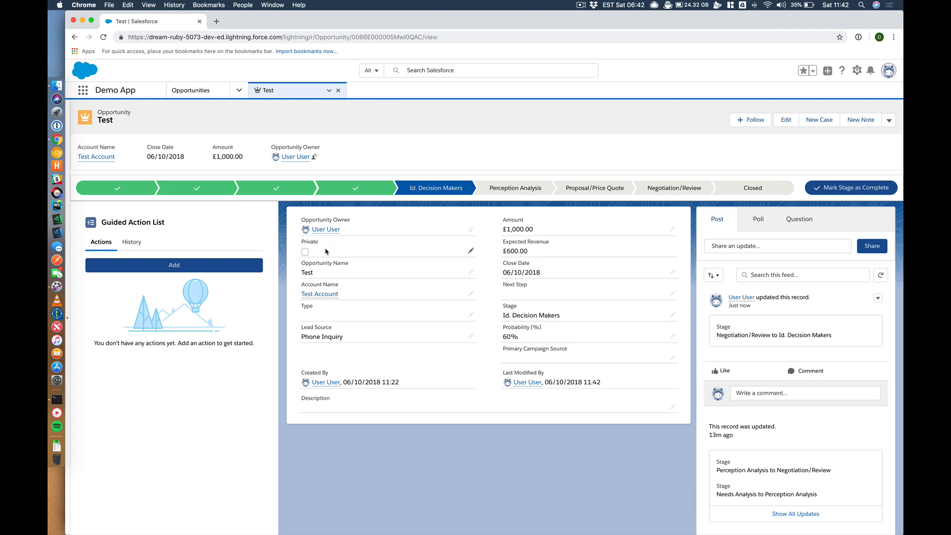
{"action": "left_click", "coordinate": [673, 187]}
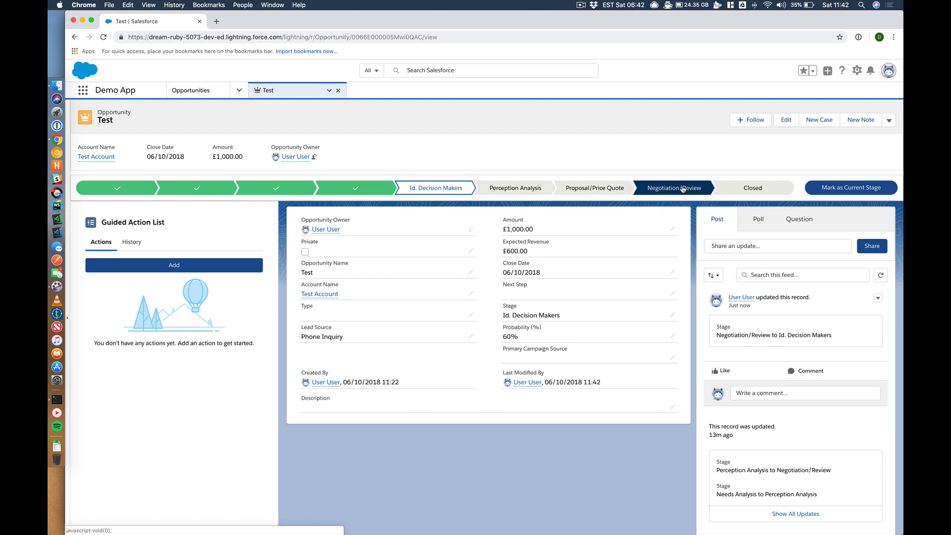
{"action": "left_click", "coordinate": [851, 187]}
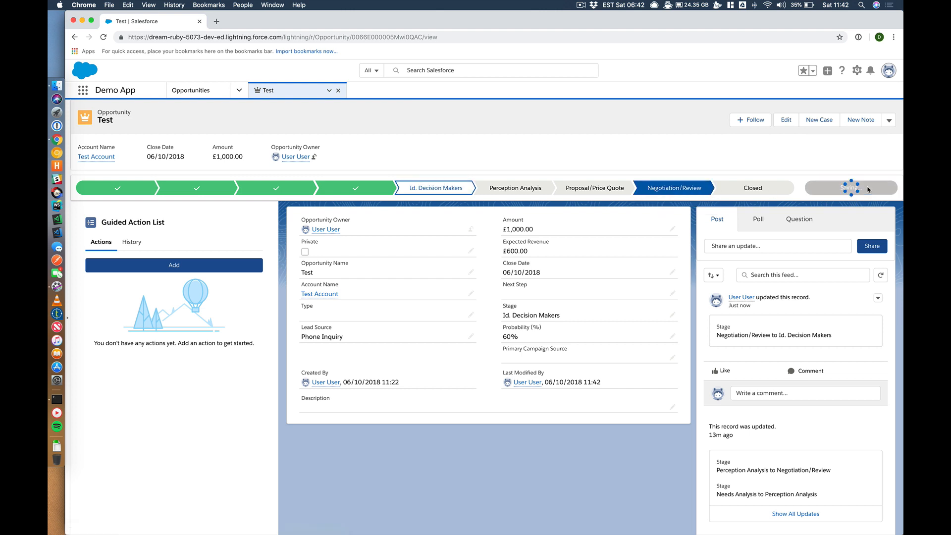
{"action": "left_click", "coordinate": [851, 187]}
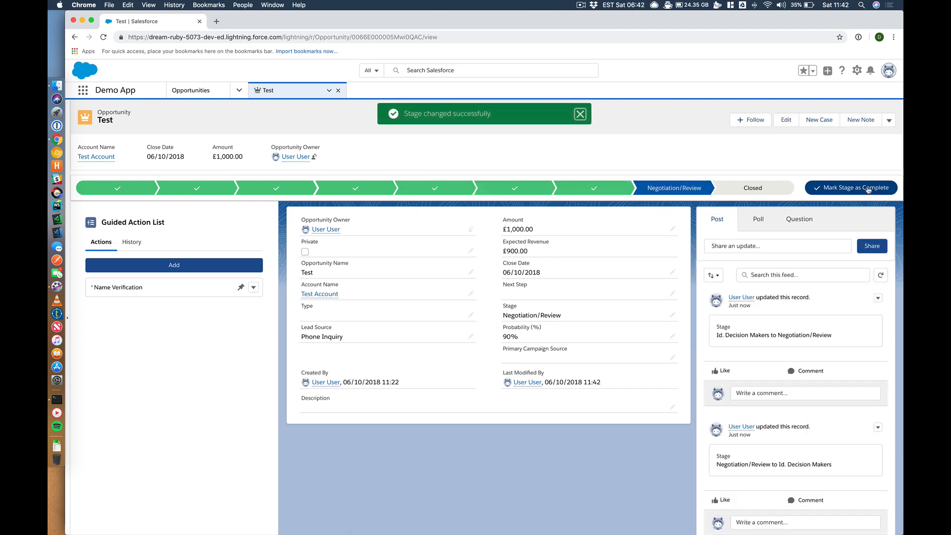
{"action": "mouse_move", "coordinate": [185, 243]}
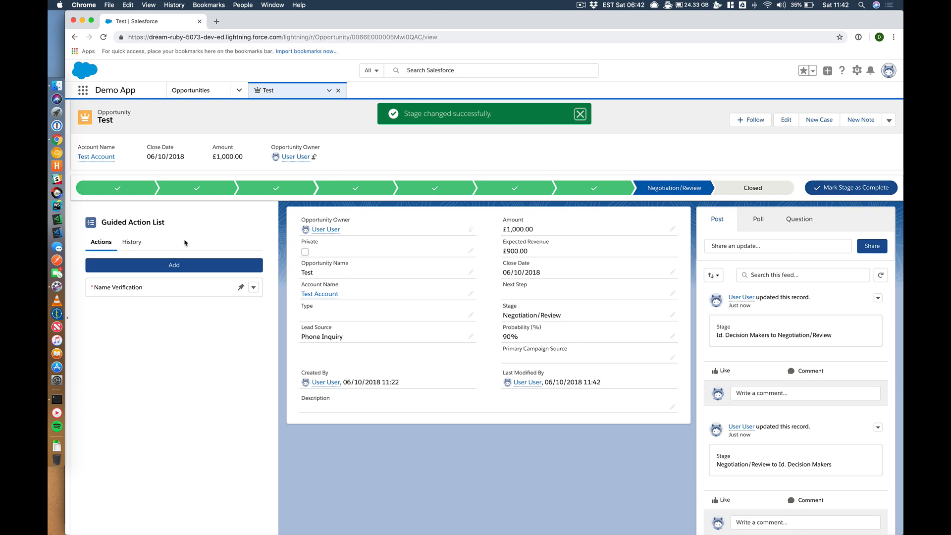
{"action": "left_click", "coordinate": [580, 114]}
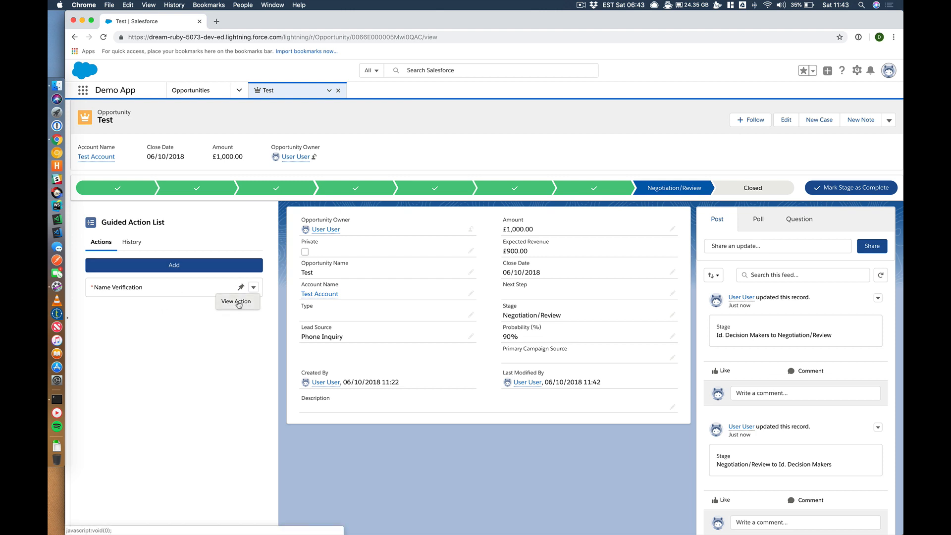
{"action": "left_click", "coordinate": [237, 301]}
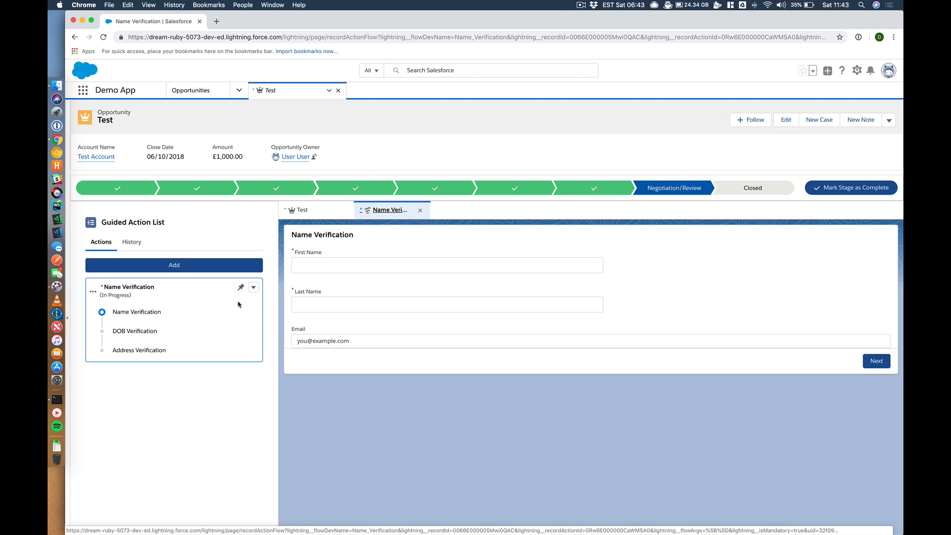
{"action": "mouse_move", "coordinate": [146, 354]}
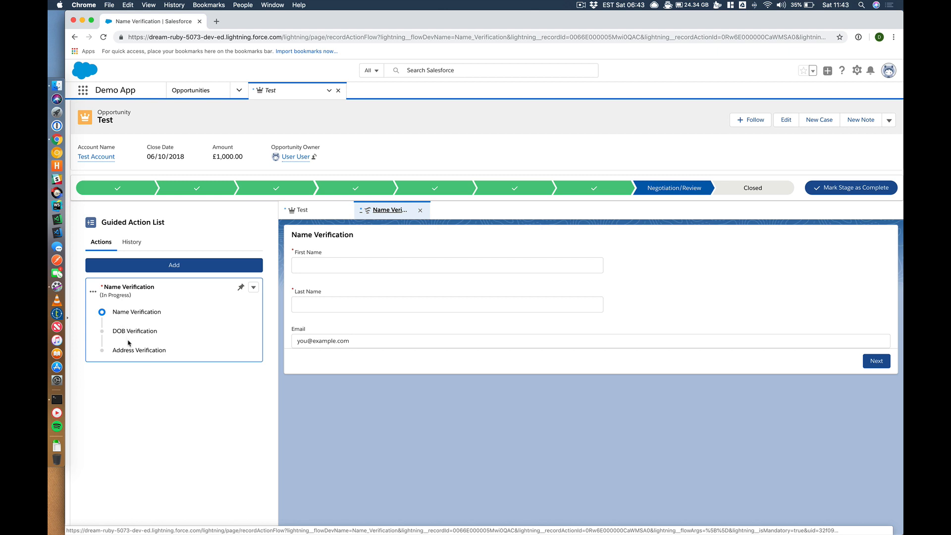
{"action": "mouse_move", "coordinate": [281, 291]}
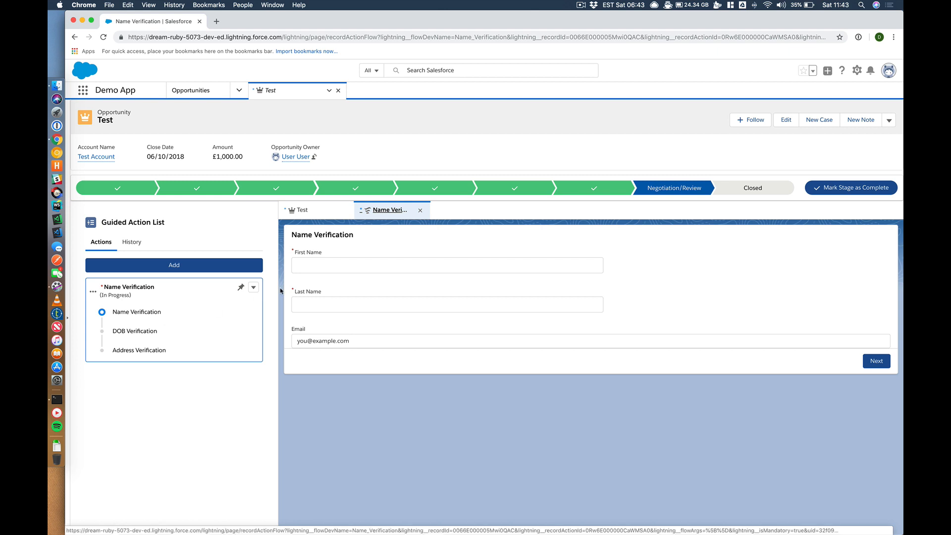
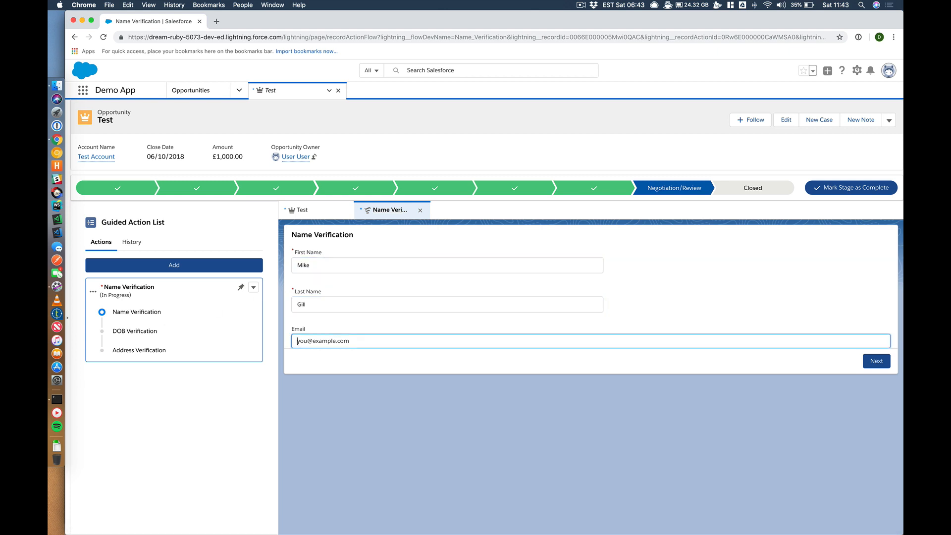
{"action": "type", "text": "mike@demo.c"}
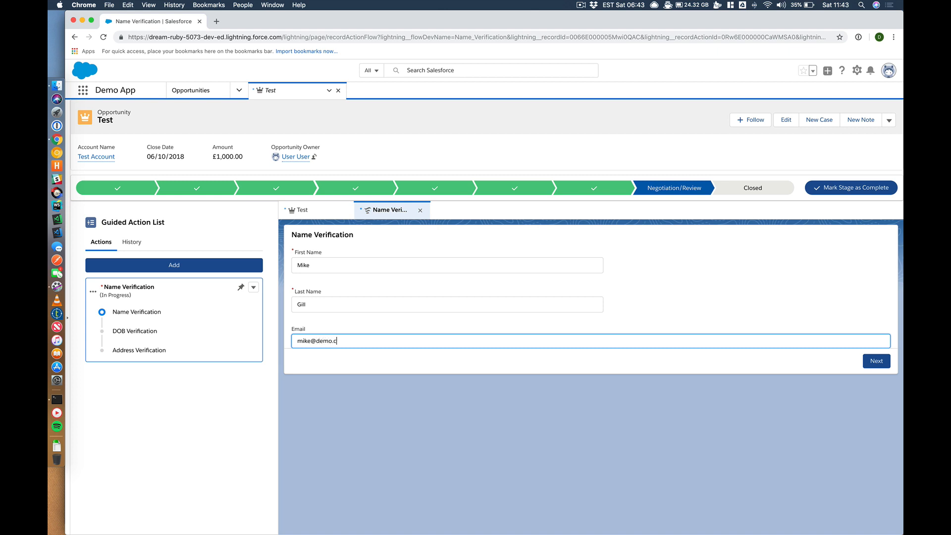
{"action": "left_click", "coordinate": [876, 362]}
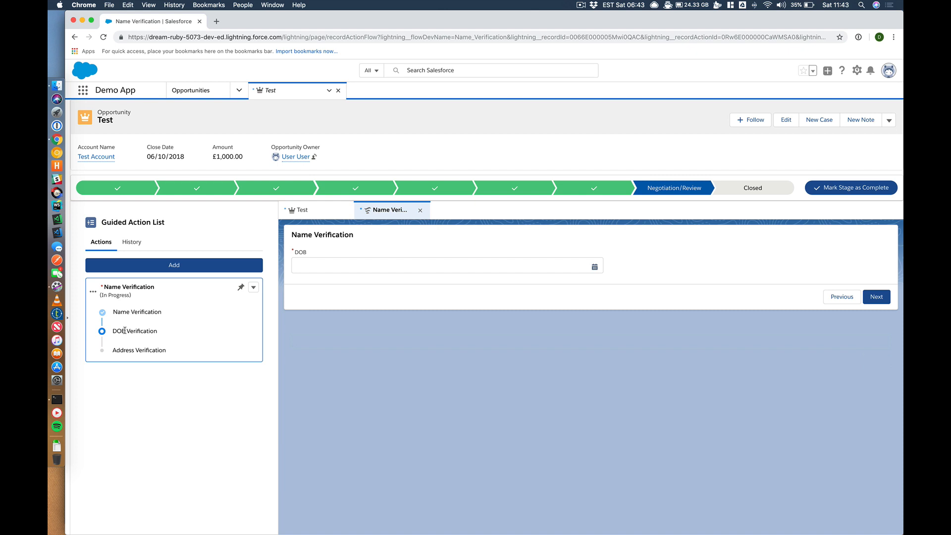
Step: Set the date of birth to 24 October 2018 and continue to the address step
{"action": "left_click", "coordinate": [595, 265]}
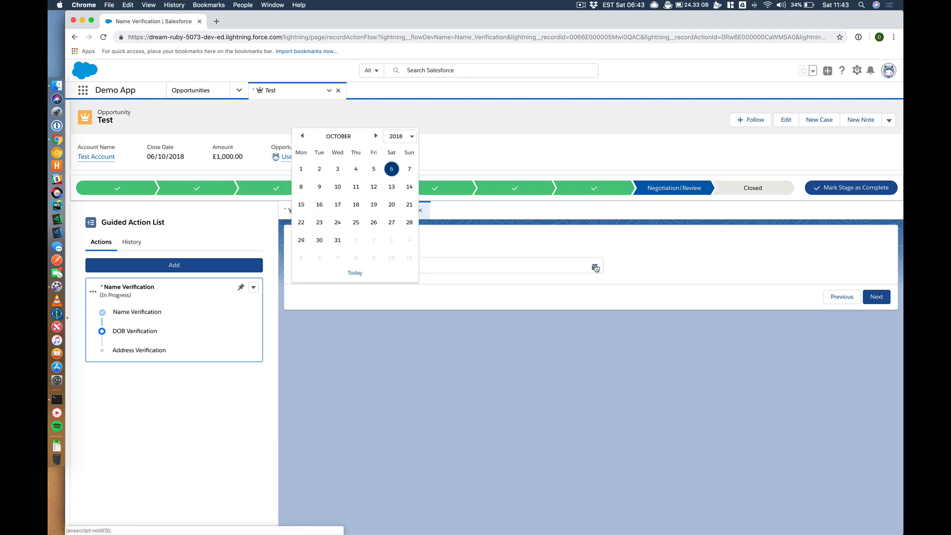
{"action": "left_click", "coordinate": [337, 222]}
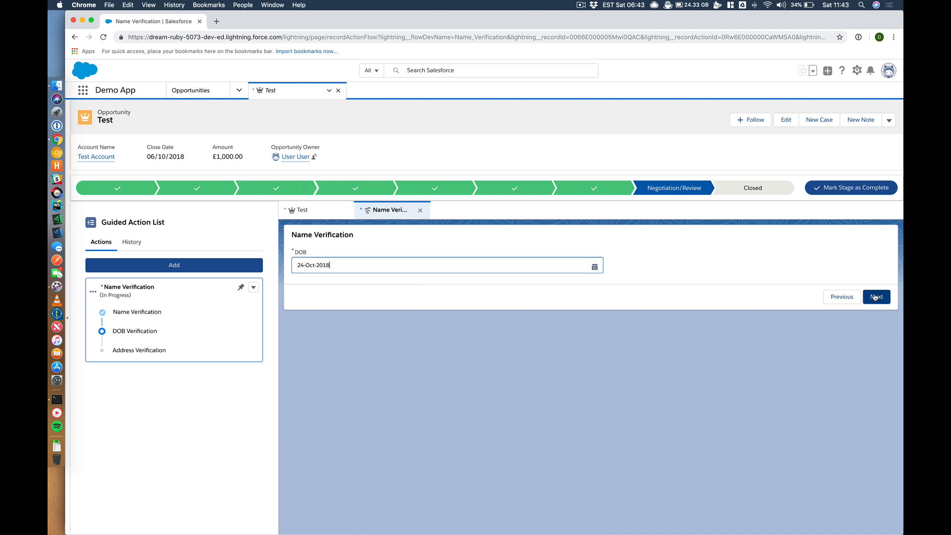
{"action": "left_click", "coordinate": [876, 297]}
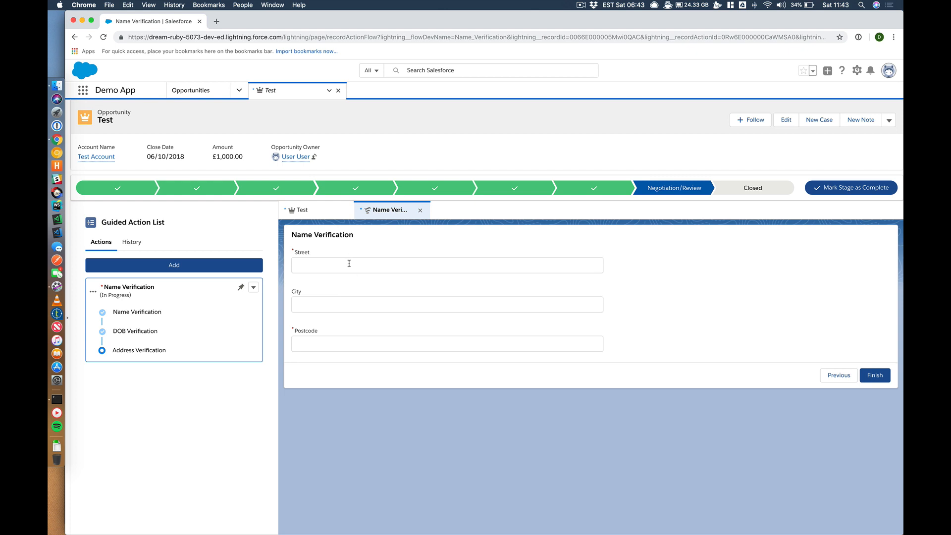
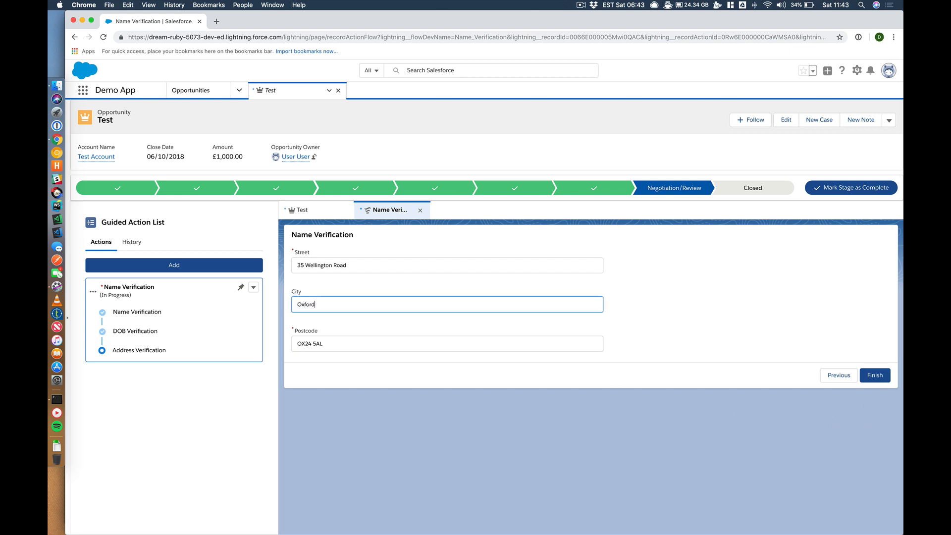
Step: Finish the Name Verification flow and view the Guided Action List history
{"action": "left_click", "coordinate": [876, 375]}
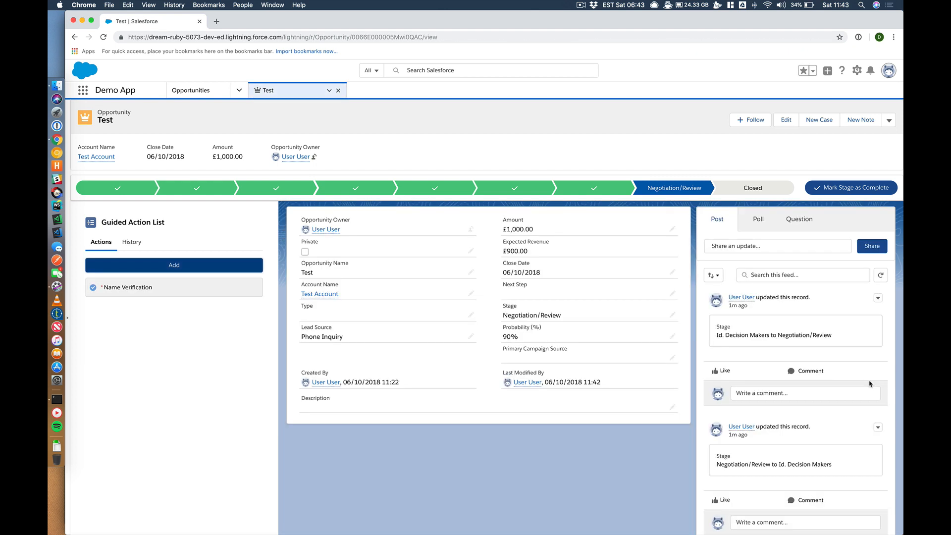
{"action": "mouse_move", "coordinate": [266, 314]}
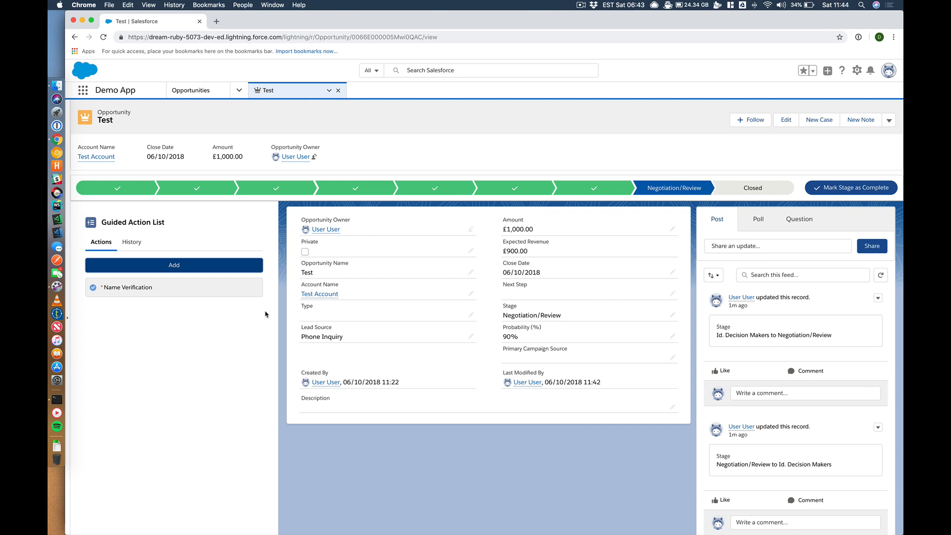
{"action": "left_click", "coordinate": [131, 242]}
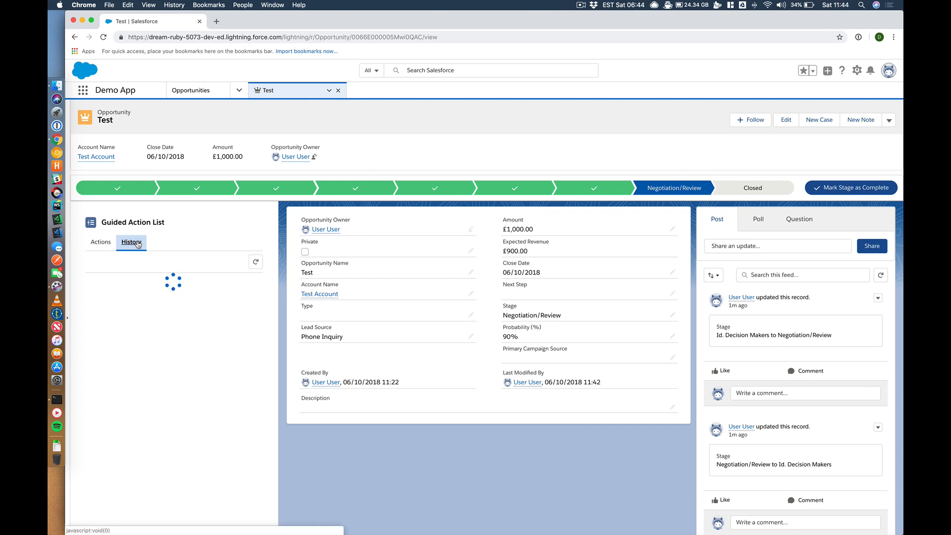
{"action": "left_click", "coordinate": [131, 242]}
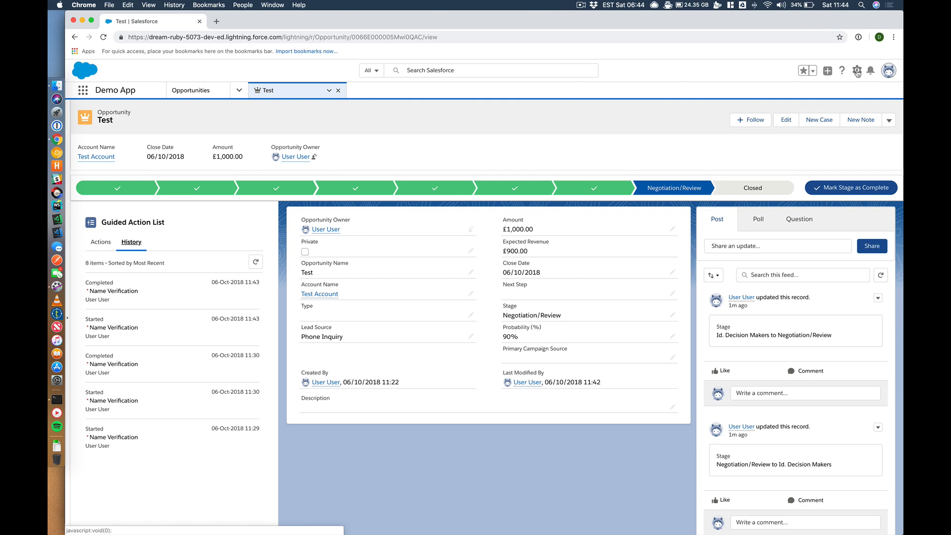
Step: Find Flows in Setup's Quick Find and create a new flow, allowing Flash to run
{"action": "left_click", "coordinate": [857, 70]}
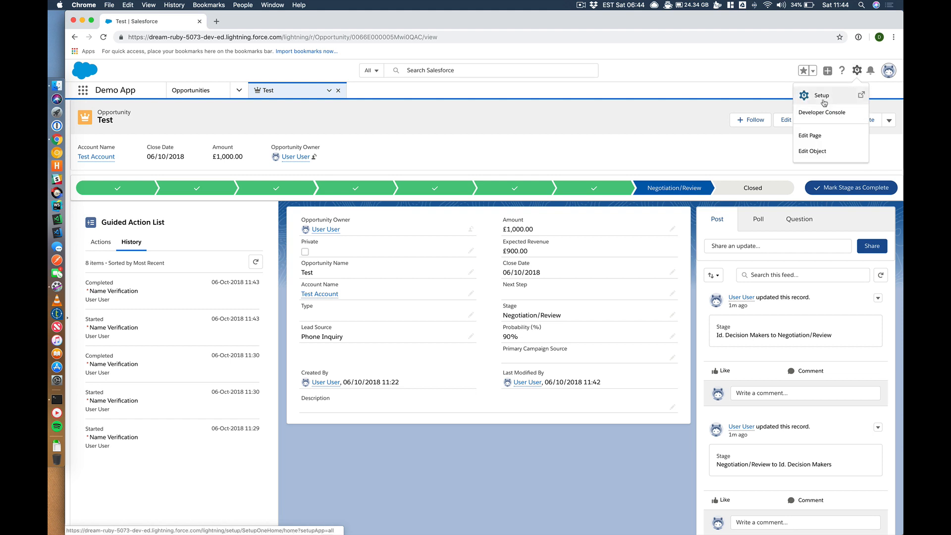
{"action": "left_click", "coordinate": [822, 95]}
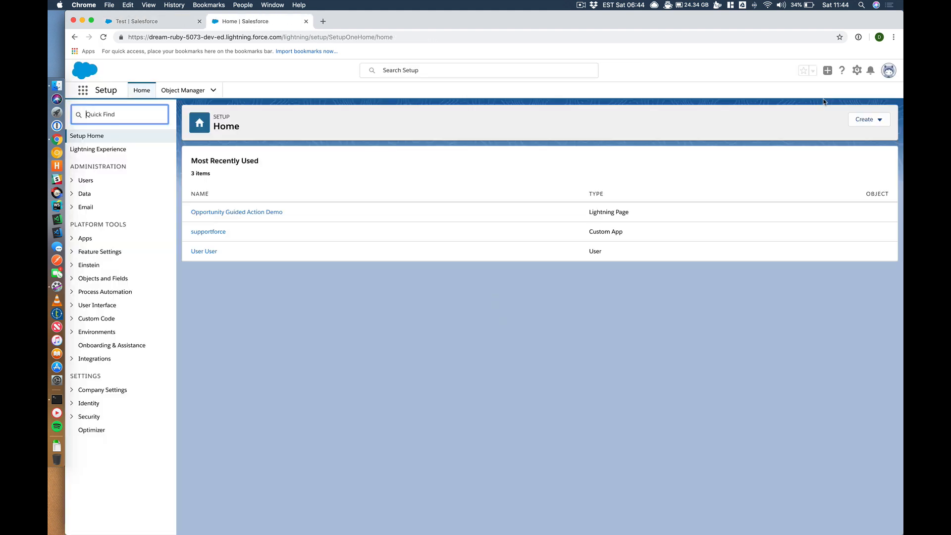
{"action": "type", "text": "F"}
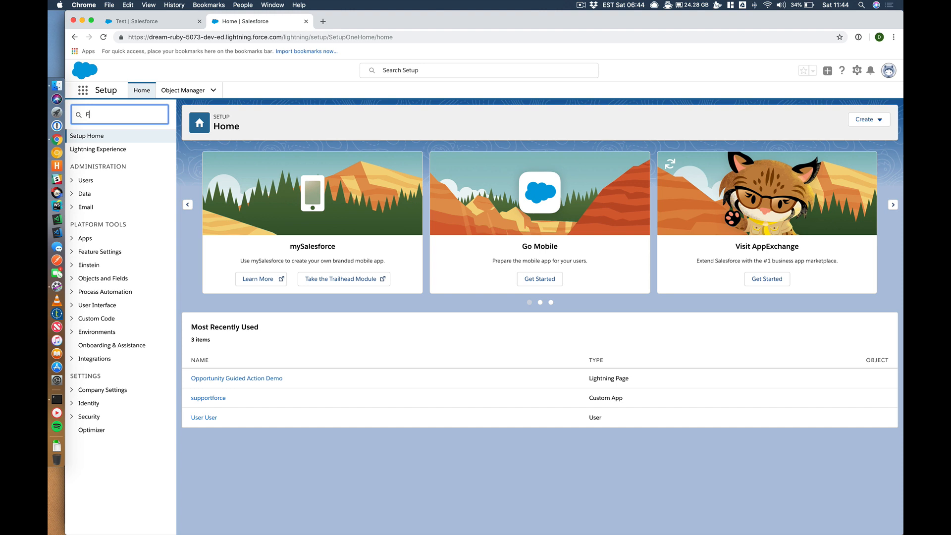
{"action": "type", "text": "low"}
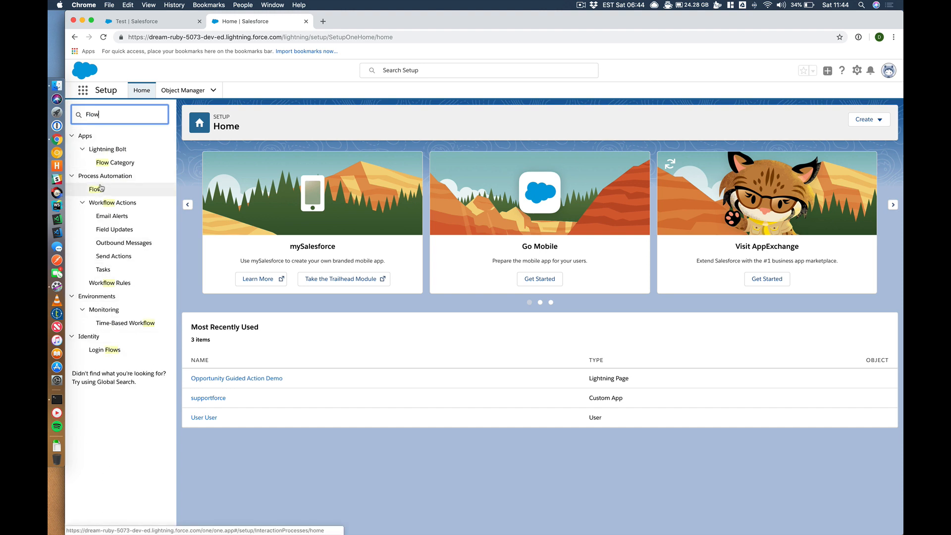
{"action": "left_click", "coordinate": [96, 189]}
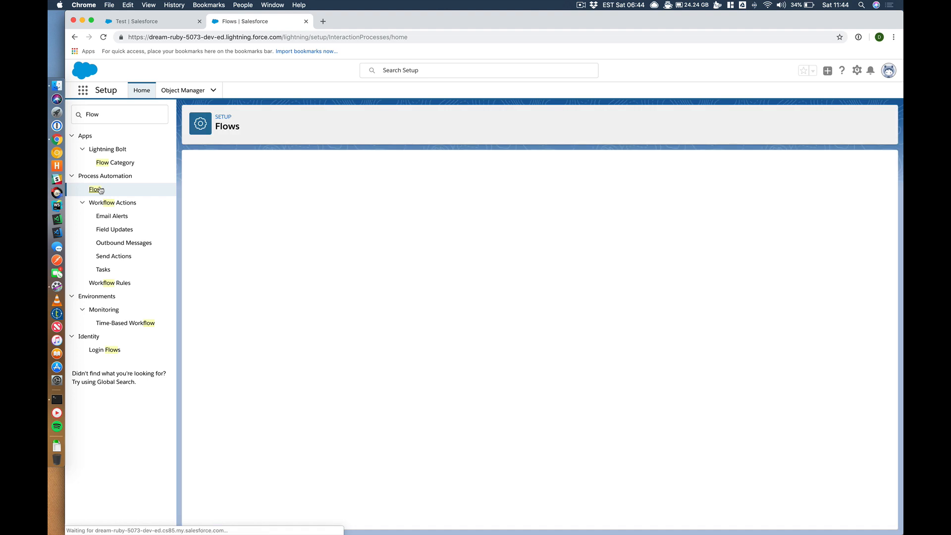
{"action": "left_click", "coordinate": [95, 189]}
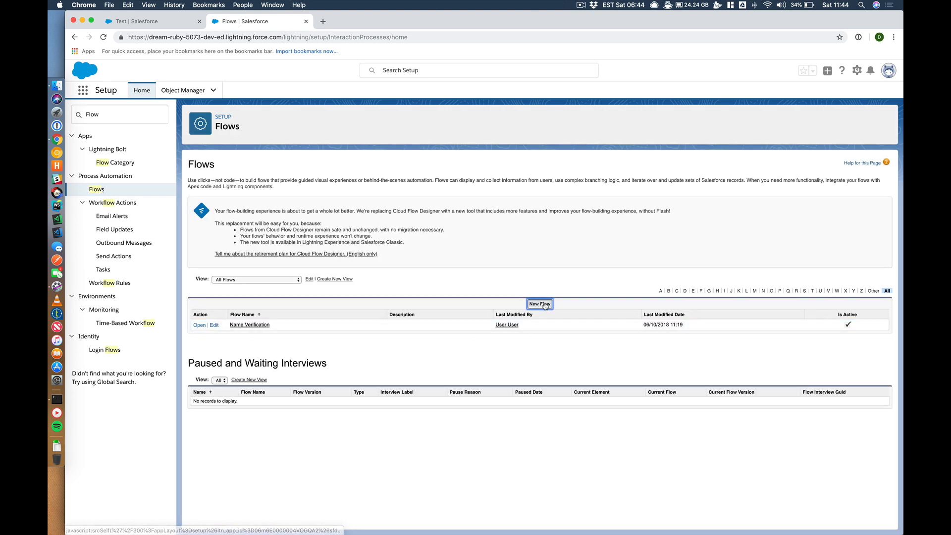
{"action": "left_click", "coordinate": [540, 304]}
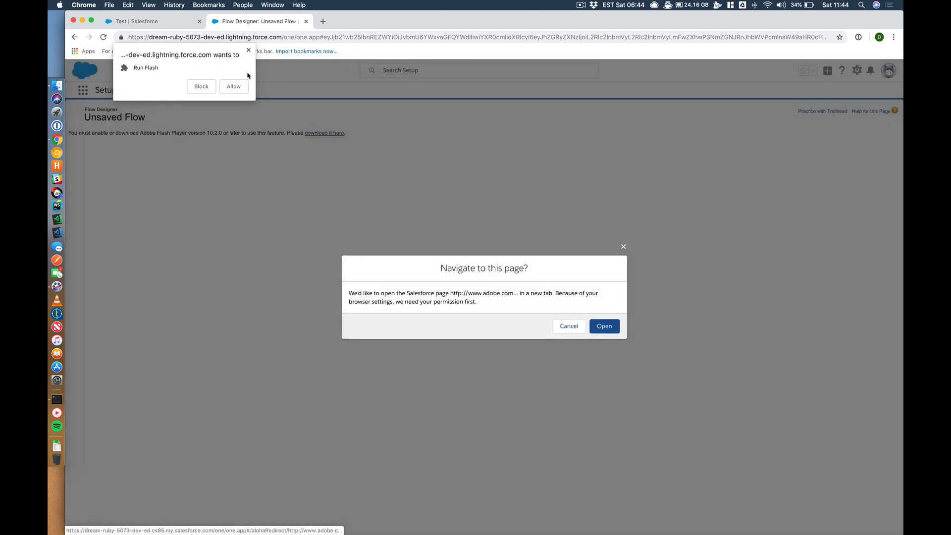
{"action": "left_click", "coordinate": [569, 326]}
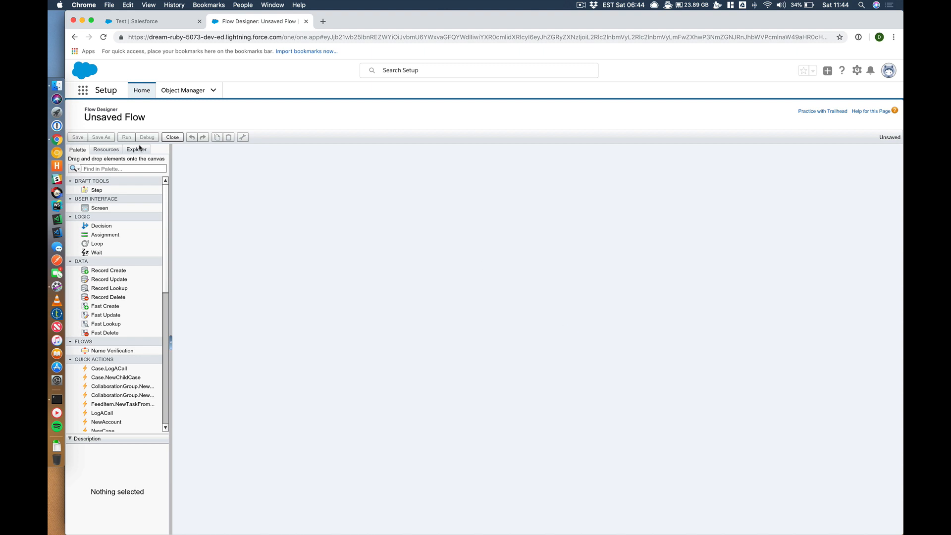
Step: Place a Name Screen with required First Name and Last Name text fields
{"action": "left_click_drag", "start_coordinate": [99, 208], "coordinate": [395, 271]}
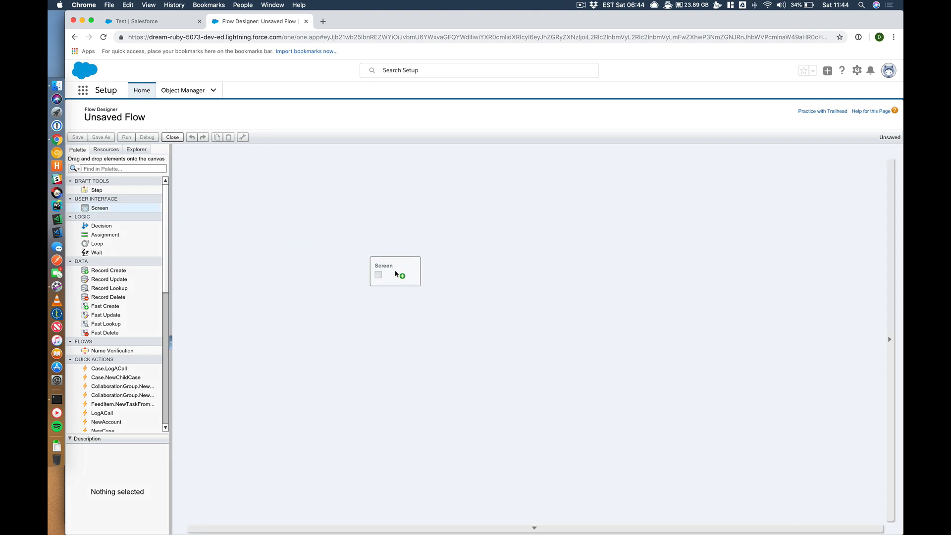
{"action": "double_click", "coordinate": [395, 271]}
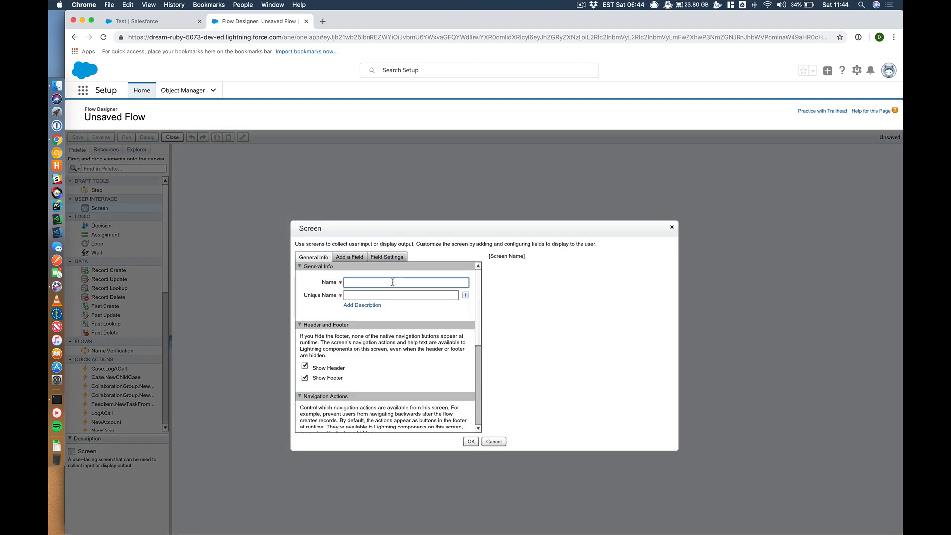
{"action": "type", "text": "Name Screen"}
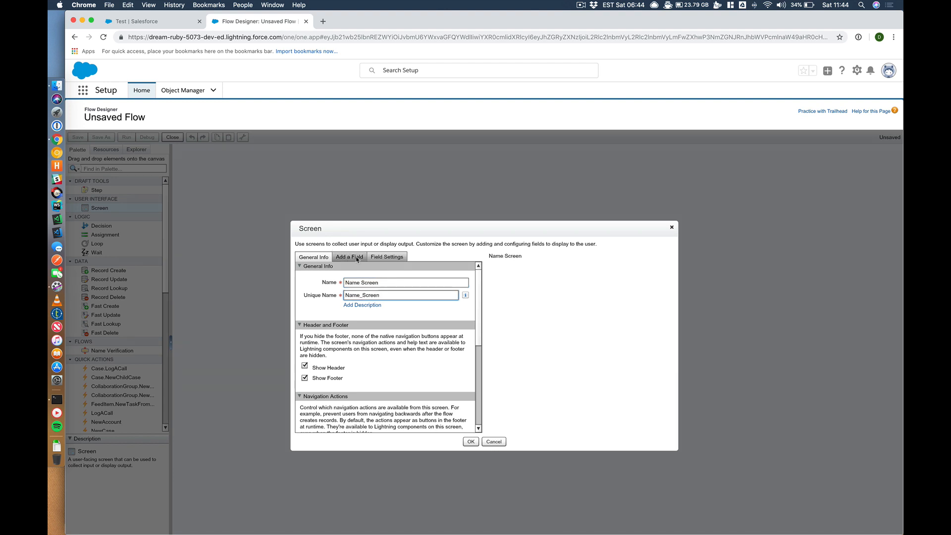
{"action": "left_click", "coordinate": [348, 257]}
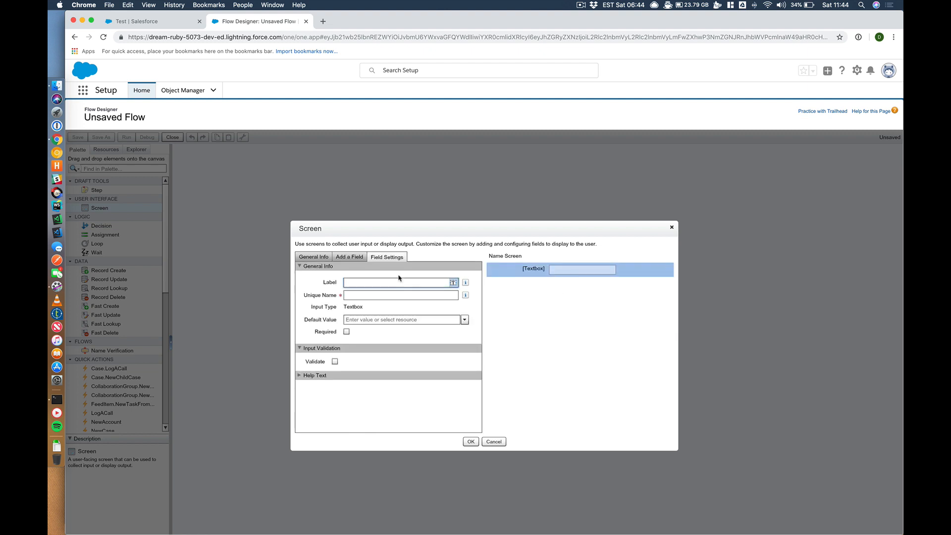
{"action": "type", "text": "First"}
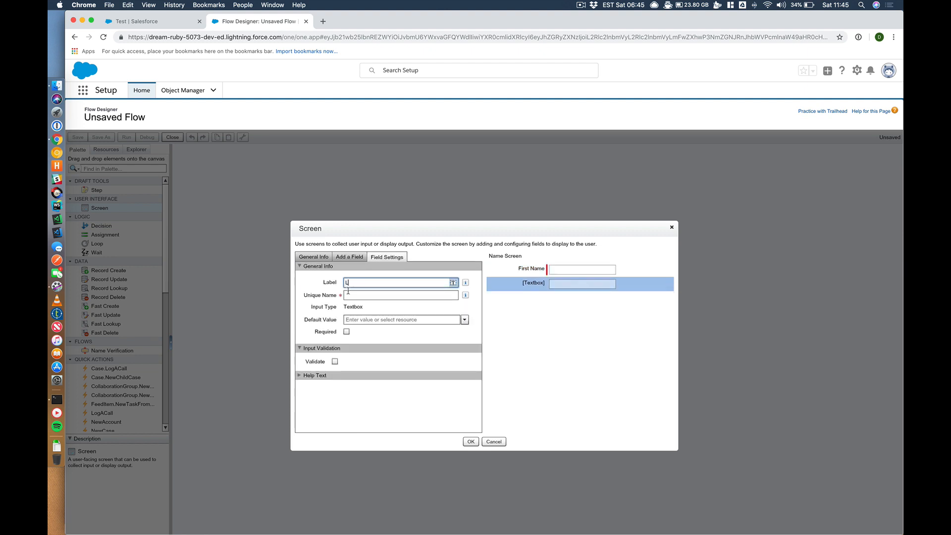
{"action": "type", "text": "Last Name"}
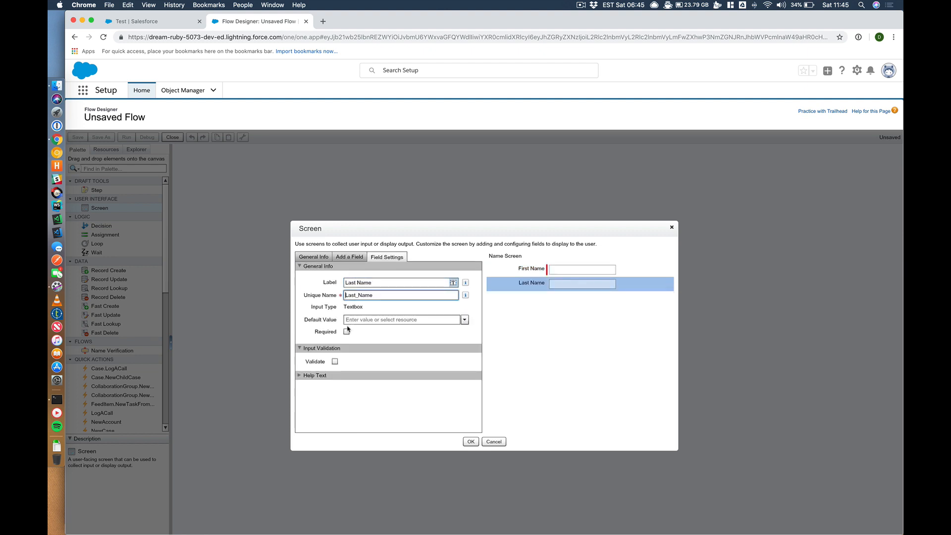
{"action": "left_click", "coordinate": [346, 332]}
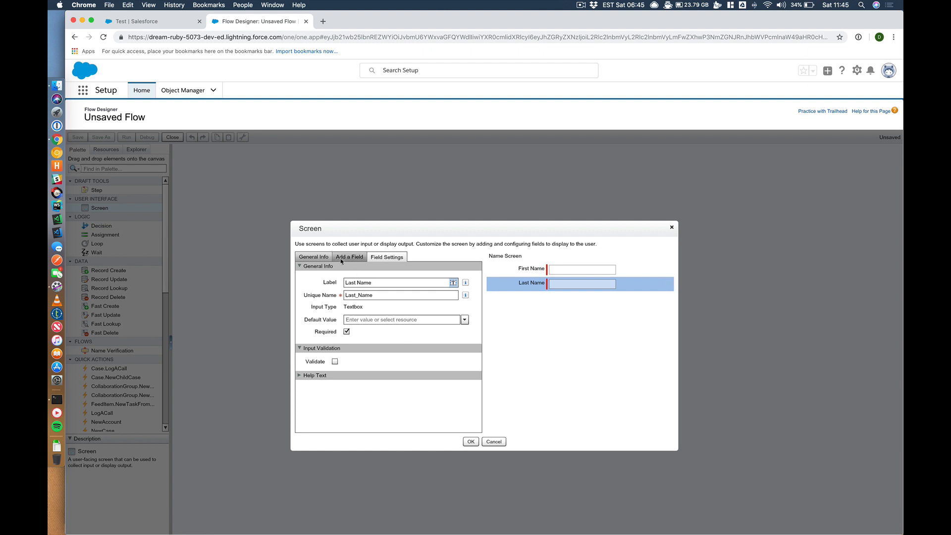
{"action": "left_click", "coordinate": [349, 257]}
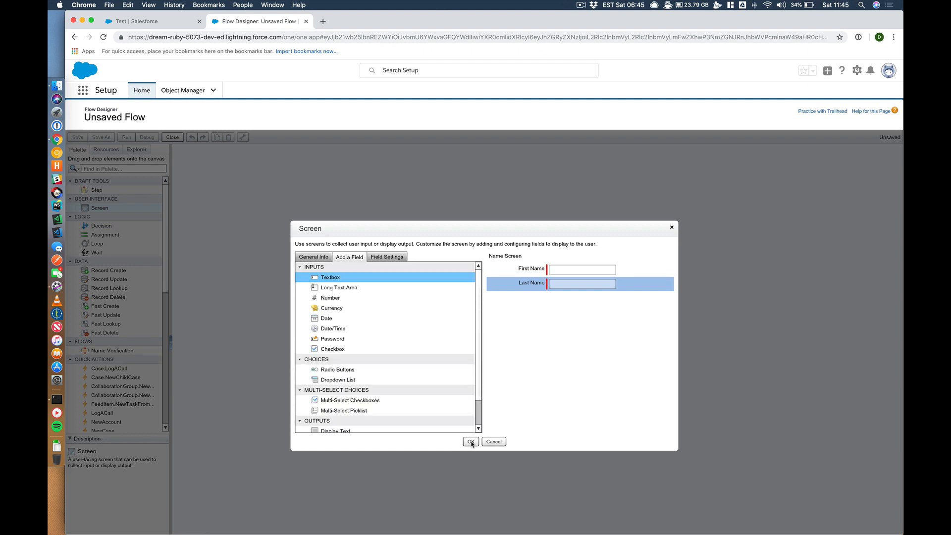
{"action": "left_click", "coordinate": [471, 441]}
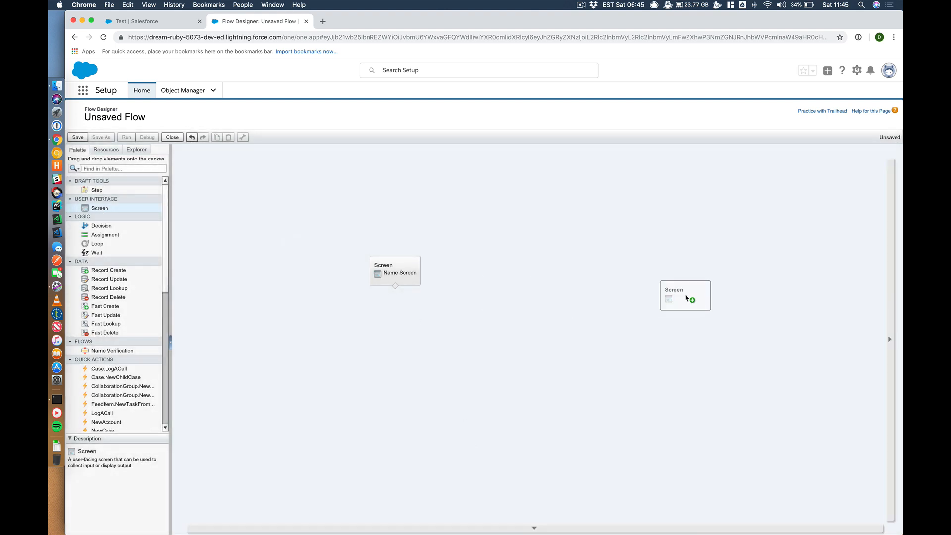
Step: Build the Address Screen with Street and required Postcode fields, then add another screen
{"action": "double_click", "coordinate": [685, 295]}
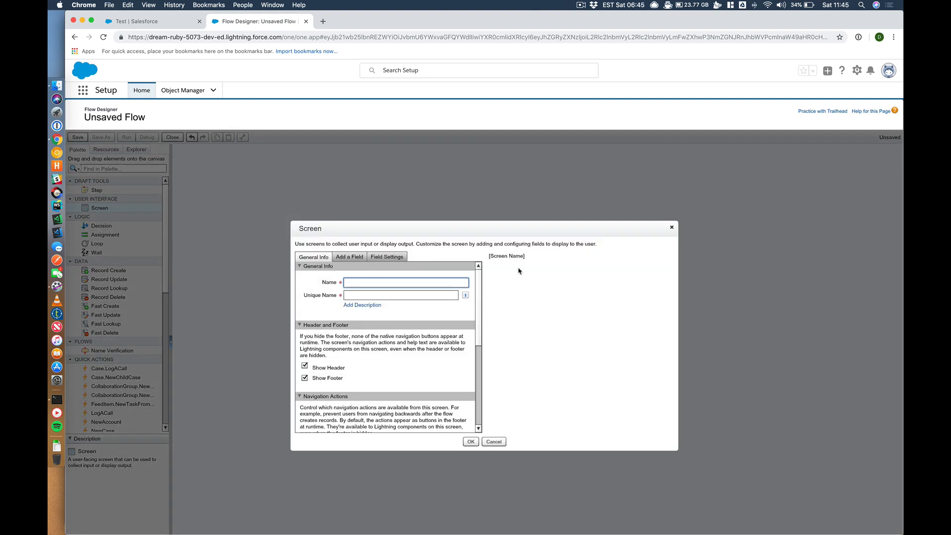
{"action": "type", "text": "A"}
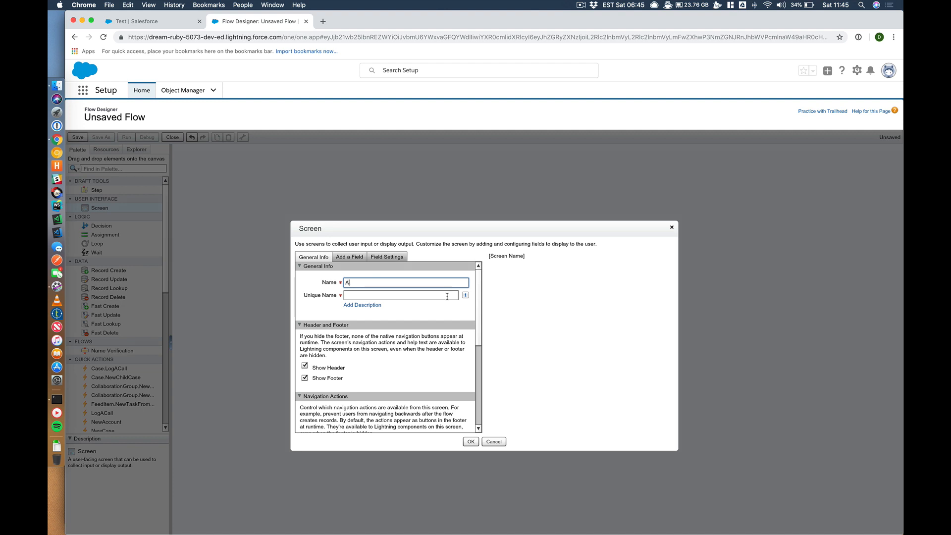
{"action": "type", "text": "ddress Screen"}
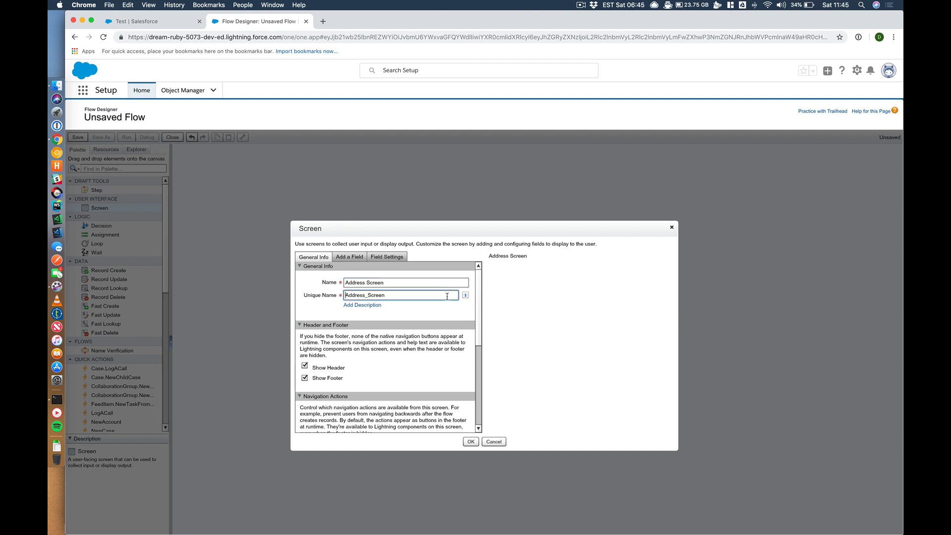
{"action": "left_click", "coordinate": [348, 256]}
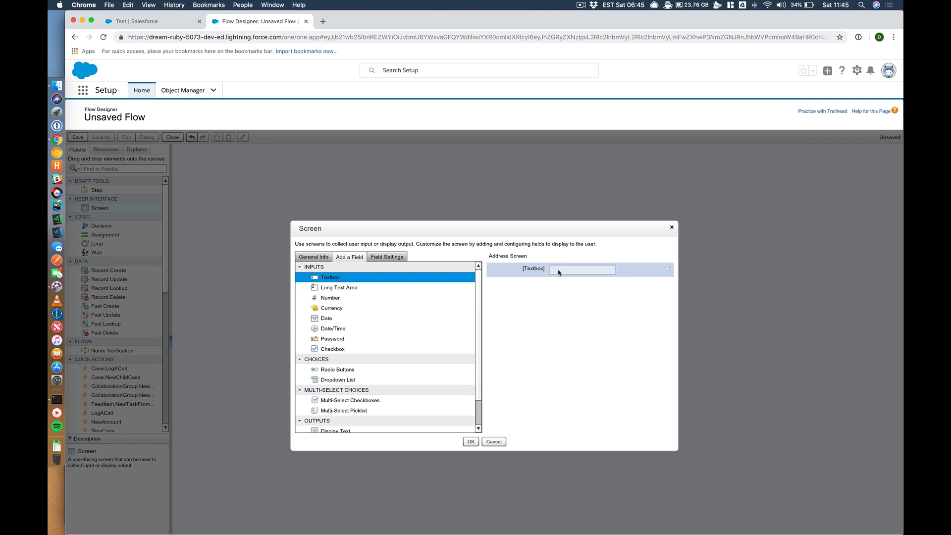
{"action": "type", "text": "Street"}
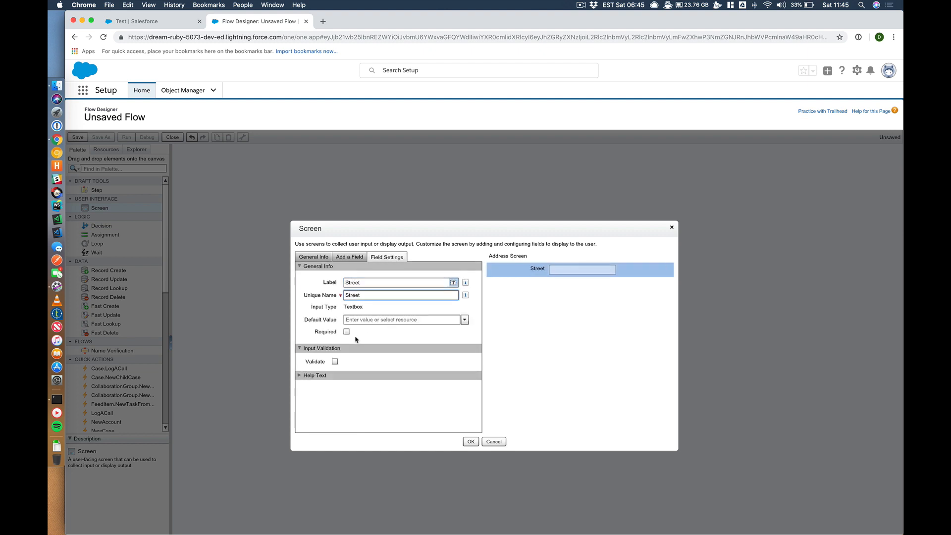
{"action": "left_click", "coordinate": [350, 256]}
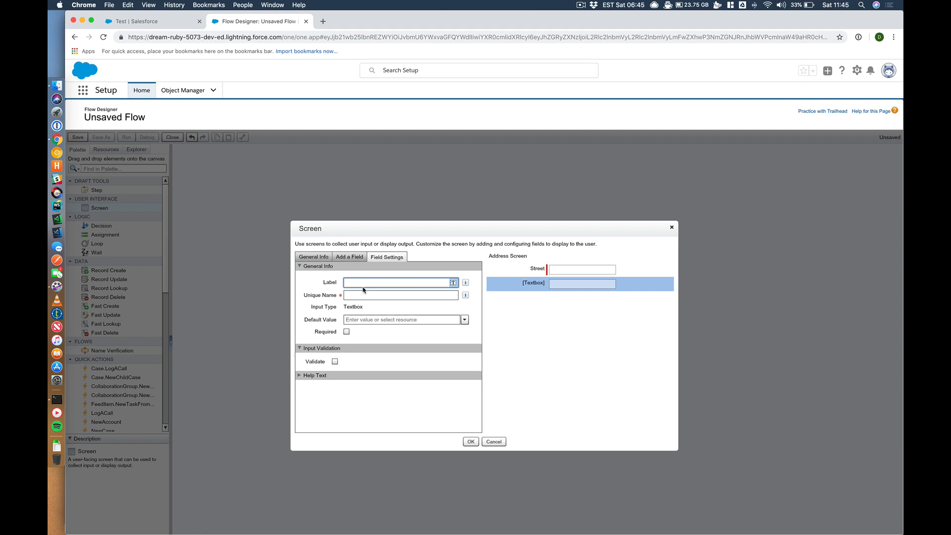
{"action": "type", "text": "Postcode"}
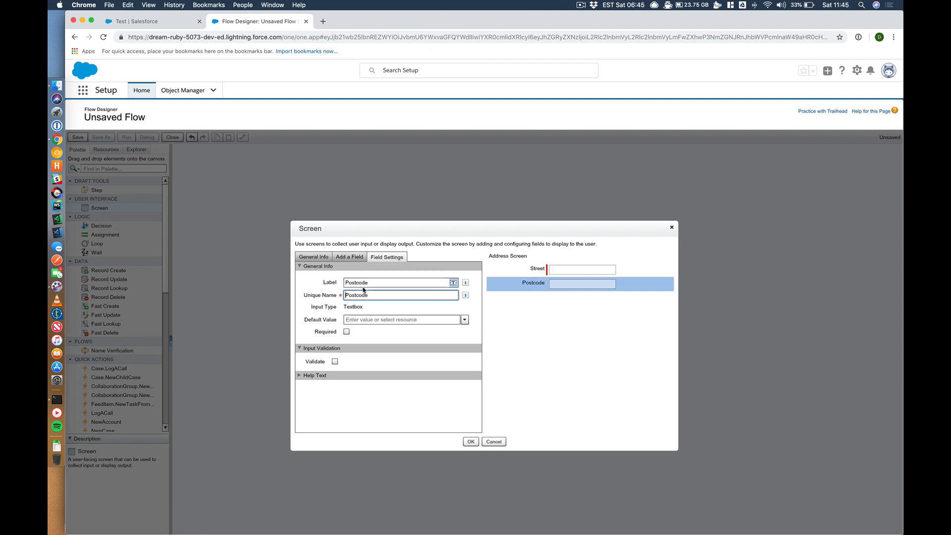
{"action": "left_click", "coordinate": [347, 332]}
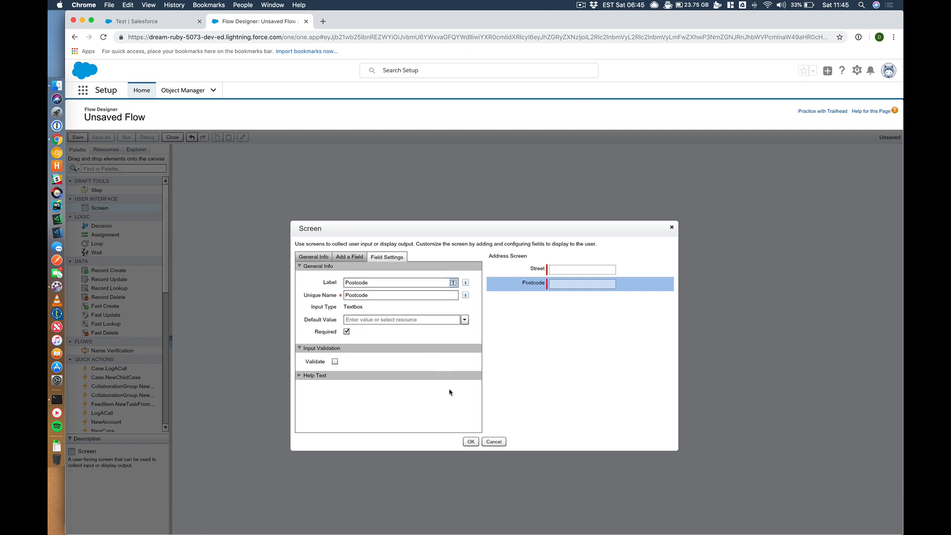
{"action": "left_click", "coordinate": [470, 441]}
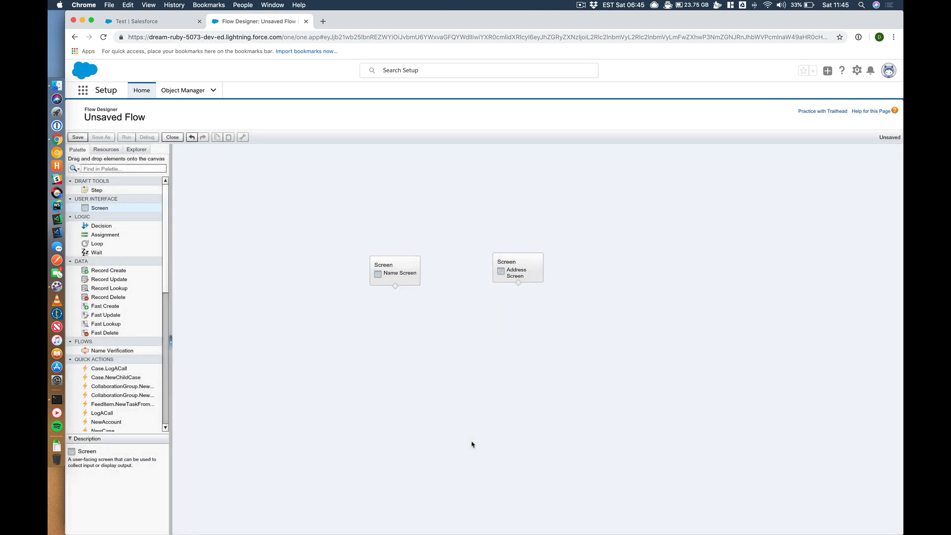
{"action": "left_click", "coordinate": [517, 273]}
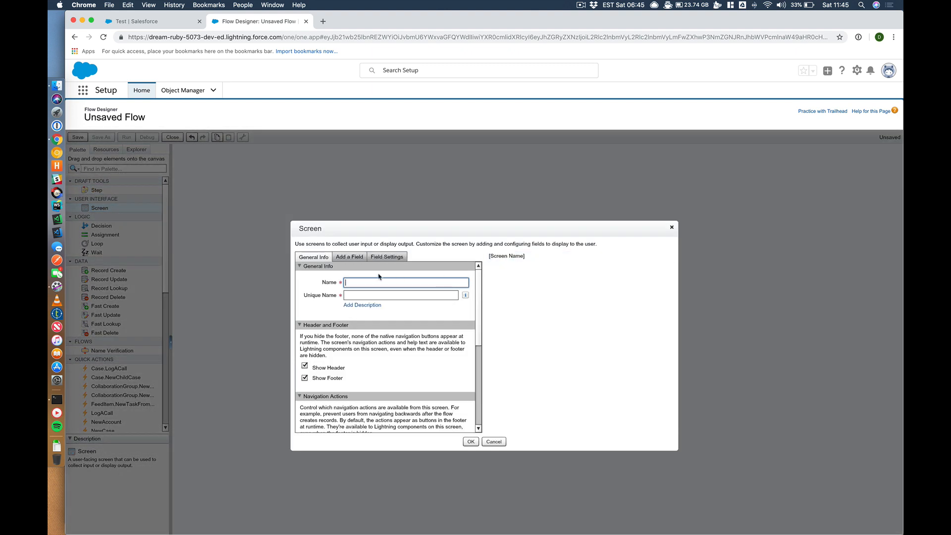
Step: Name the new screen Title Screen and give it a Title text box
{"action": "type", "text": "Title Screen"}
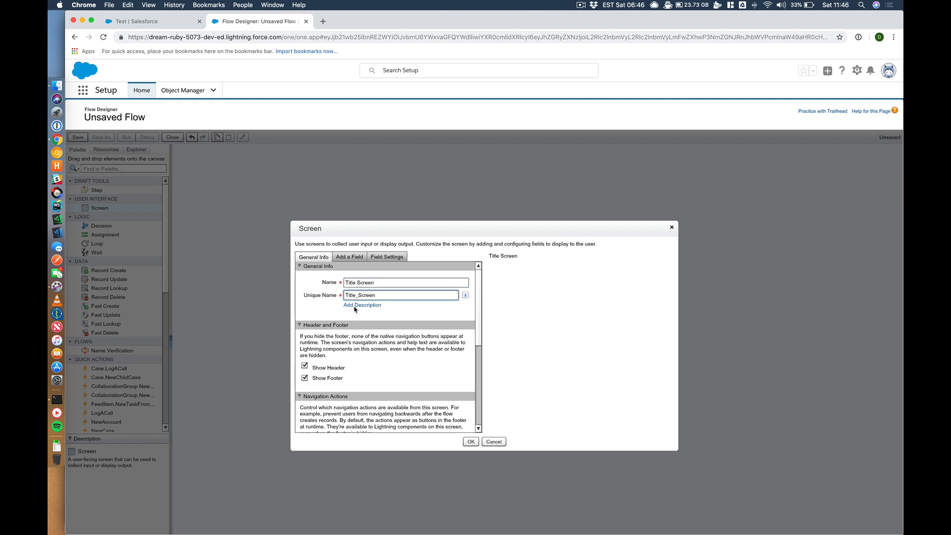
{"action": "left_click", "coordinate": [349, 257]}
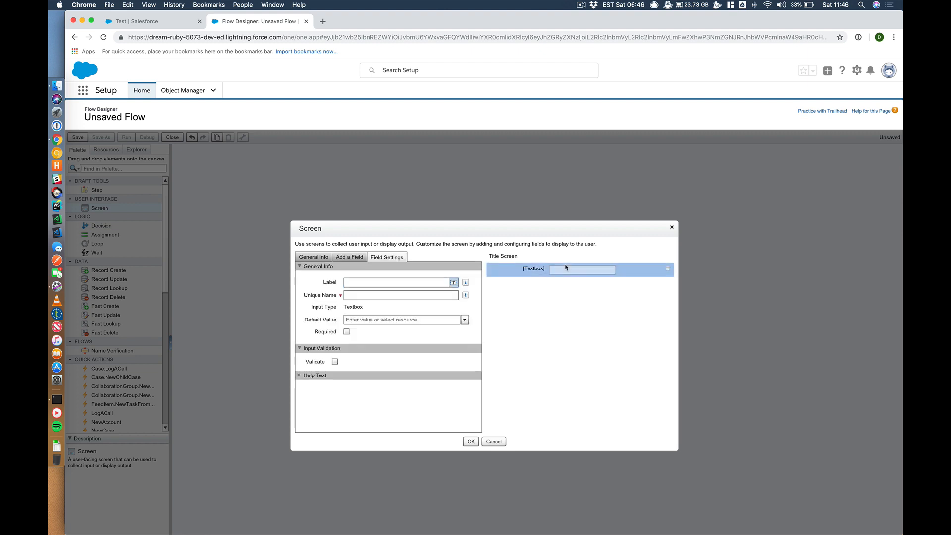
{"action": "type", "text": "Title"}
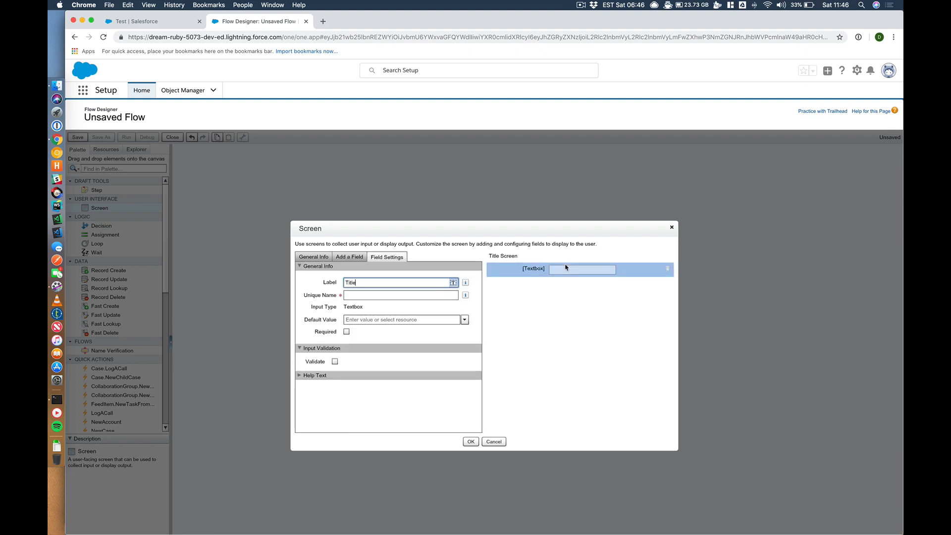
{"action": "left_click", "coordinate": [346, 332]}
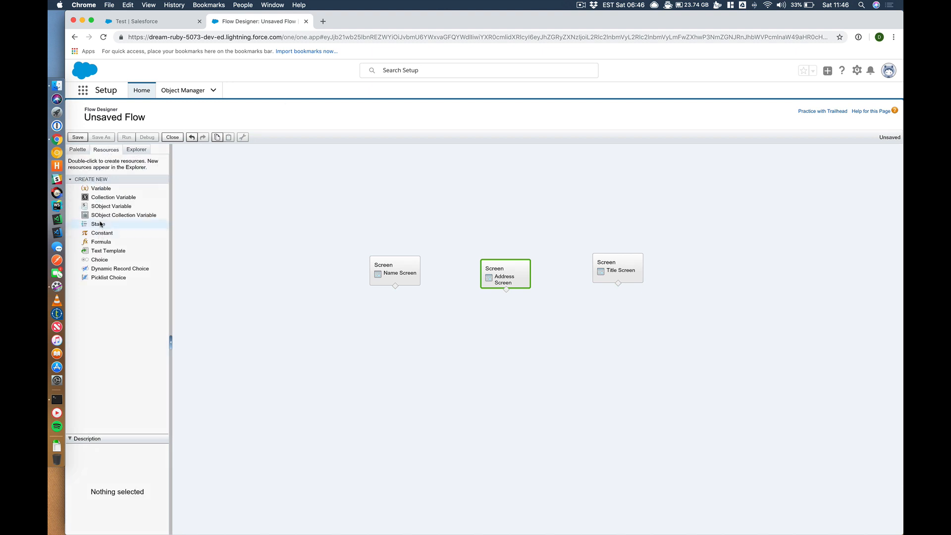
Step: Create the Name Verification stage with order 1, active by default
{"action": "double_click", "coordinate": [98, 224]}
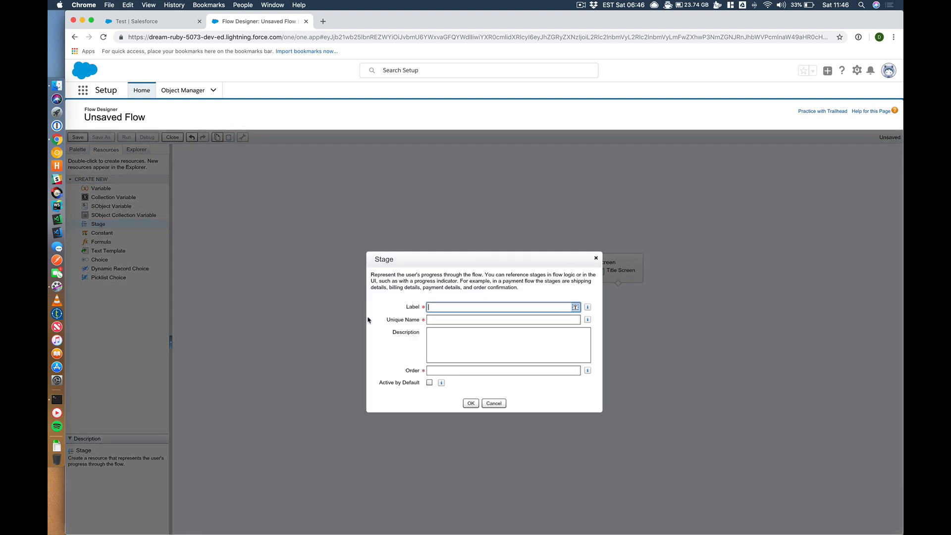
{"action": "type", "text": "Name Verification"}
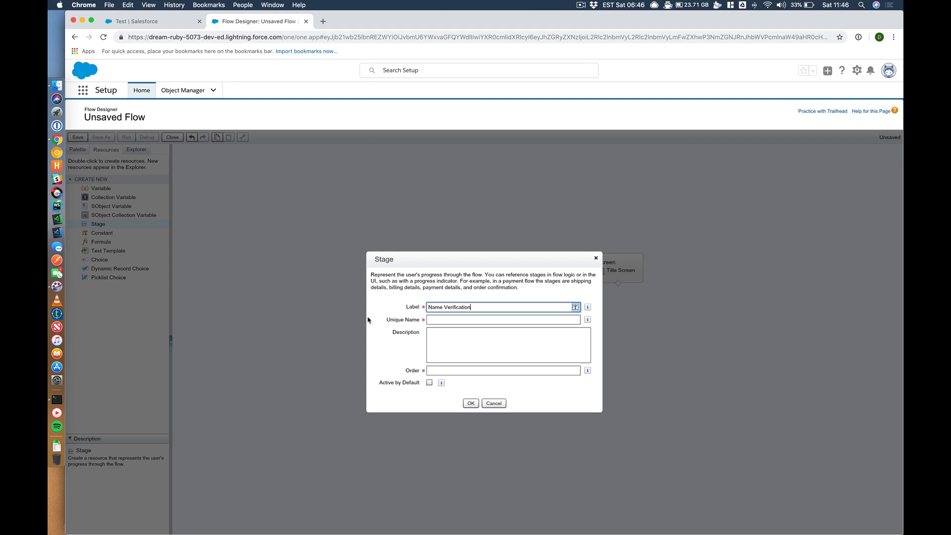
{"action": "left_click", "coordinate": [502, 371]}
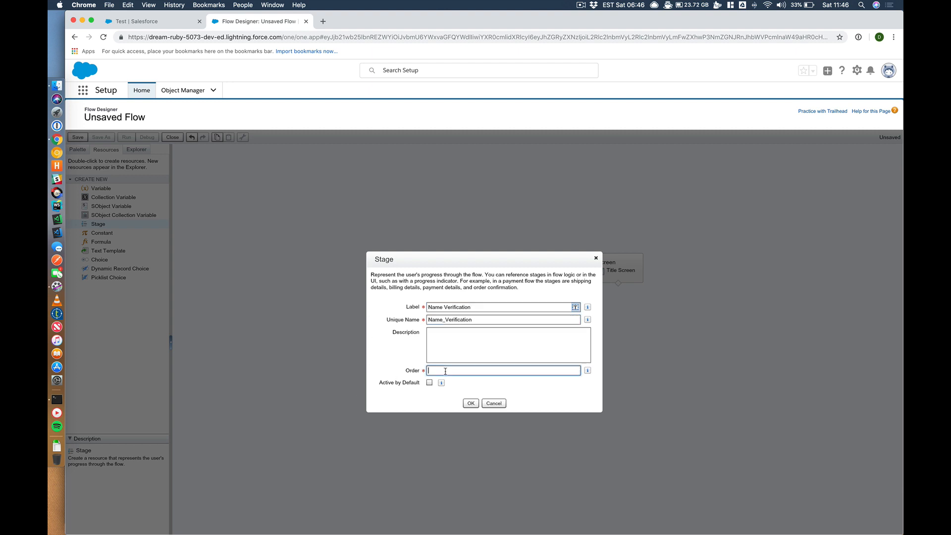
{"action": "type", "text": "1"}
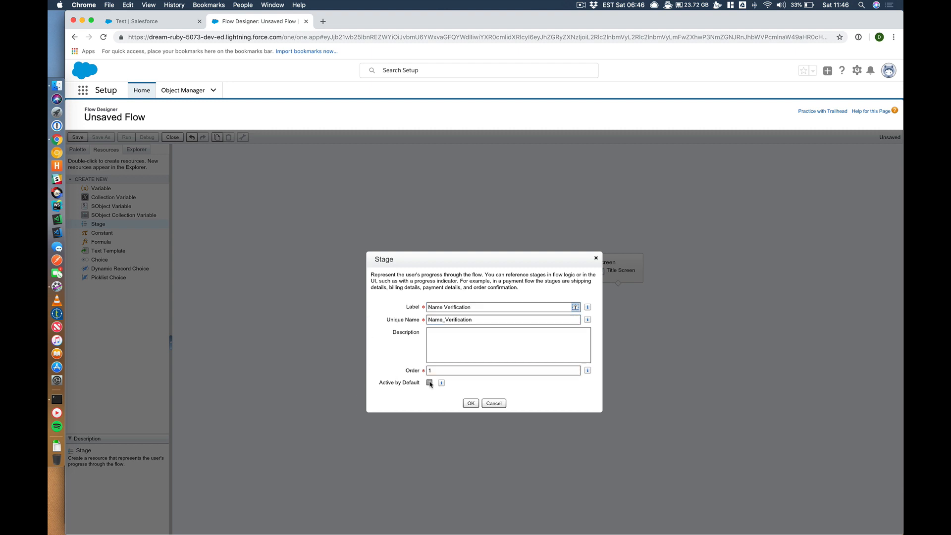
{"action": "left_click", "coordinate": [429, 383]}
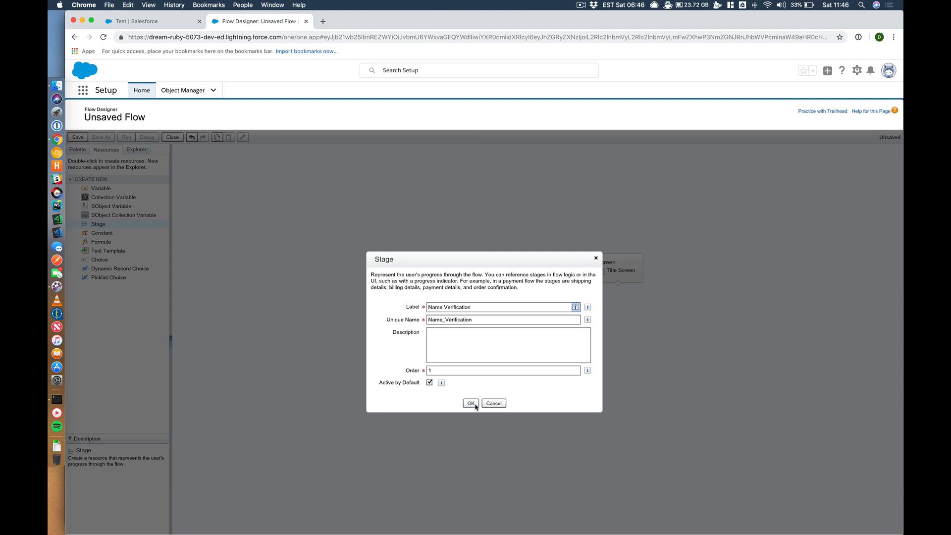
{"action": "left_click", "coordinate": [470, 403]}
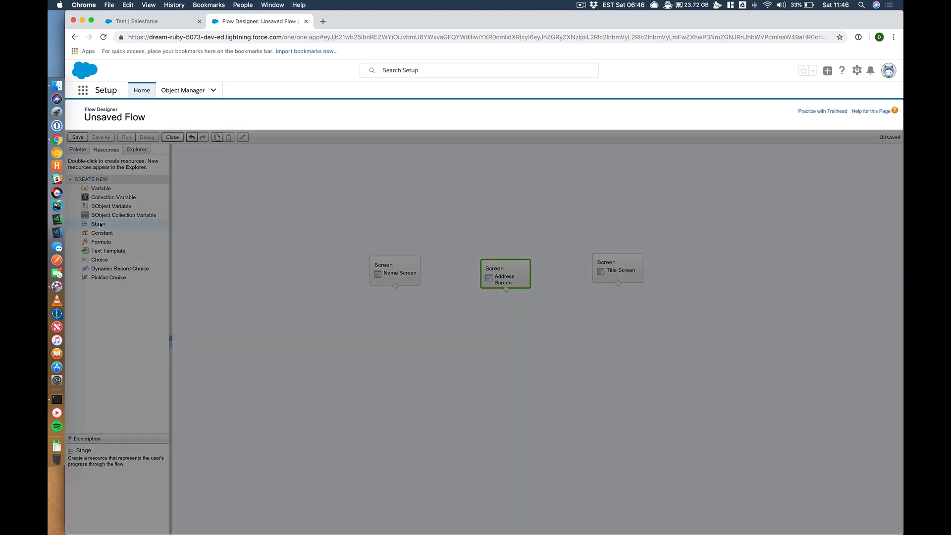
Step: Add the Address Stage (order 2) and begin a Title stage
{"action": "type", "text": "Address Stage"}
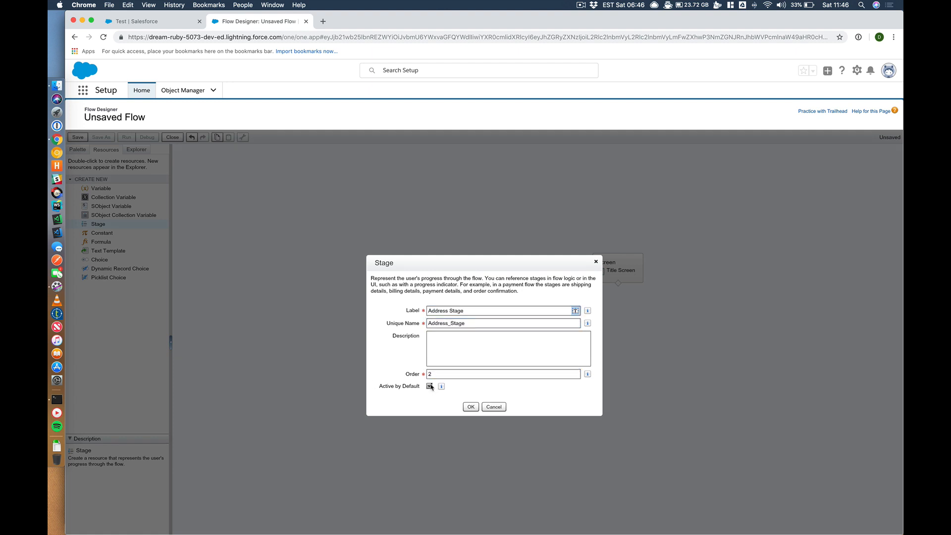
{"action": "left_click", "coordinate": [471, 406]}
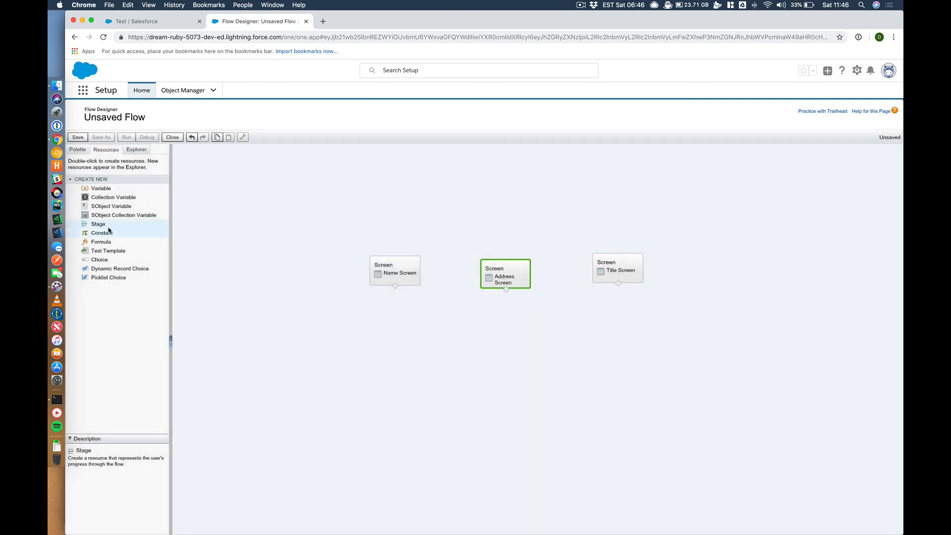
{"action": "double_click", "coordinate": [98, 224]}
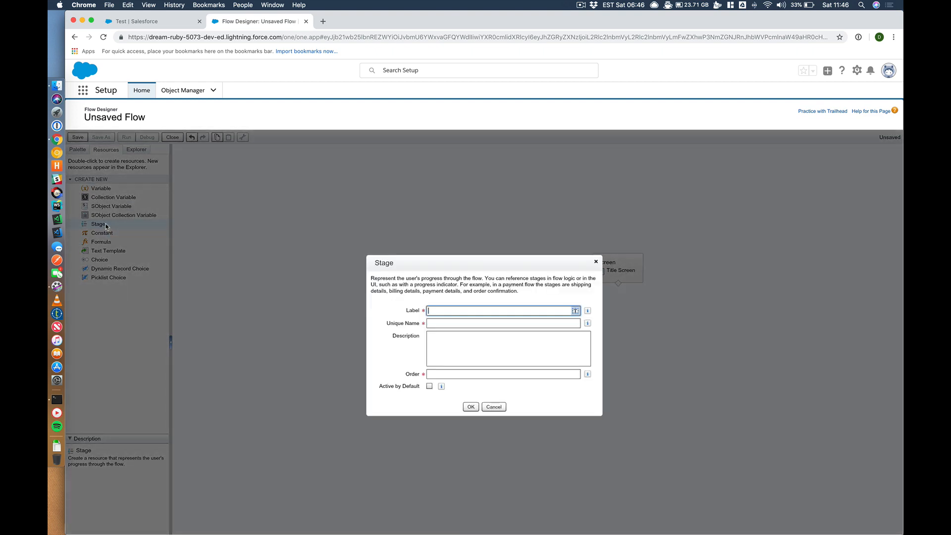
{"action": "type", "text": "Title"}
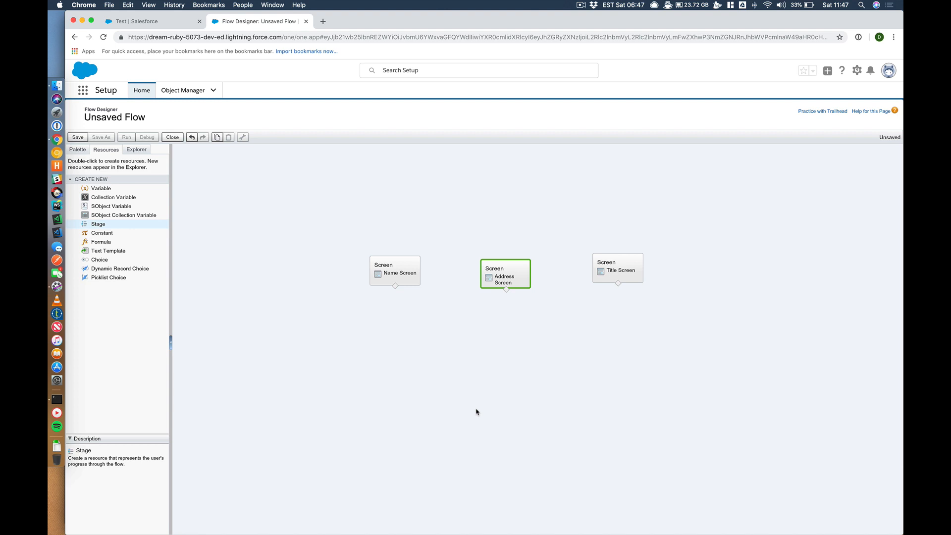
Step: Add a Set Address Stage assignment: {!$Flow.CurrentStage} equals a chosen stage
{"action": "left_click", "coordinate": [77, 149]}
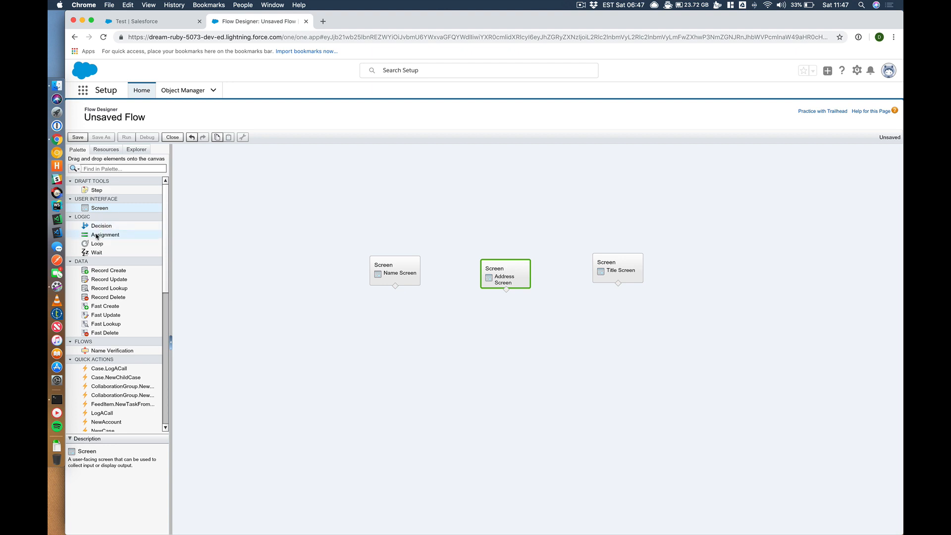
{"action": "left_click", "coordinate": [106, 235]}
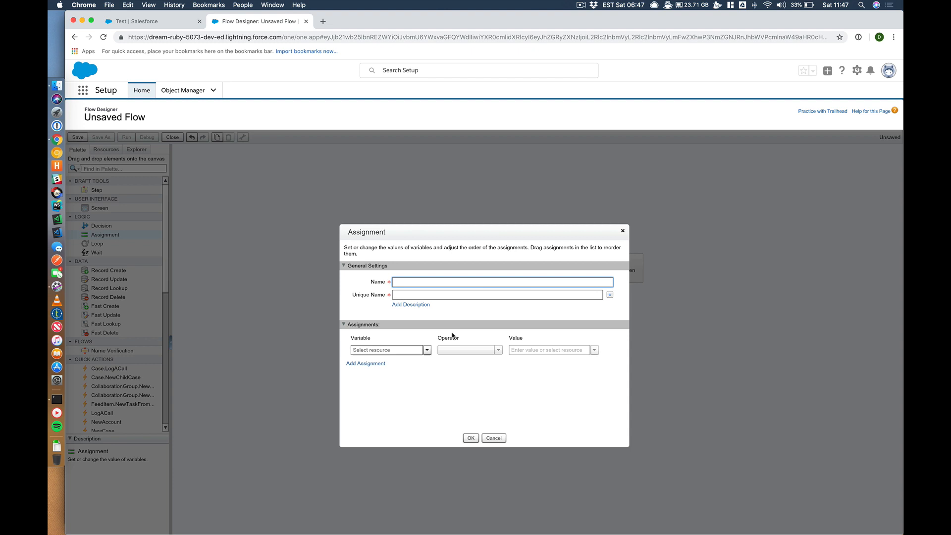
{"action": "type", "text": "Set Address Stage"}
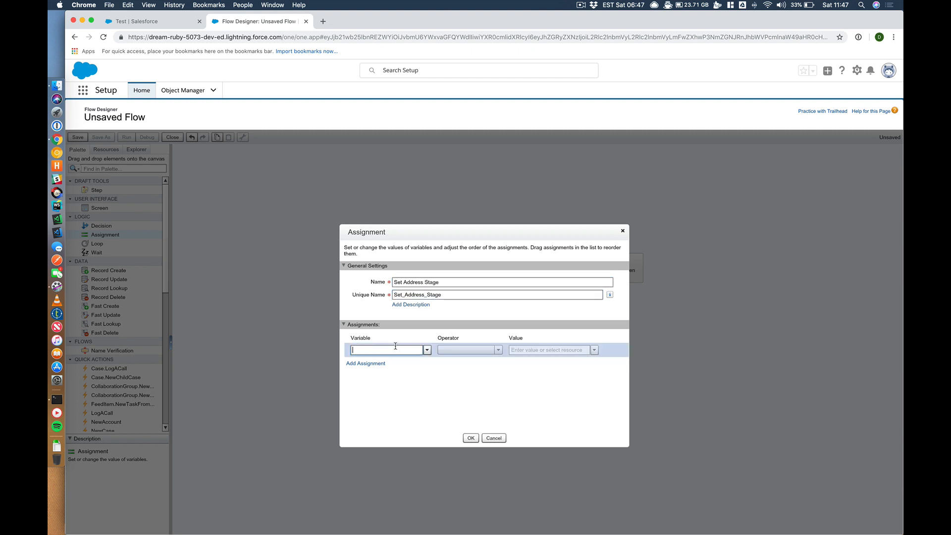
{"action": "type", "text": "ActiveStag"}
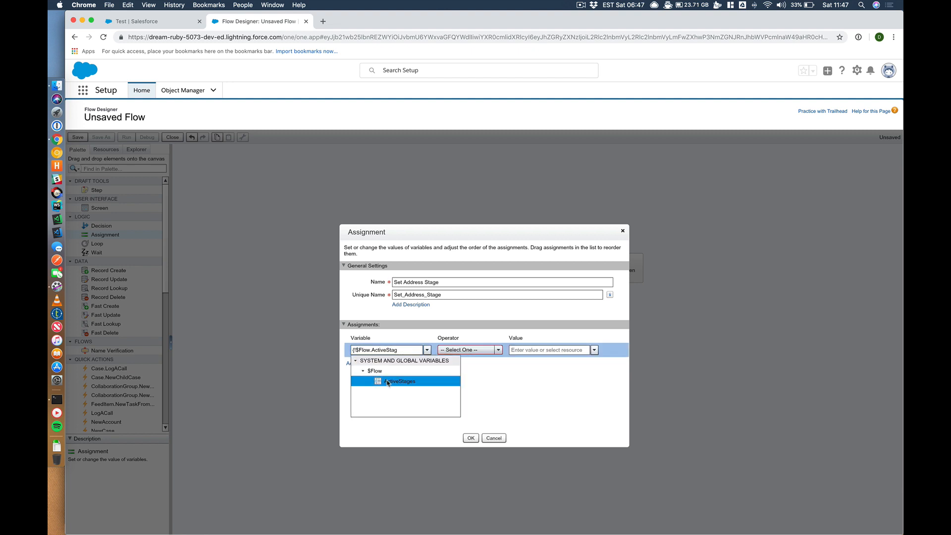
{"action": "left_click", "coordinate": [400, 381]}
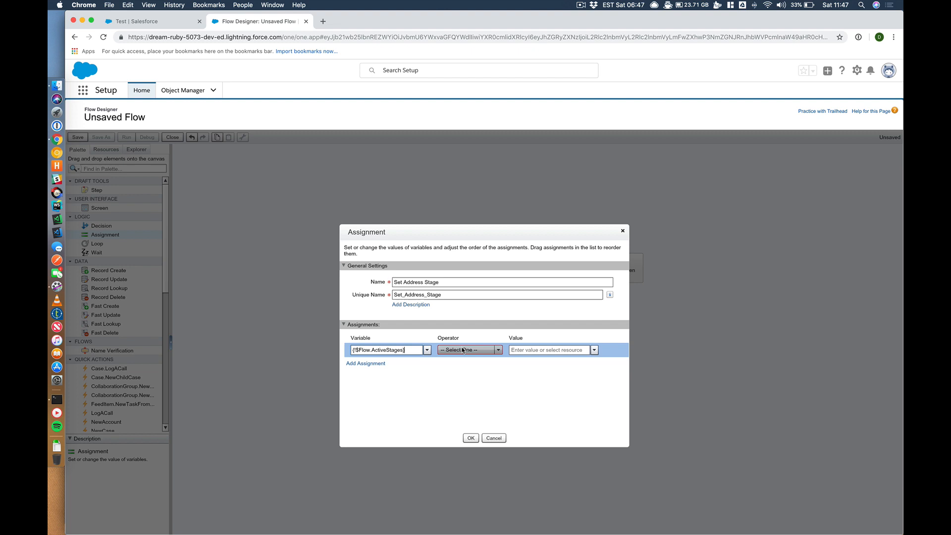
{"action": "left_click", "coordinate": [387, 349]}
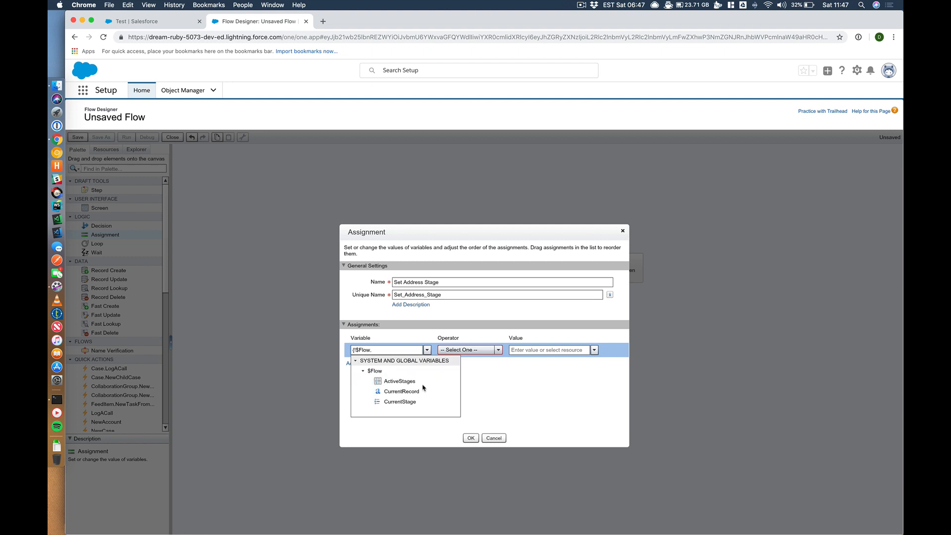
{"action": "left_click", "coordinate": [467, 349]}
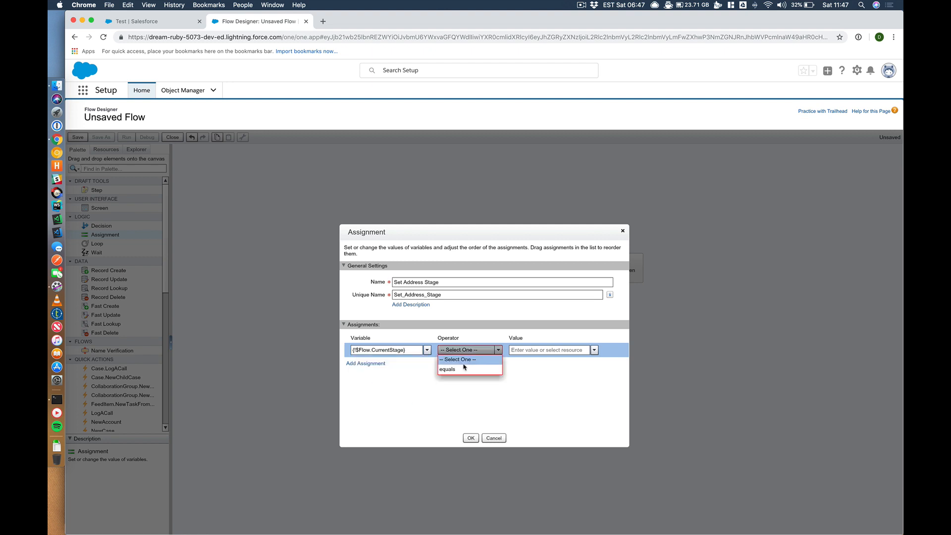
{"action": "left_click", "coordinate": [447, 369]}
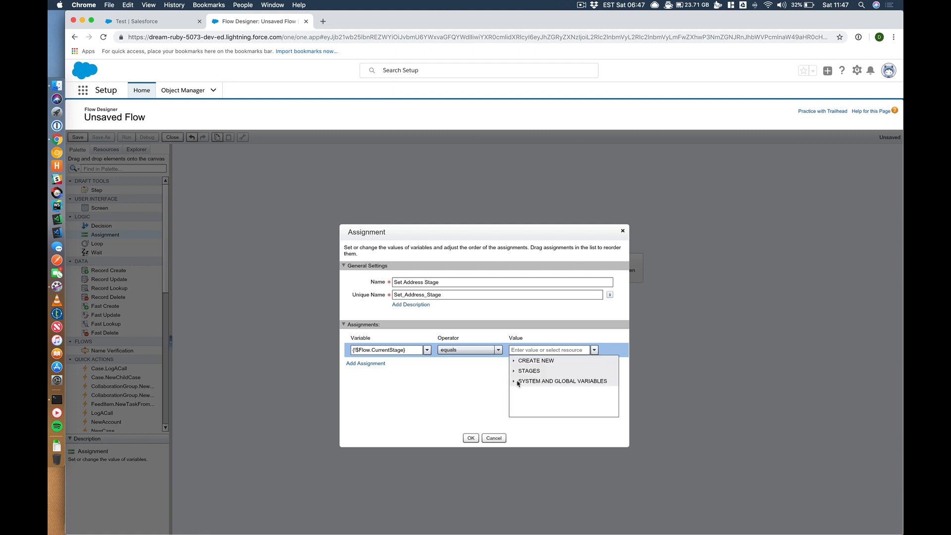
{"action": "left_click", "coordinate": [528, 371]}
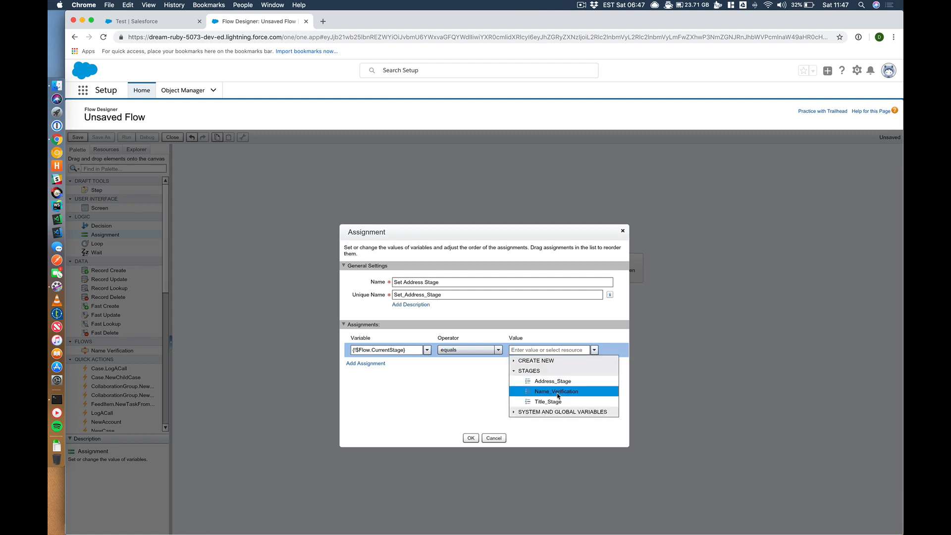
{"action": "left_click", "coordinate": [553, 381]}
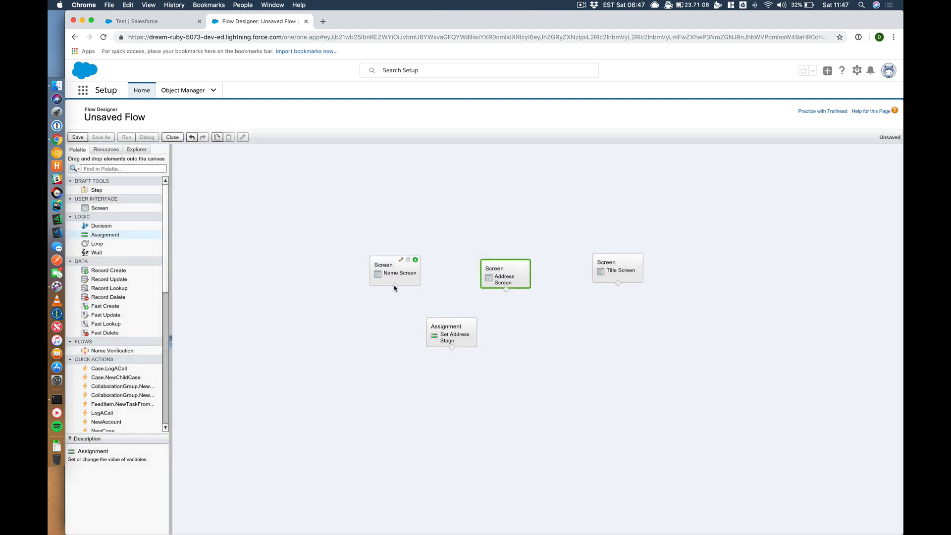
Step: Link Name Screen to Set Address Stage; build Set Title Stage assigning $Flow.CurrentStage a stage
{"action": "left_click_drag", "start_coordinate": [395, 286], "coordinate": [452, 330]}
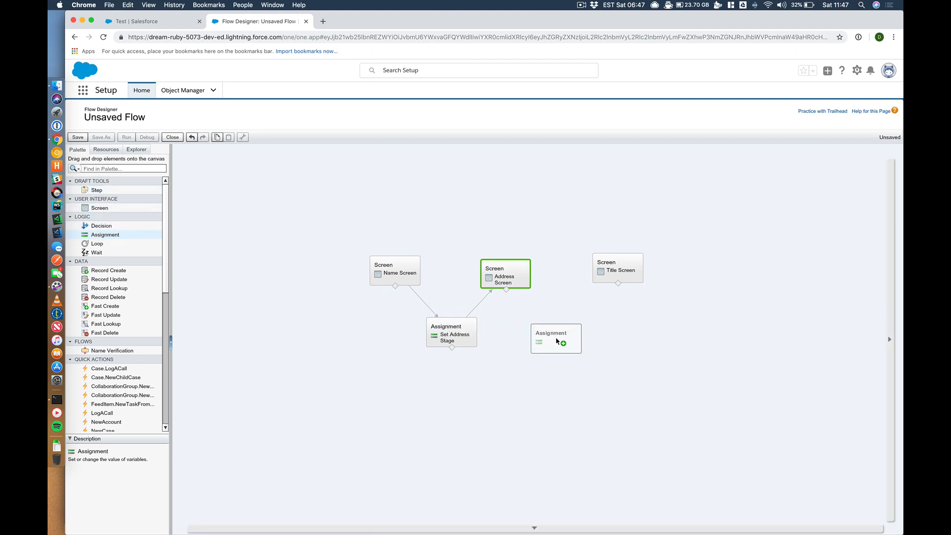
{"action": "double_click", "coordinate": [555, 338]}
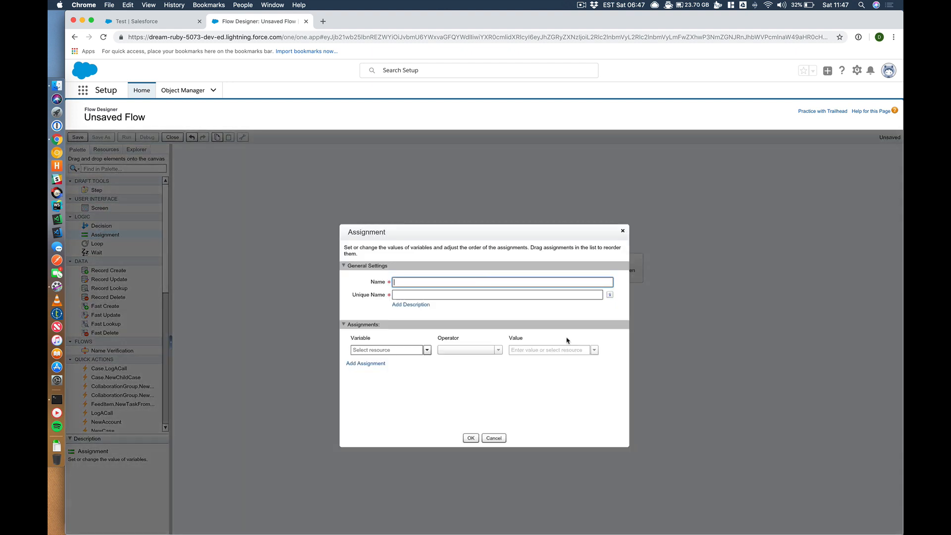
{"action": "type", "text": "Set Title"}
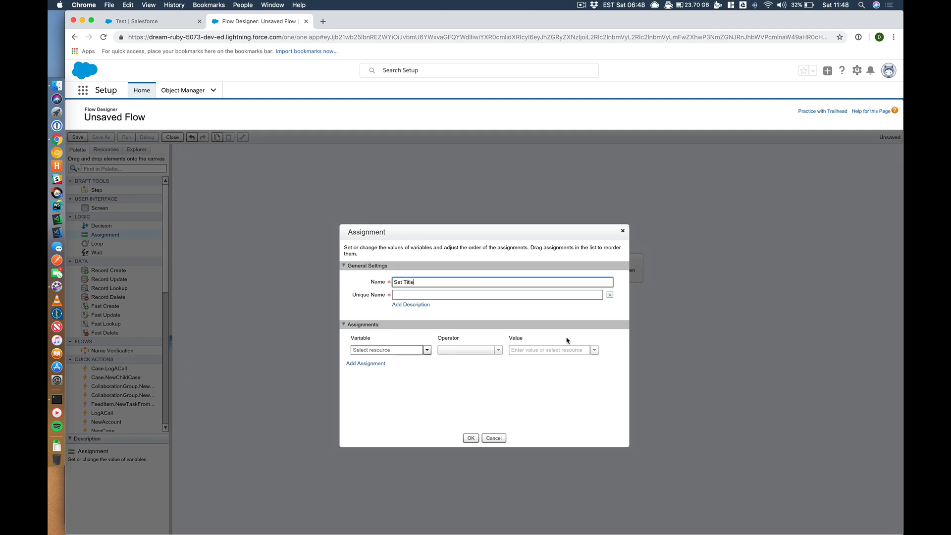
{"action": "type", "text": "Stage"}
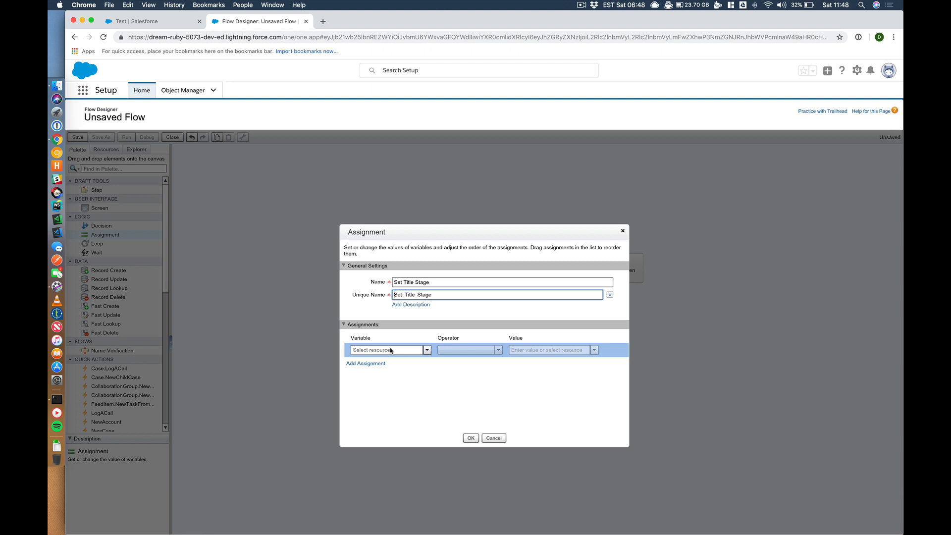
{"action": "type", "text": "Cur"}
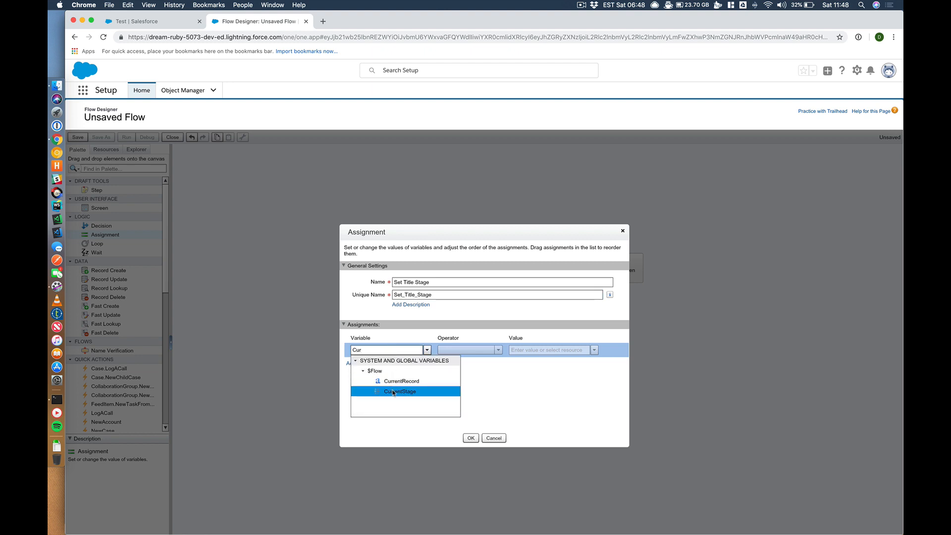
{"action": "left_click", "coordinate": [400, 392]}
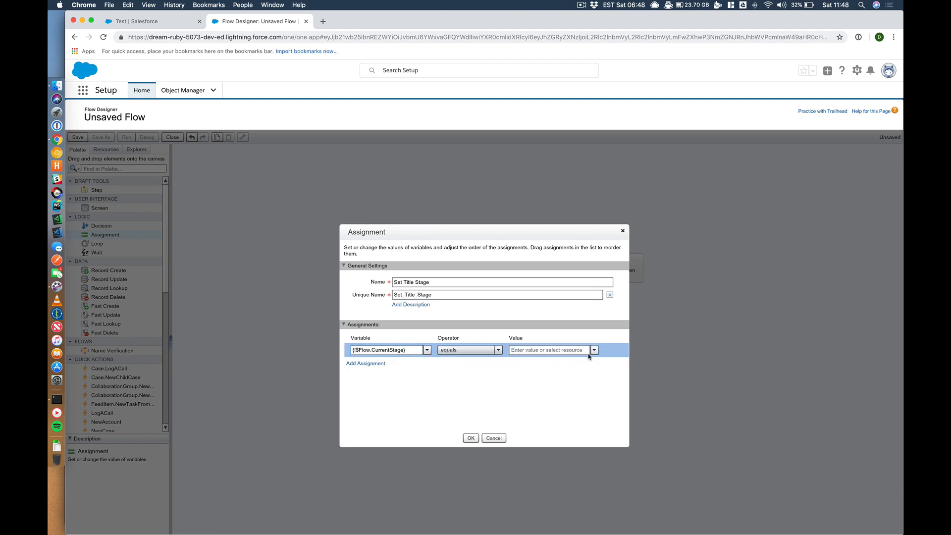
{"action": "left_click", "coordinate": [594, 349]}
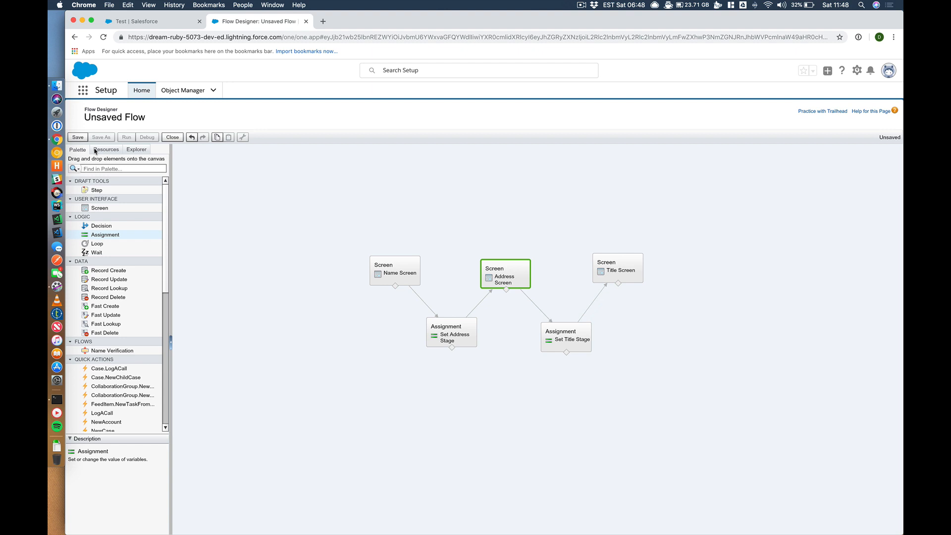
Step: Add a recordId variable resource of type Text, Input Only
{"action": "left_click", "coordinate": [106, 150]}
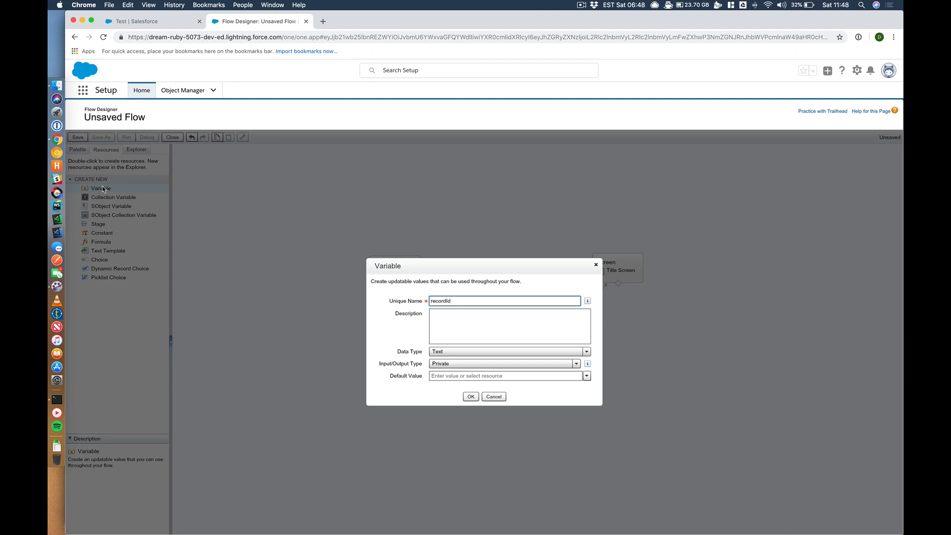
{"action": "left_click", "coordinate": [503, 363]}
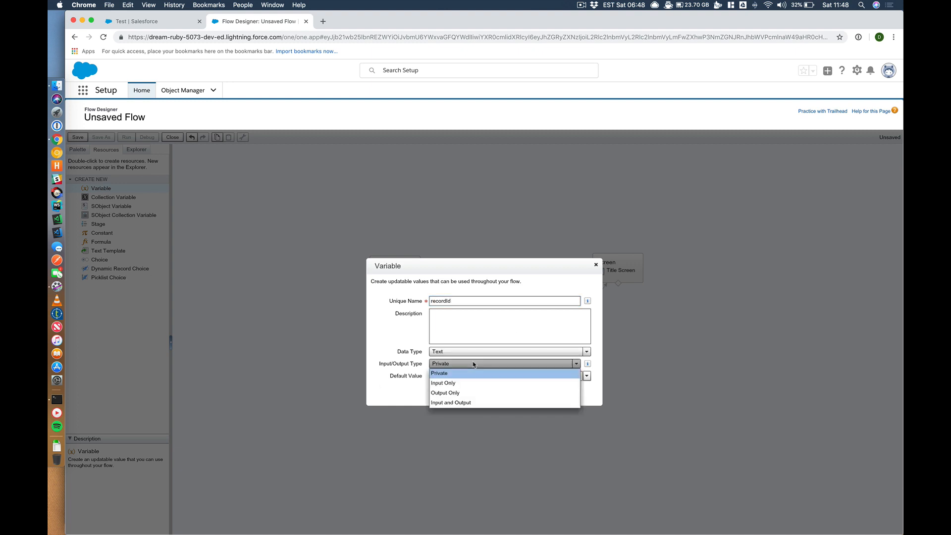
{"action": "left_click", "coordinate": [443, 383]}
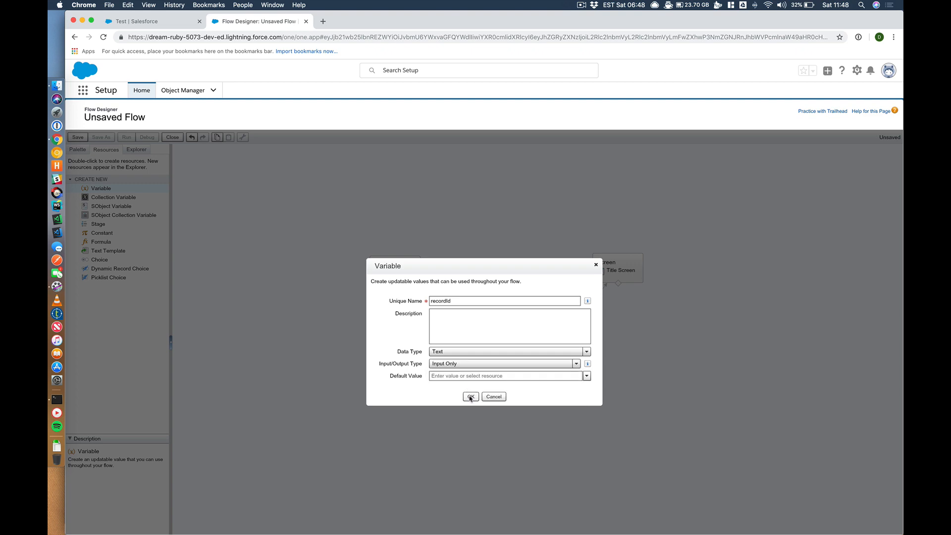
{"action": "left_click", "coordinate": [471, 396]}
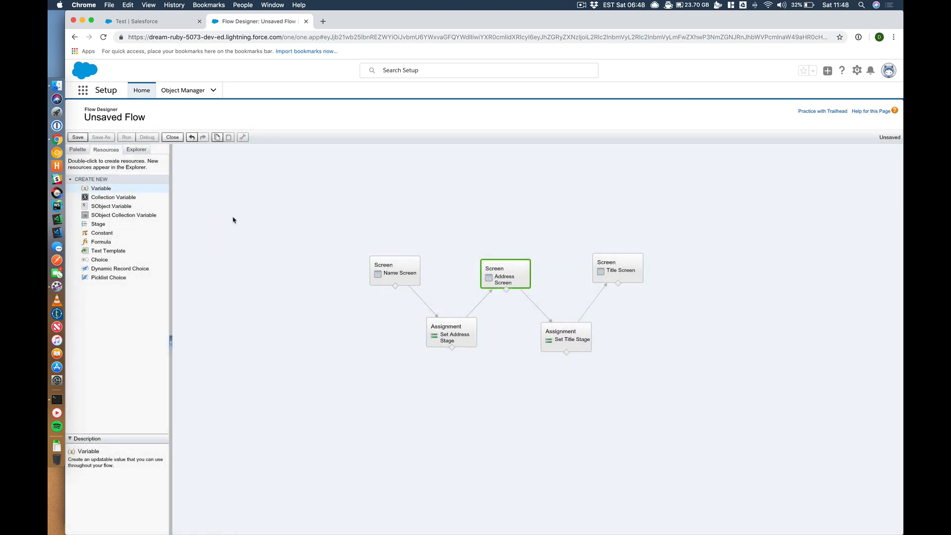
Step: Save the flow with the name Lead Action in Flow Properties
{"action": "left_click", "coordinate": [78, 137]}
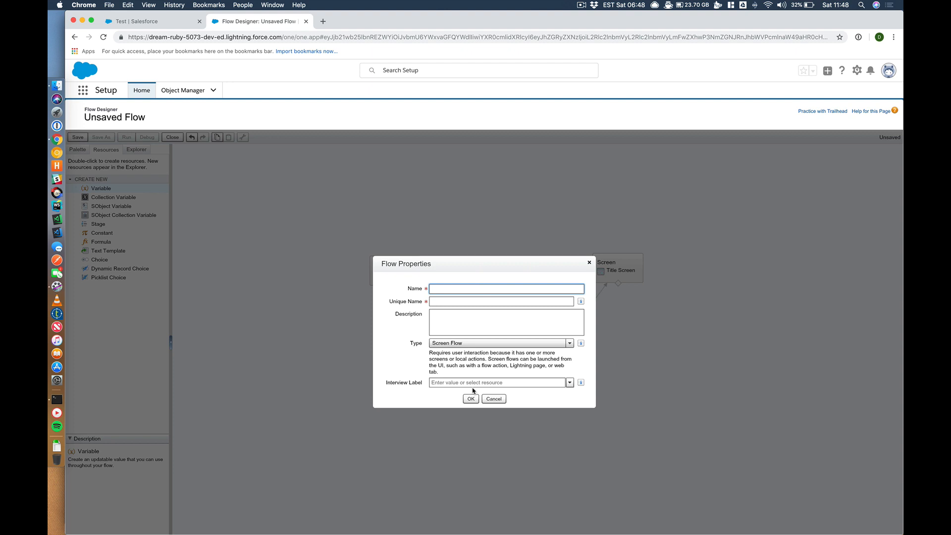
{"action": "type", "text": "Lead Action"}
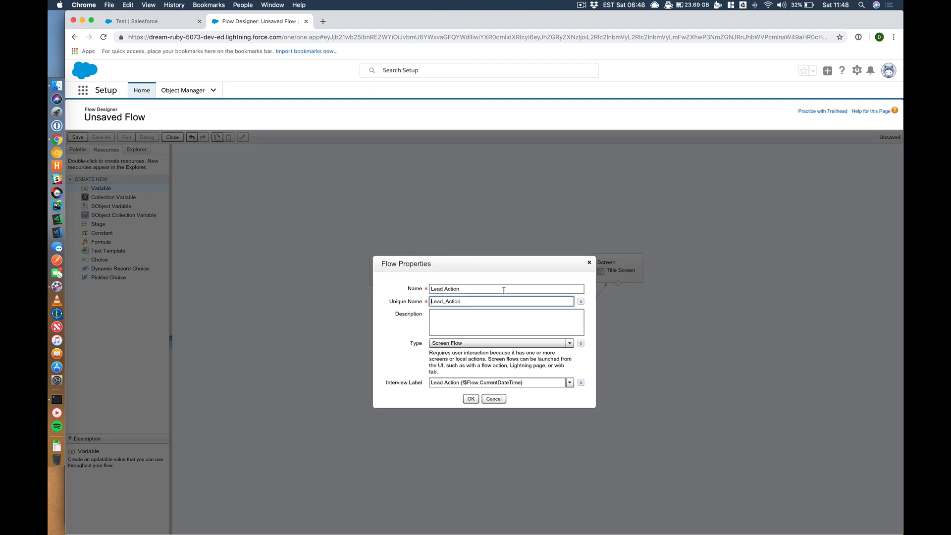
{"action": "left_click", "coordinate": [470, 398]}
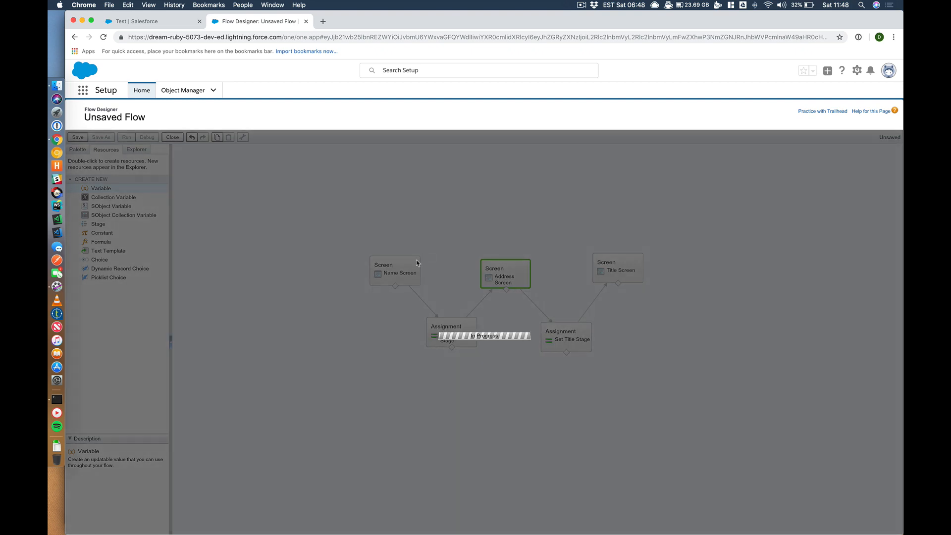
Step: Make Name Screen the starting element and save the flow again
{"action": "left_click", "coordinate": [78, 136]}
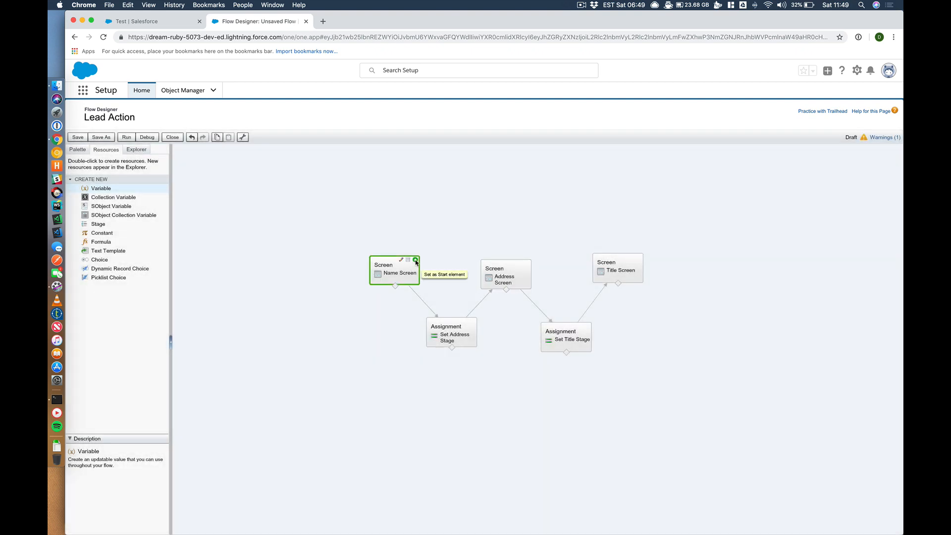
{"action": "double_click", "coordinate": [395, 273]}
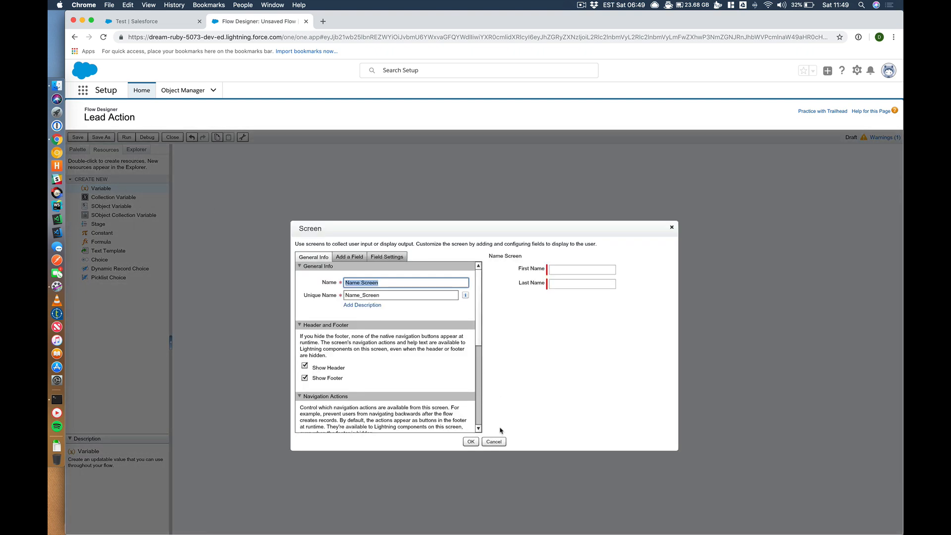
{"action": "left_click", "coordinate": [471, 441]}
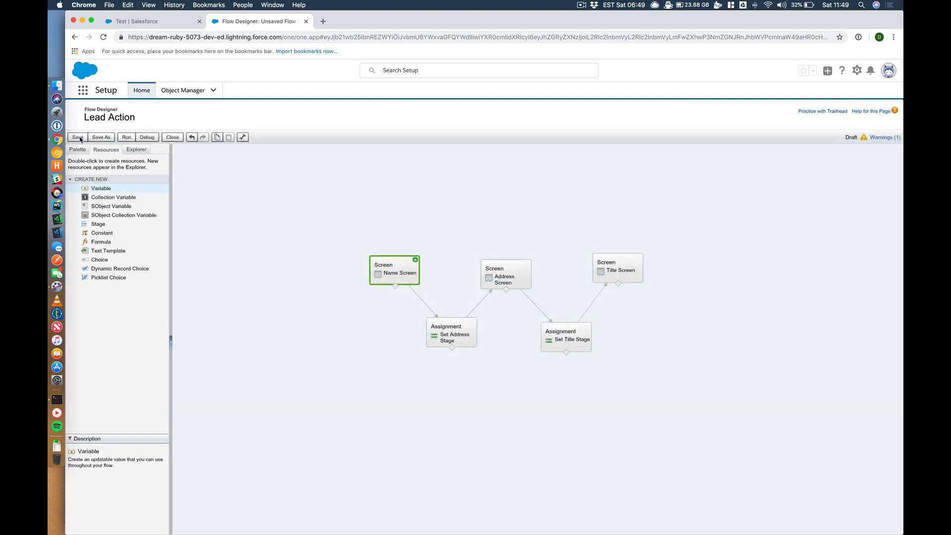
{"action": "left_click", "coordinate": [77, 137]}
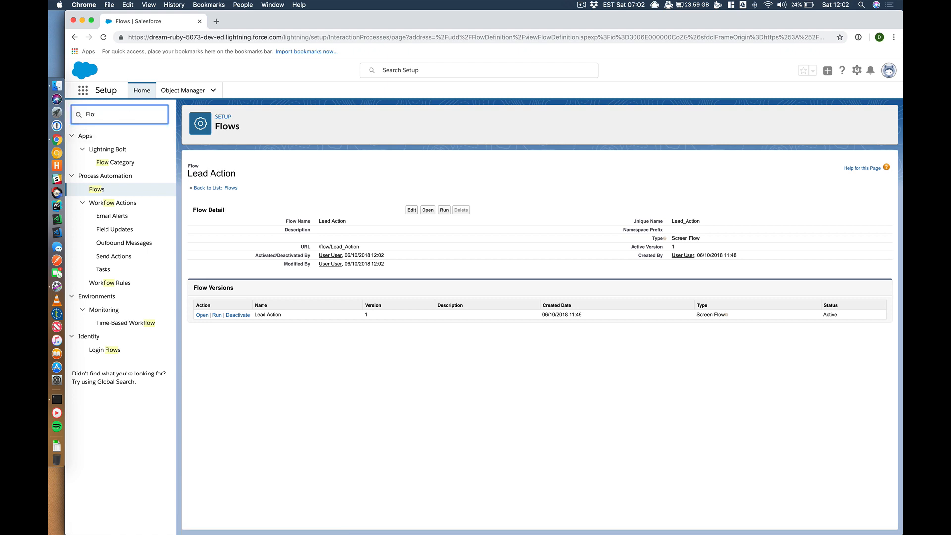
Step: Find Lightning App Builder via Quick Find 'Light' and begin a new page
{"action": "type", "text": "Light"}
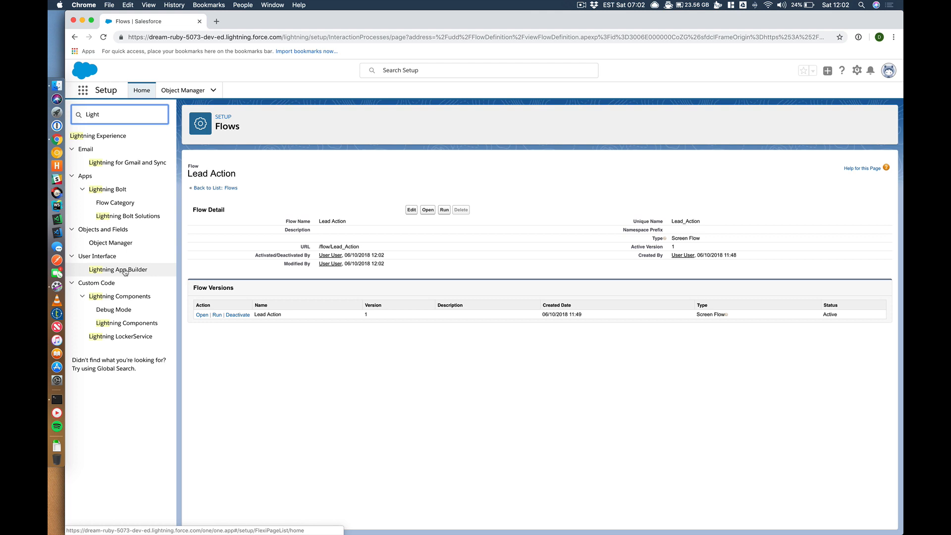
{"action": "left_click", "coordinate": [119, 269]}
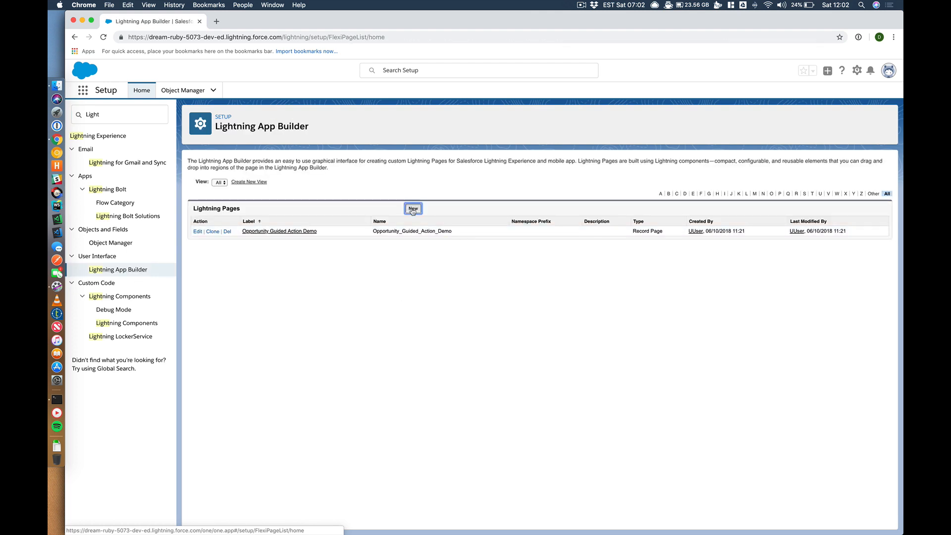
{"action": "left_click", "coordinate": [414, 209]}
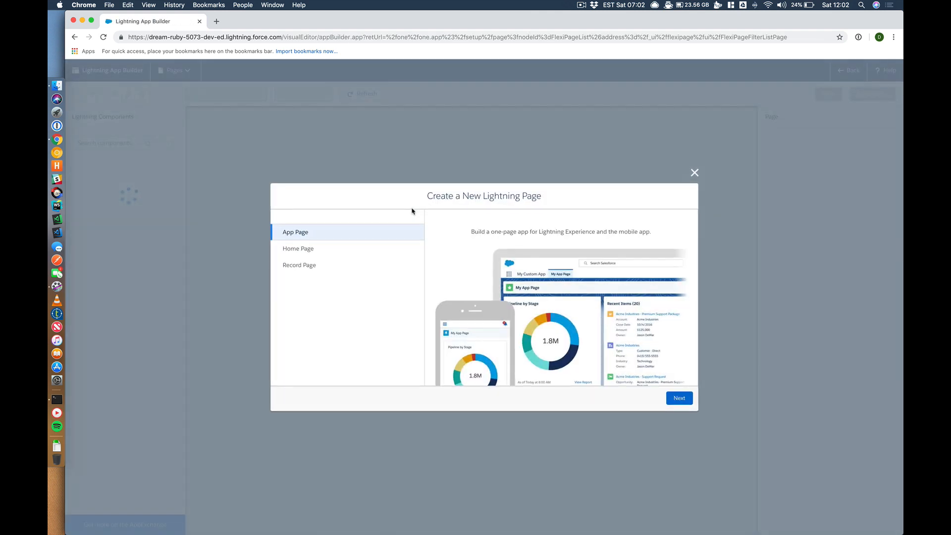
Step: Create record page 'Lead Guided Action Page' for Lead using Console: Pinned Header and Left Sidebar
{"action": "left_click", "coordinate": [299, 265]}
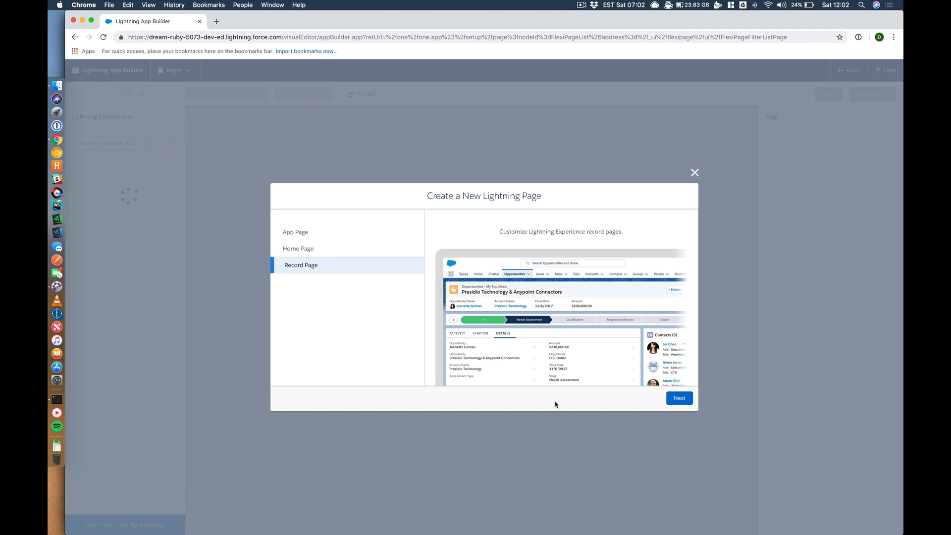
{"action": "left_click", "coordinate": [679, 398]}
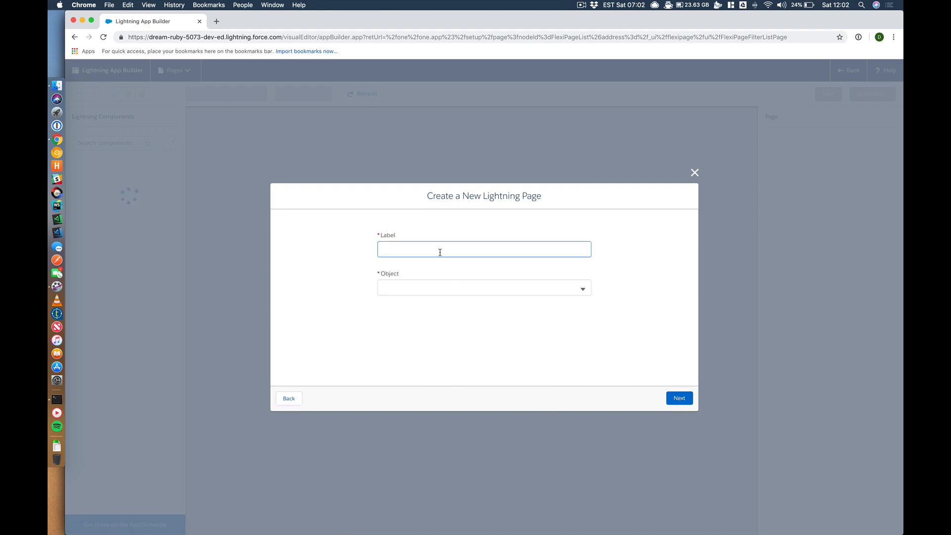
{"action": "type", "text": "Lead Guided Ac"}
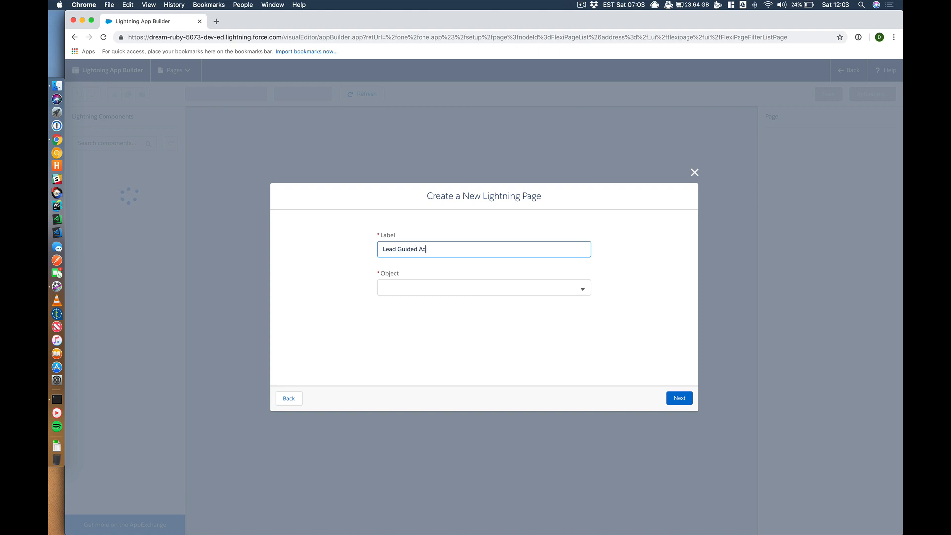
{"action": "type", "text": "tion Page"}
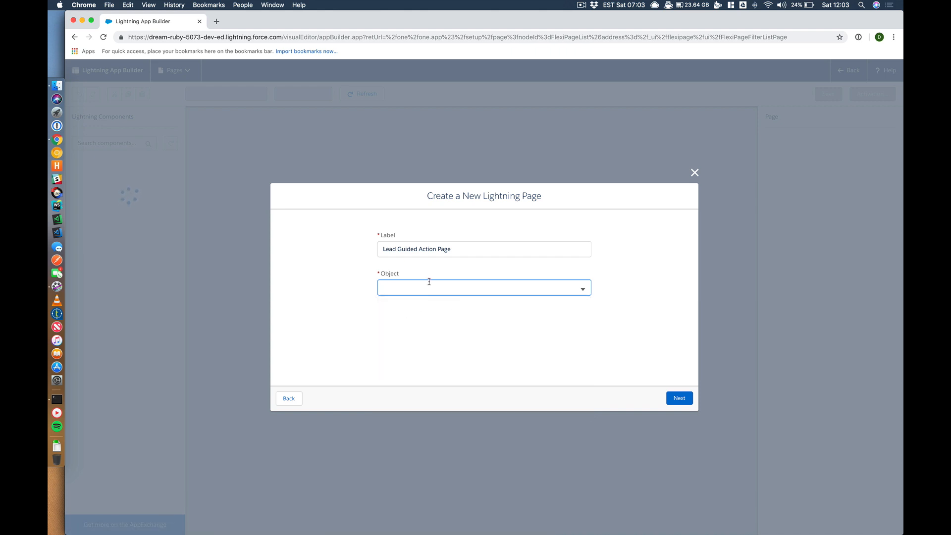
{"action": "left_click", "coordinate": [484, 287]}
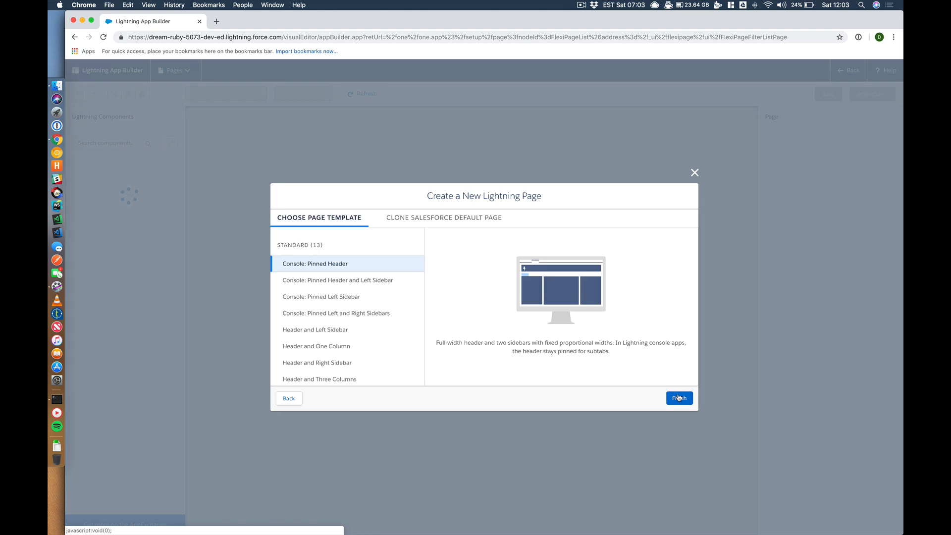
{"action": "left_click", "coordinate": [340, 279]}
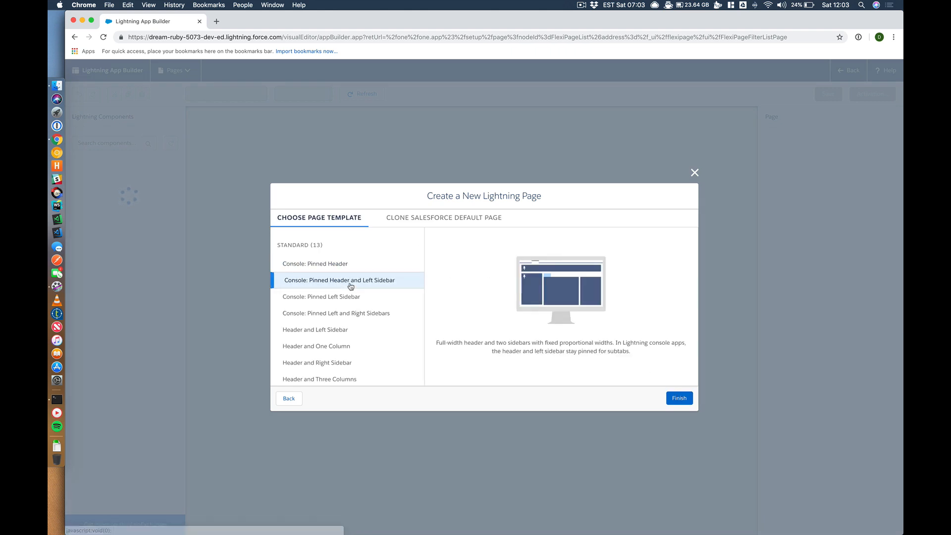
{"action": "mouse_move", "coordinate": [638, 379]}
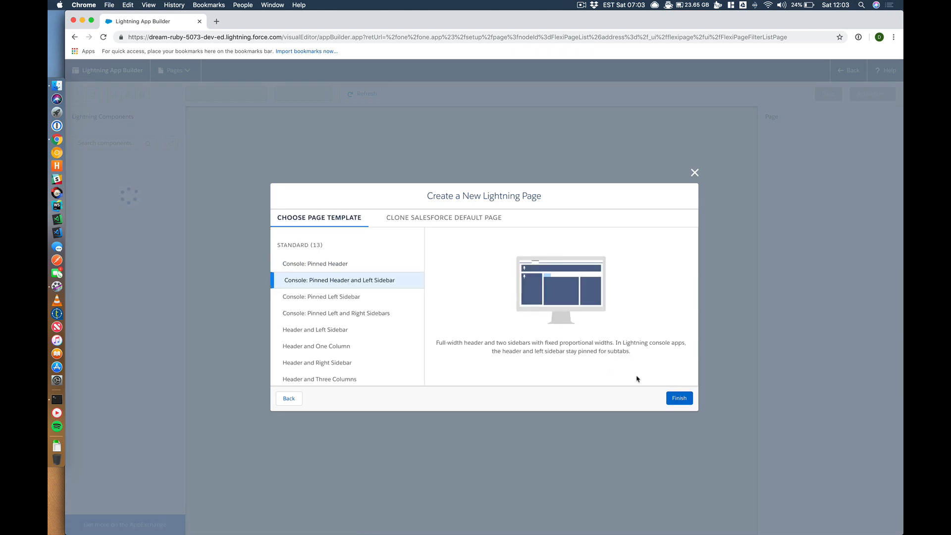
{"action": "left_click", "coordinate": [679, 398]}
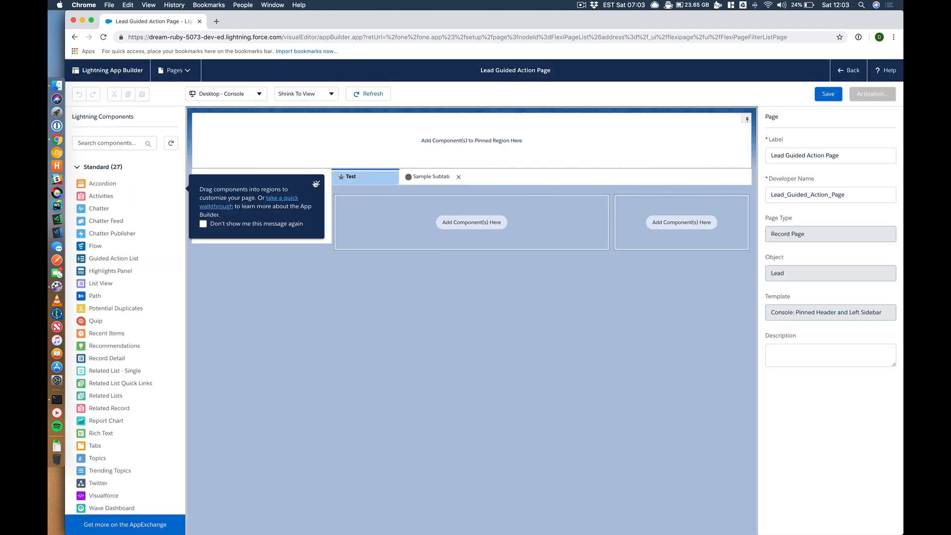
Step: Dismiss the tip, place the page components, and save Lead Guided Action Page
{"action": "left_click", "coordinate": [316, 183]}
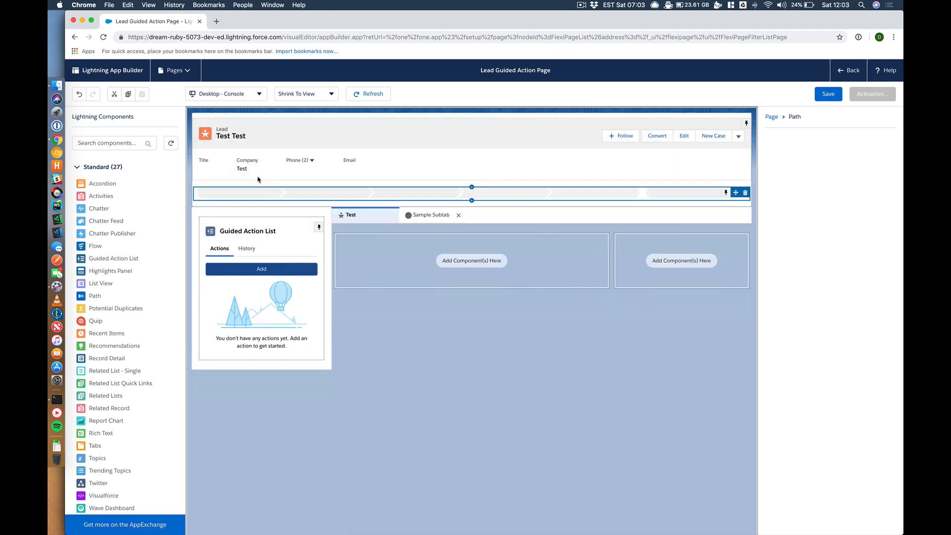
{"action": "left_click", "coordinate": [471, 193]}
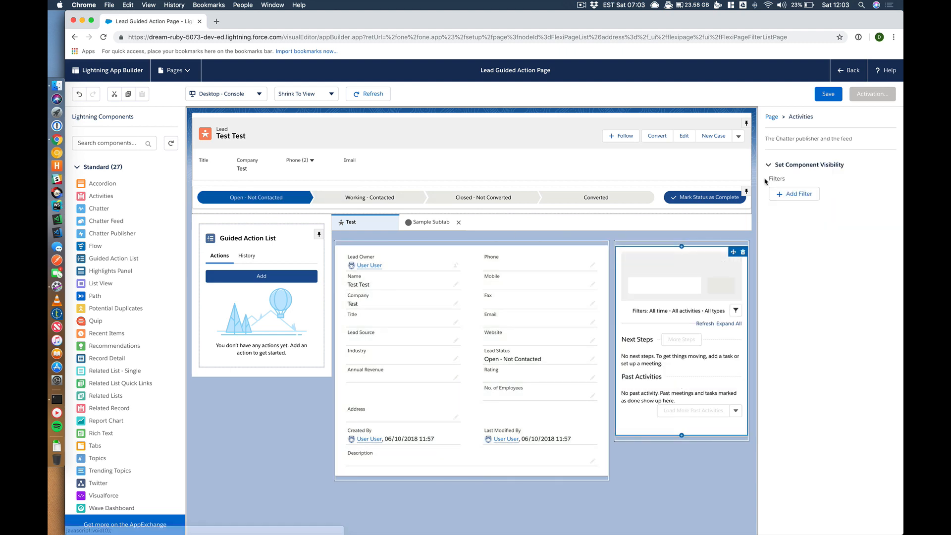
{"action": "left_click", "coordinate": [828, 94]}
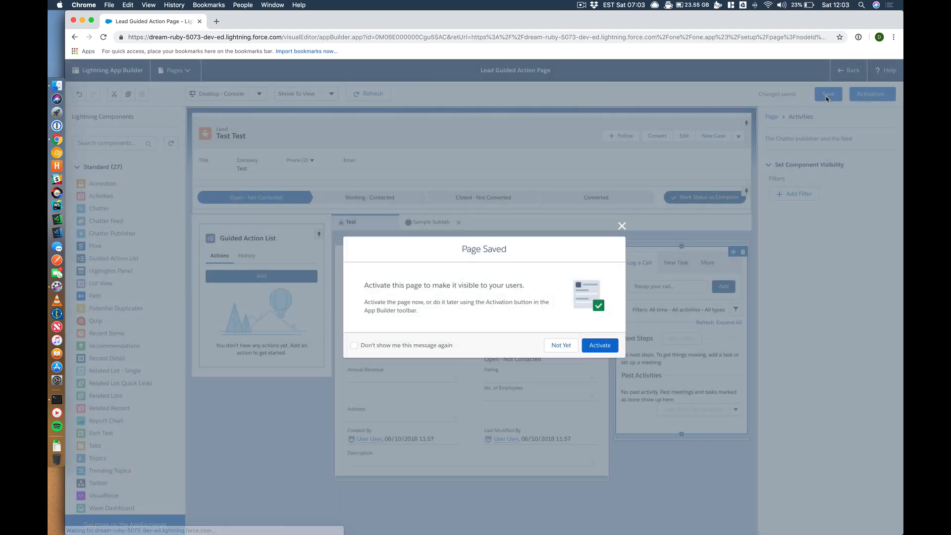
Step: Choose Activate from the Page Saved dialog for Lead Guided Action Page
{"action": "left_click", "coordinate": [599, 345]}
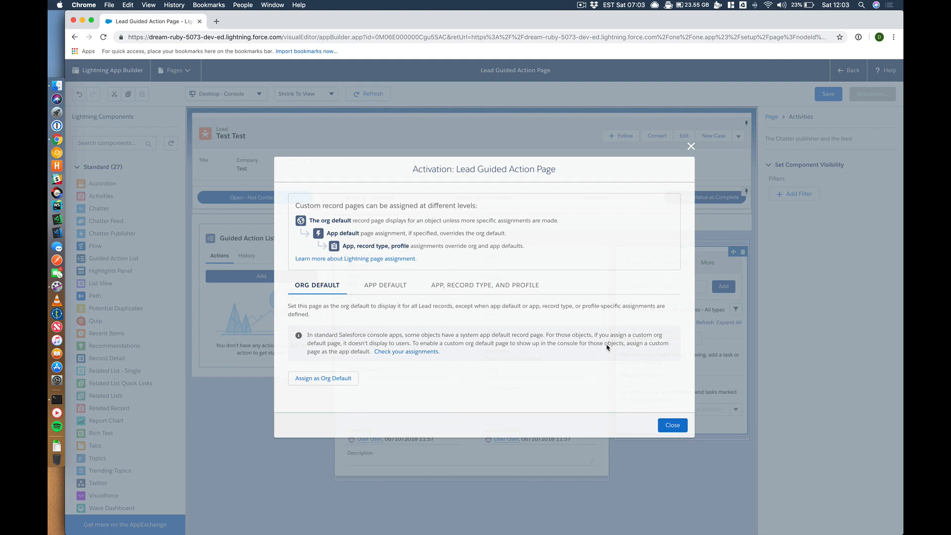
{"action": "left_click", "coordinate": [324, 378]}
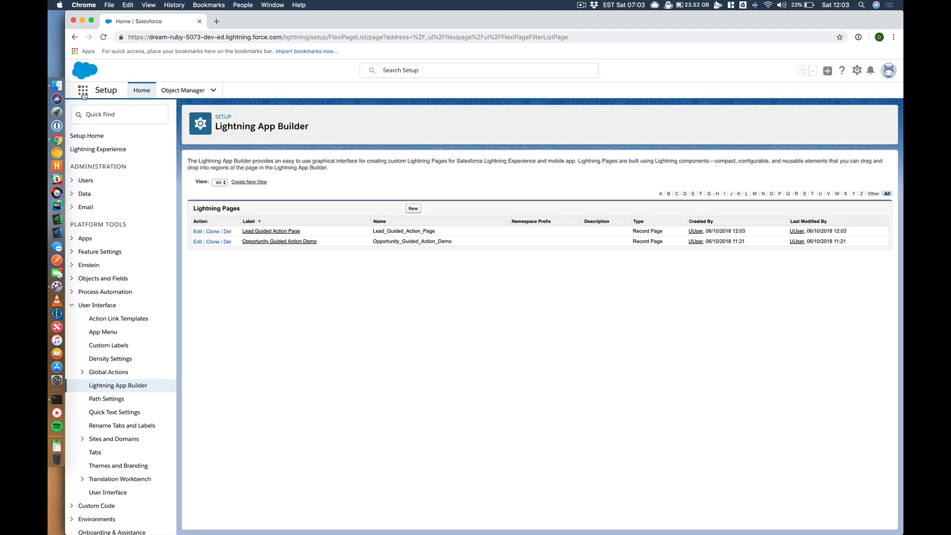
Step: Open and close the App Launcher, then search Setup Quick Find for 'Dem'
{"action": "left_click", "coordinate": [83, 89]}
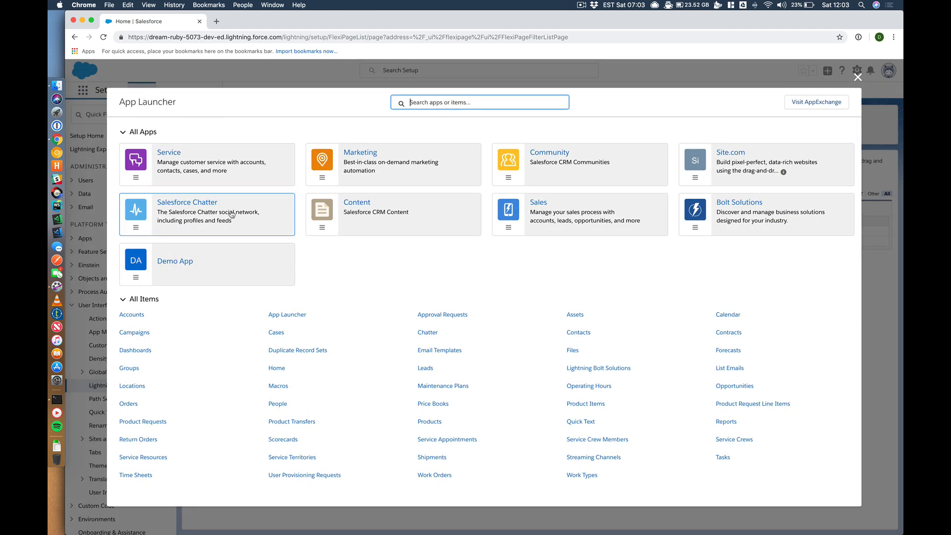
{"action": "mouse_move", "coordinate": [647, 113]}
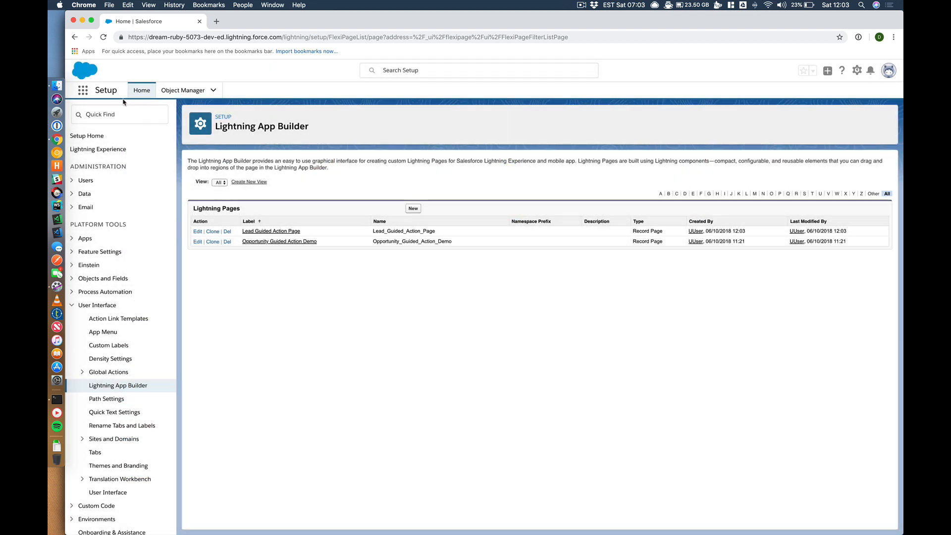
{"action": "type", "text": "Dem"}
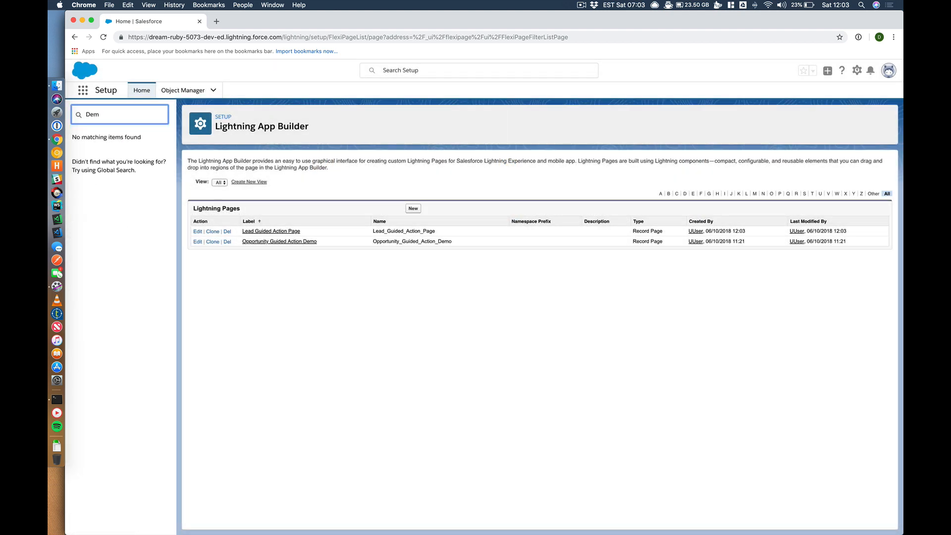
Step: Search Quick Find for 'App', go to App Manager, and edit Demo App
{"action": "type", "text": "o"}
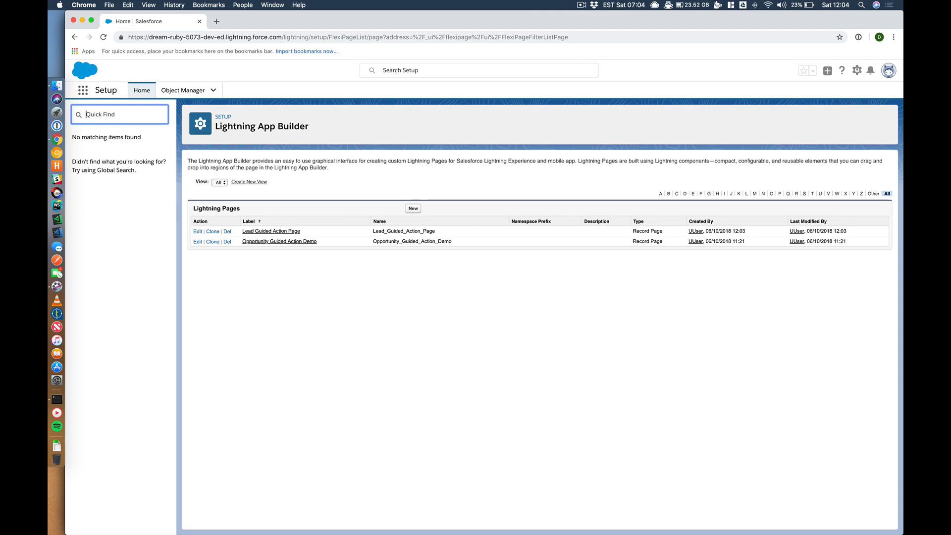
{"action": "type", "text": "App"}
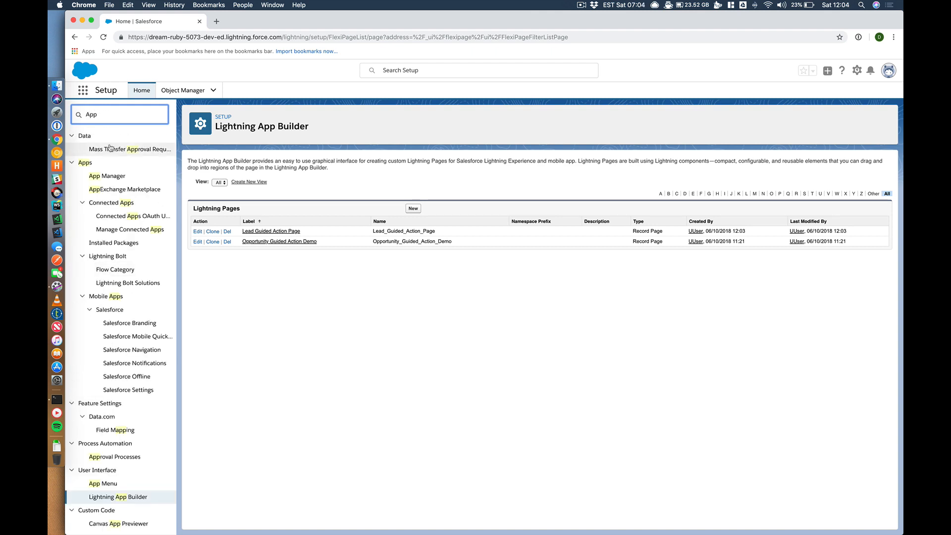
{"action": "left_click", "coordinate": [107, 175]}
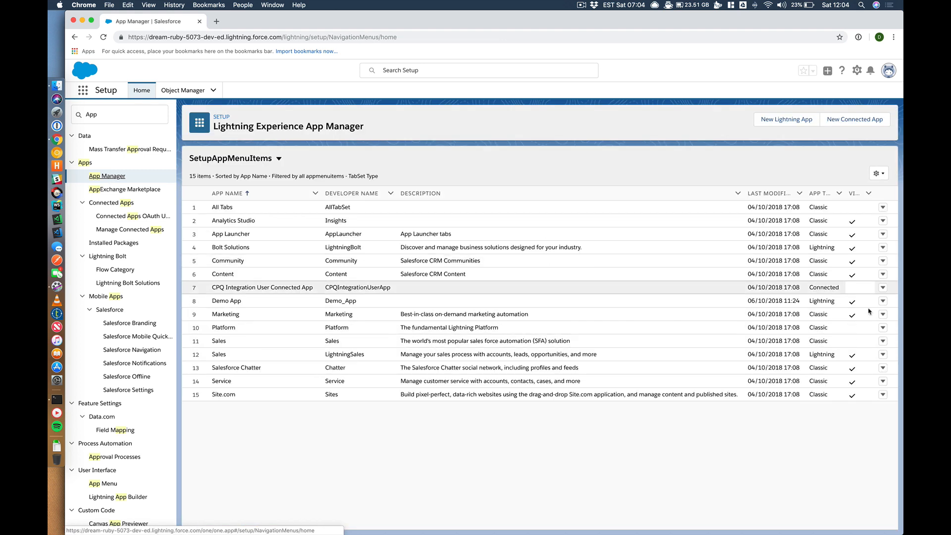
{"action": "left_click", "coordinate": [884, 300]}
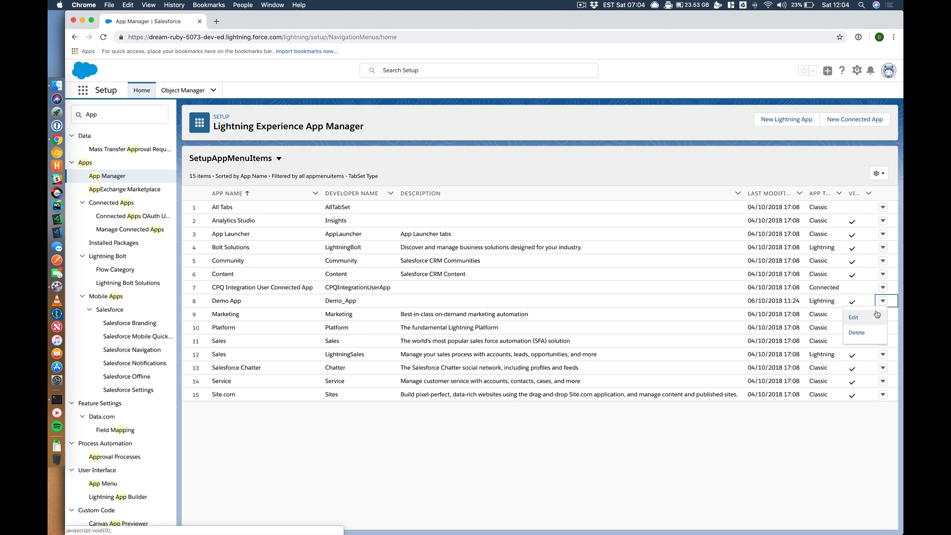
{"action": "left_click", "coordinate": [854, 317]}
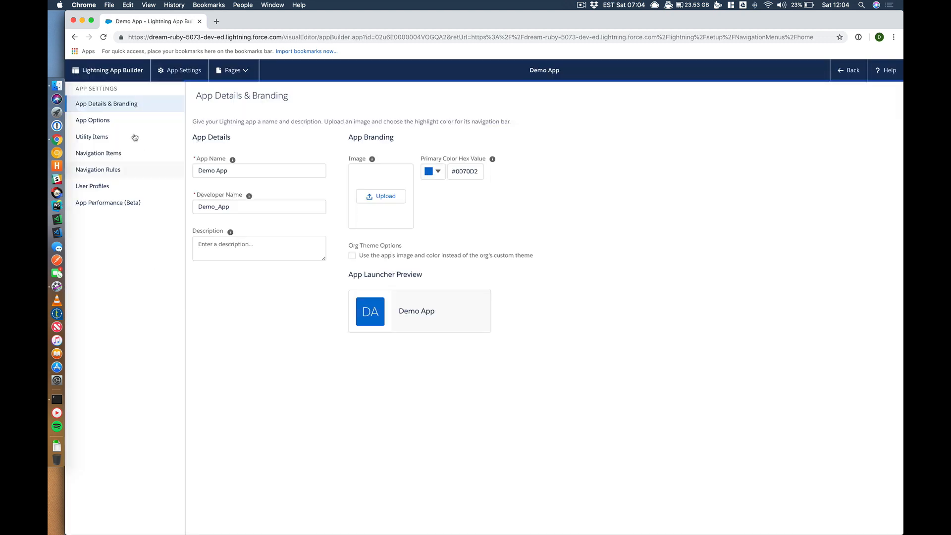
Step: Filter navigation items for 'Lead', add Leads to Demo App, and go back to Setup
{"action": "left_click", "coordinate": [98, 153]}
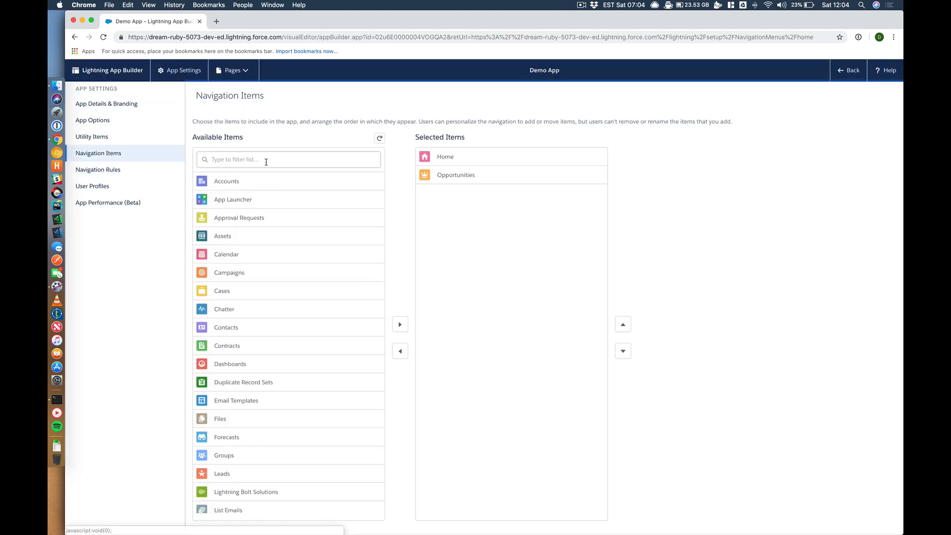
{"action": "type", "text": "Lead"}
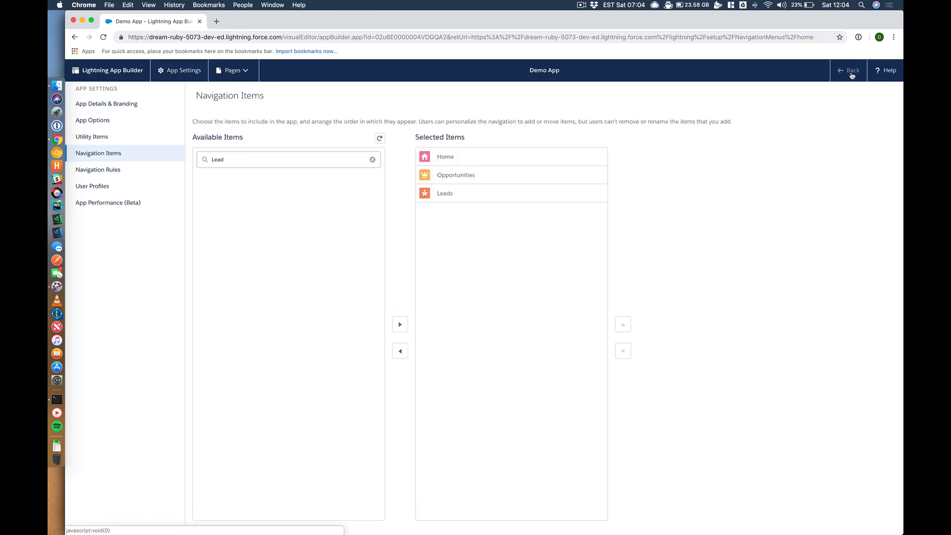
{"action": "left_click", "coordinate": [849, 70]}
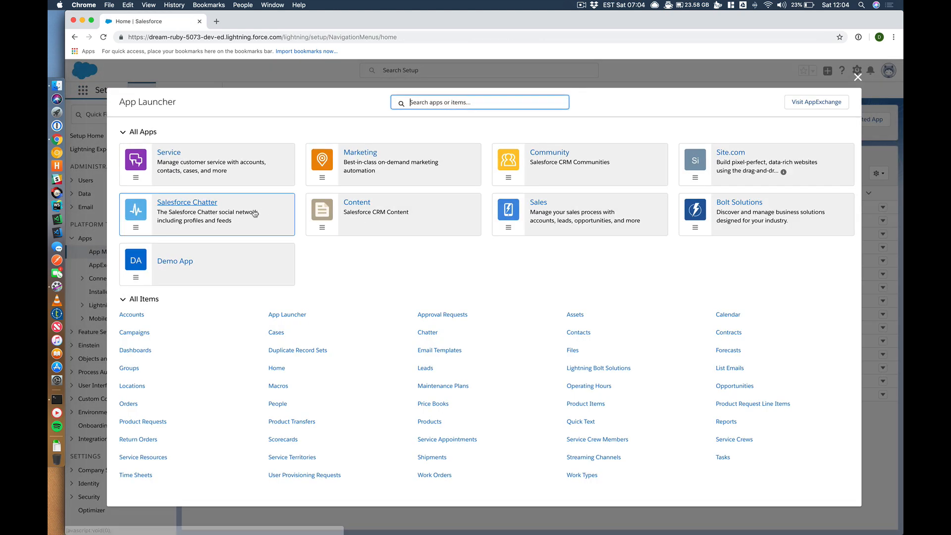
{"action": "left_click", "coordinate": [175, 262]}
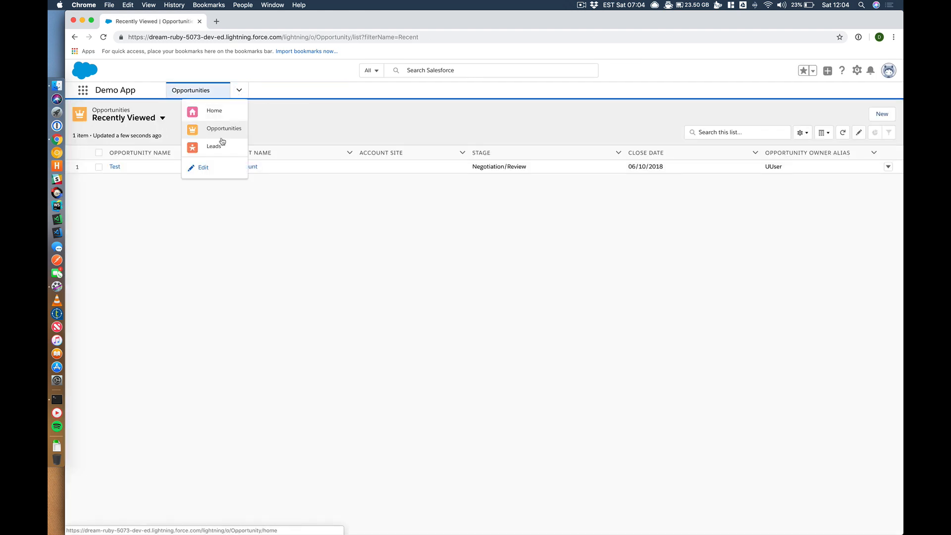
{"action": "left_click", "coordinate": [213, 146]}
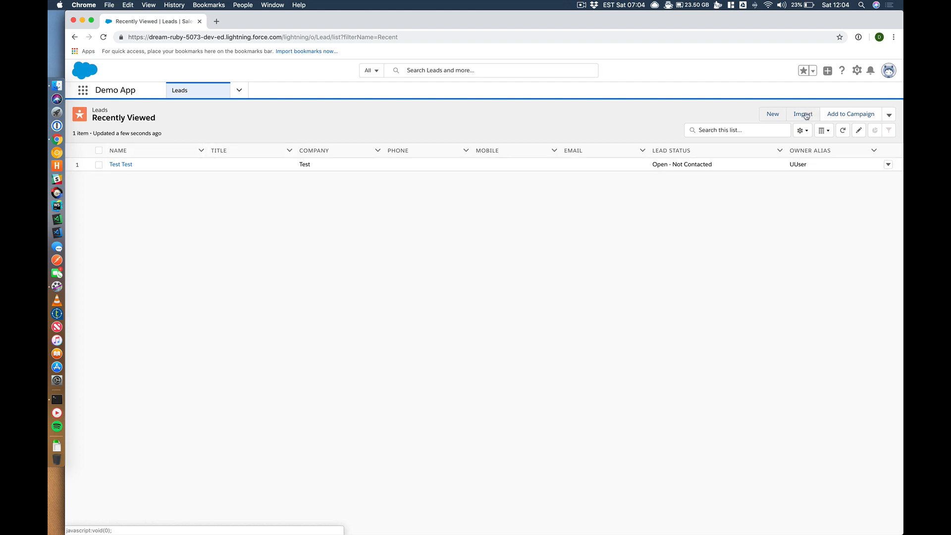
{"action": "left_click", "coordinate": [773, 114]}
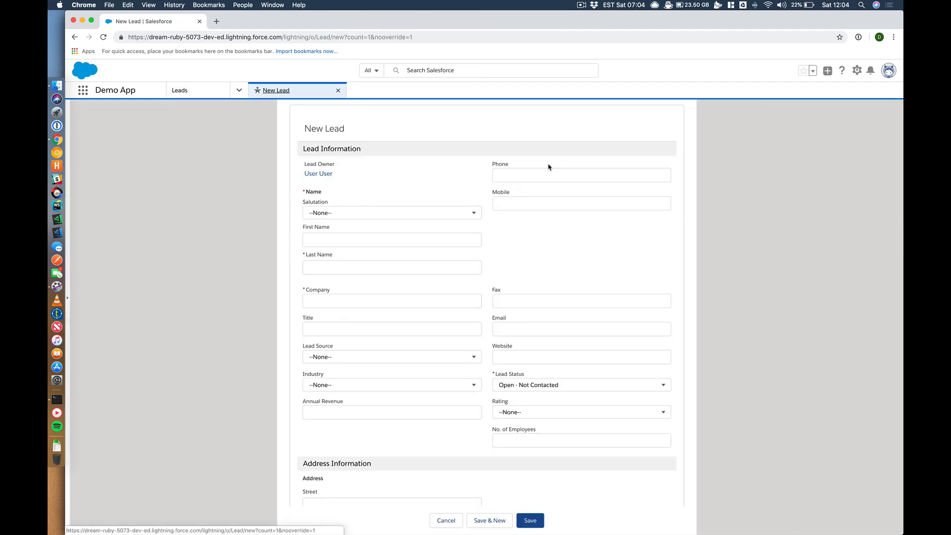
{"action": "type", "text": "Ace"}
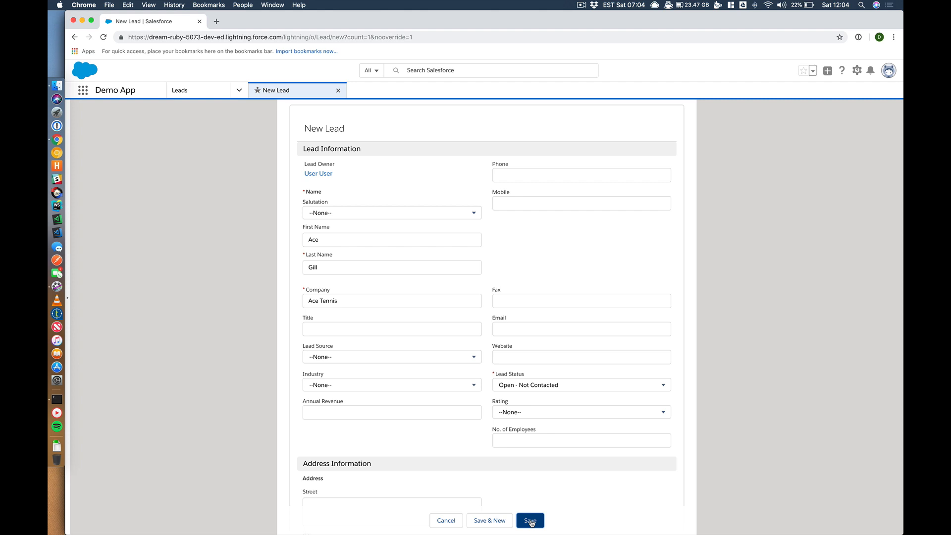
{"action": "left_click", "coordinate": [529, 521]}
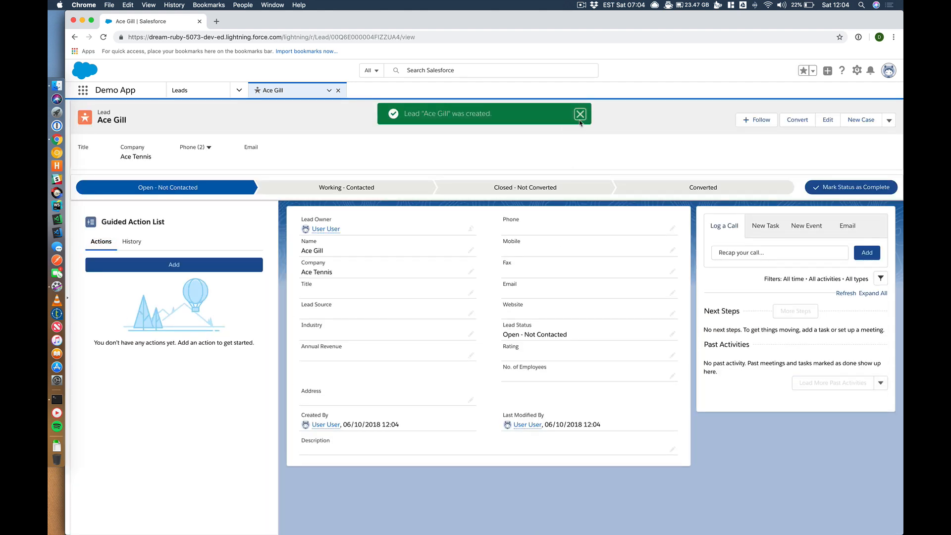
{"action": "left_click", "coordinate": [580, 113]}
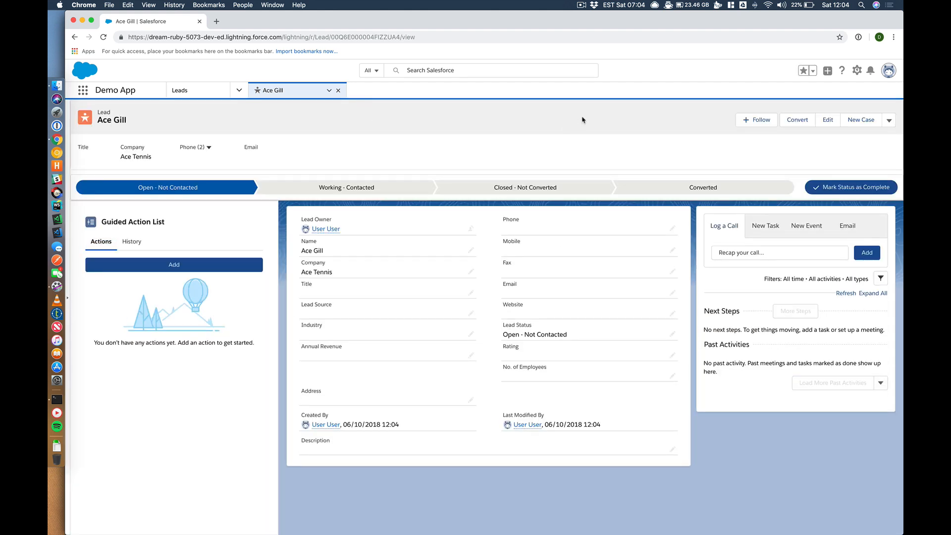
{"action": "mouse_move", "coordinate": [582, 119]}
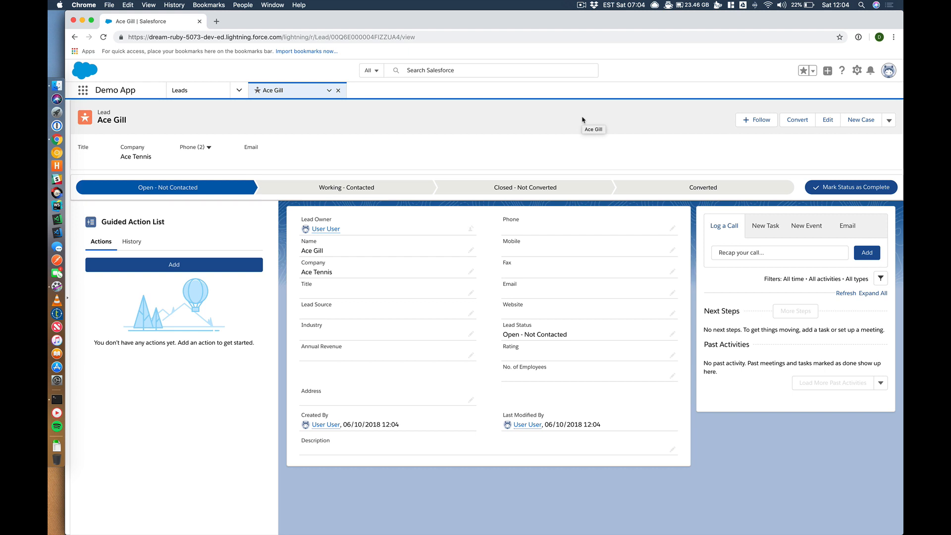
{"action": "left_click", "coordinate": [173, 265]}
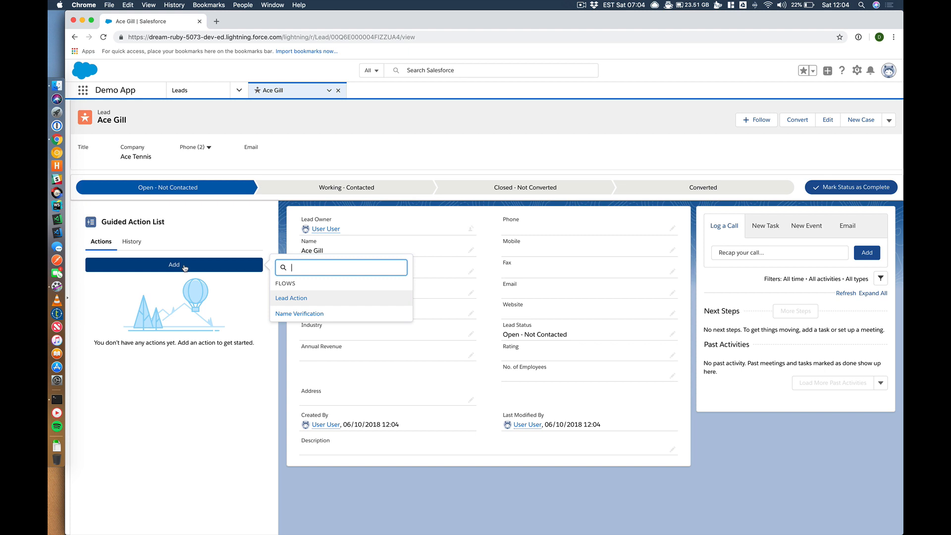
{"action": "left_click", "coordinate": [291, 298]}
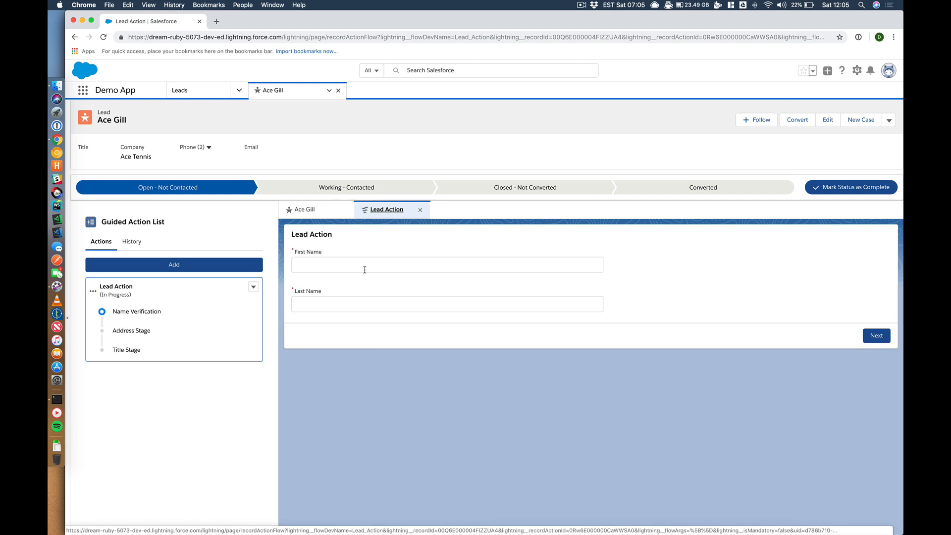
{"action": "left_click", "coordinate": [446, 264]}
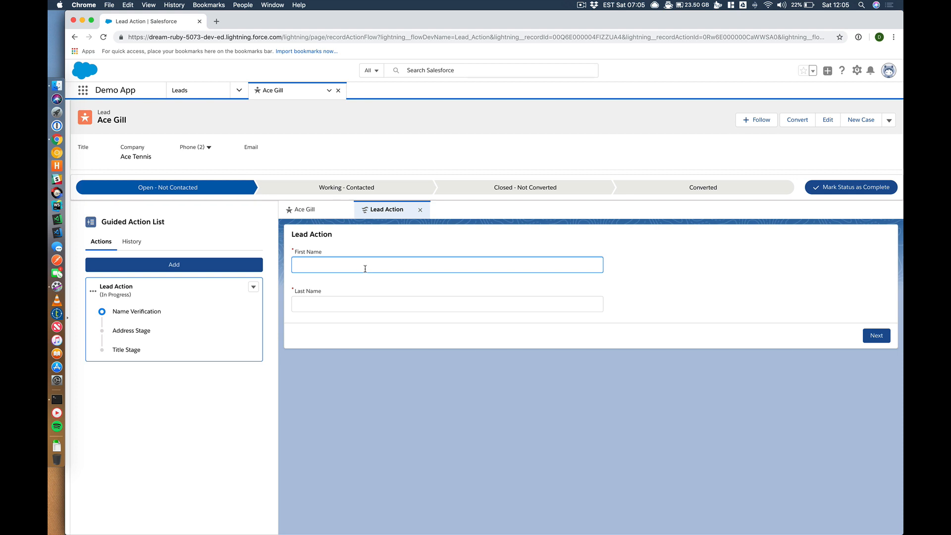
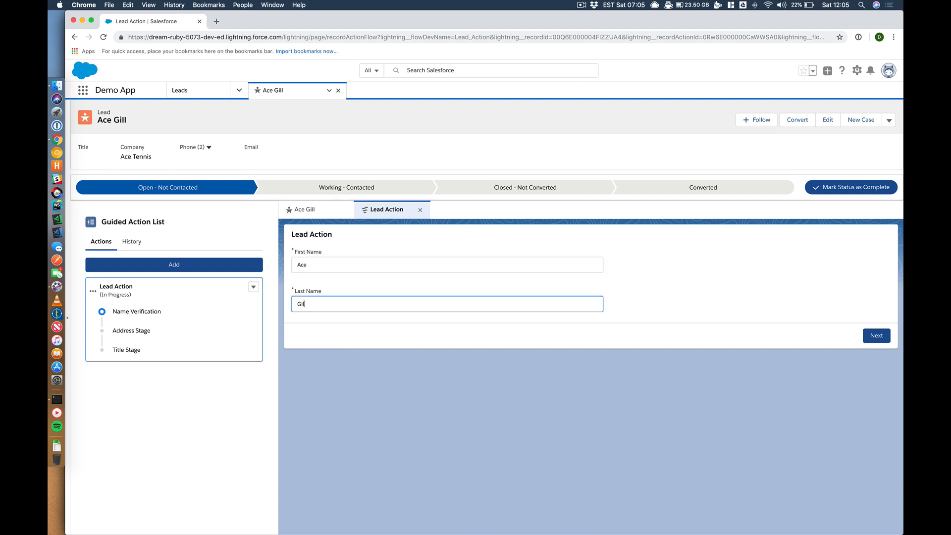
{"action": "left_click", "coordinate": [876, 335]}
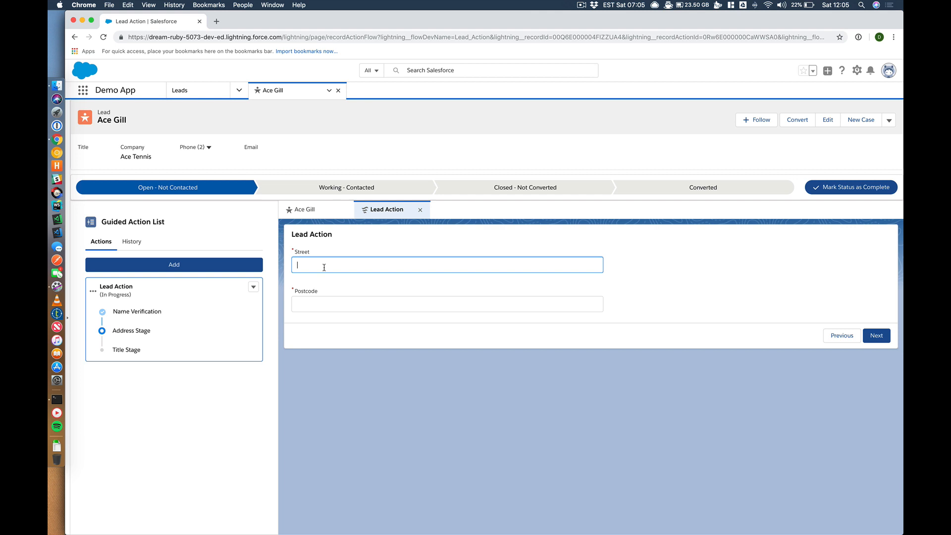
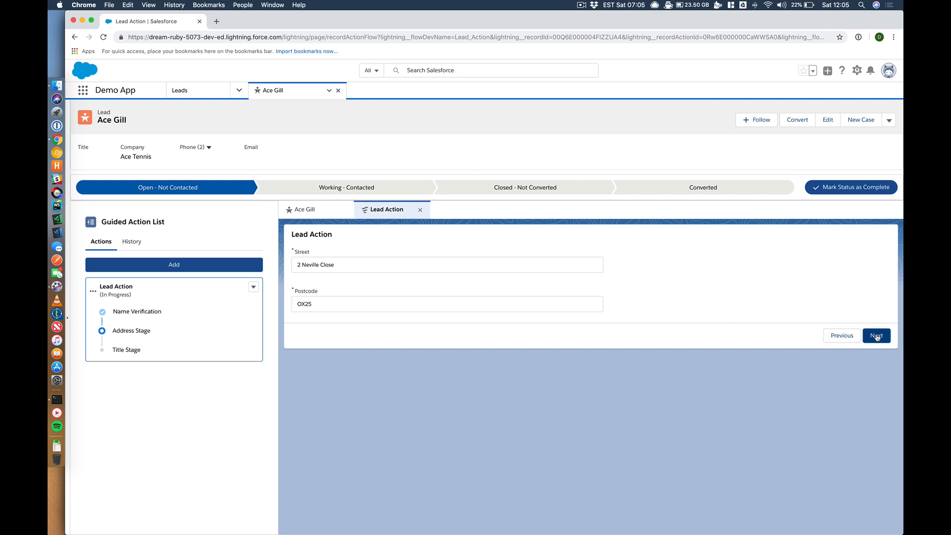
{"action": "left_click", "coordinate": [876, 335]}
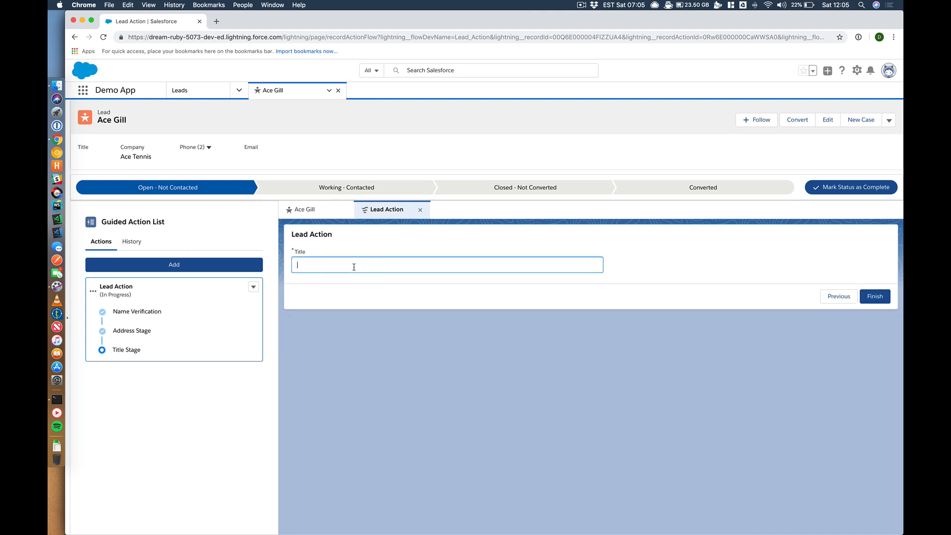
{"action": "type", "text": "The Boss"}
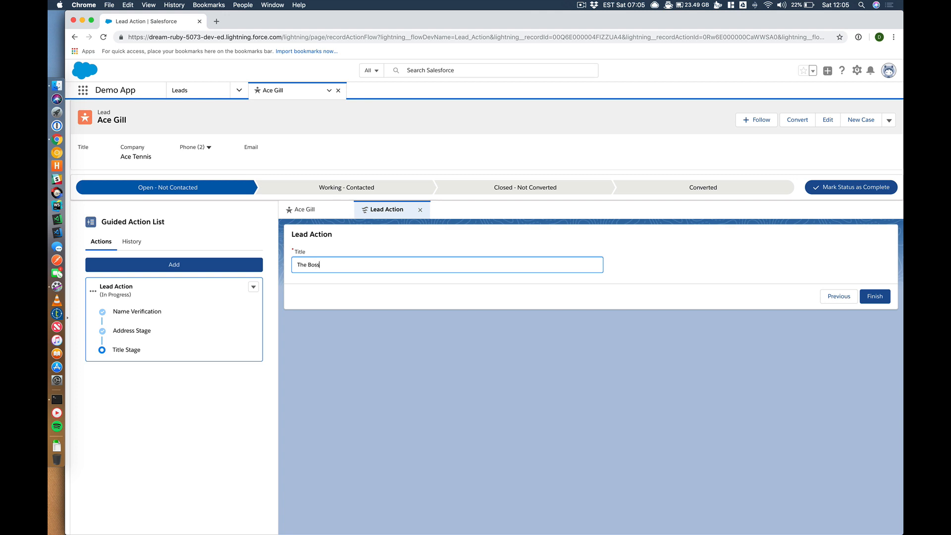
{"action": "left_click", "coordinate": [875, 297]}
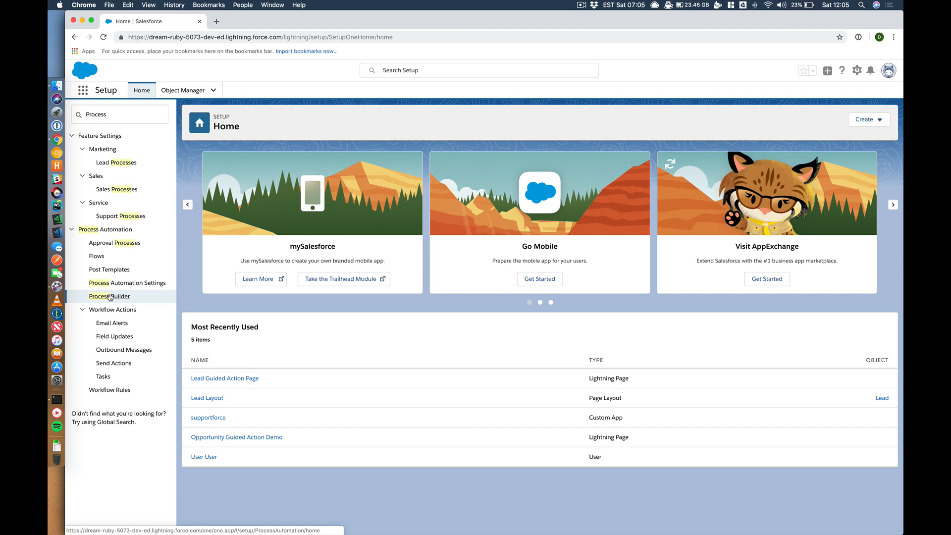
{"action": "left_click", "coordinate": [109, 297]}
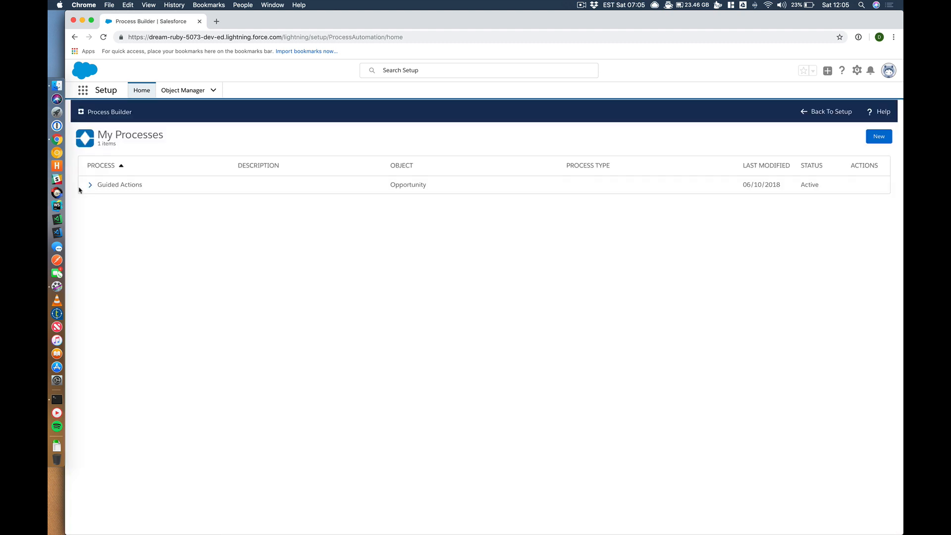
{"action": "left_click", "coordinate": [89, 185]}
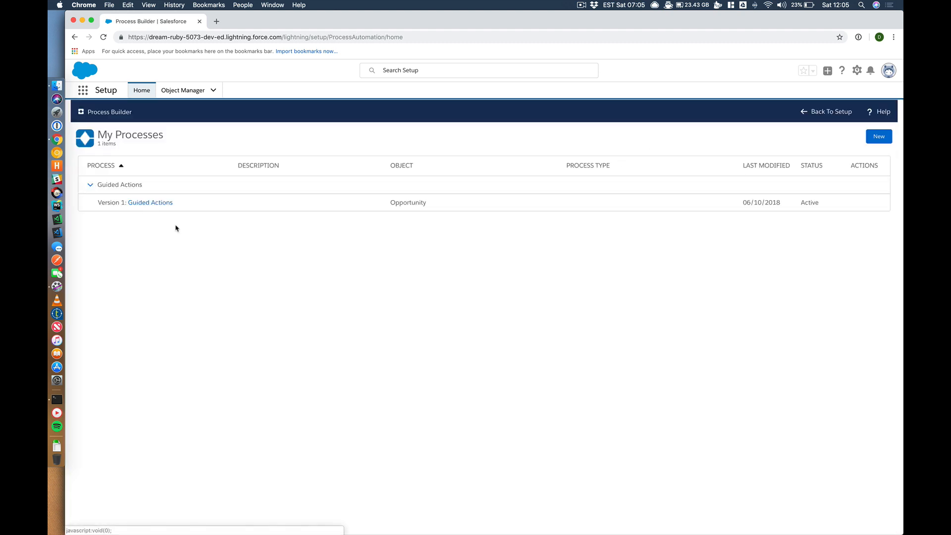
{"action": "left_click", "coordinate": [150, 203]}
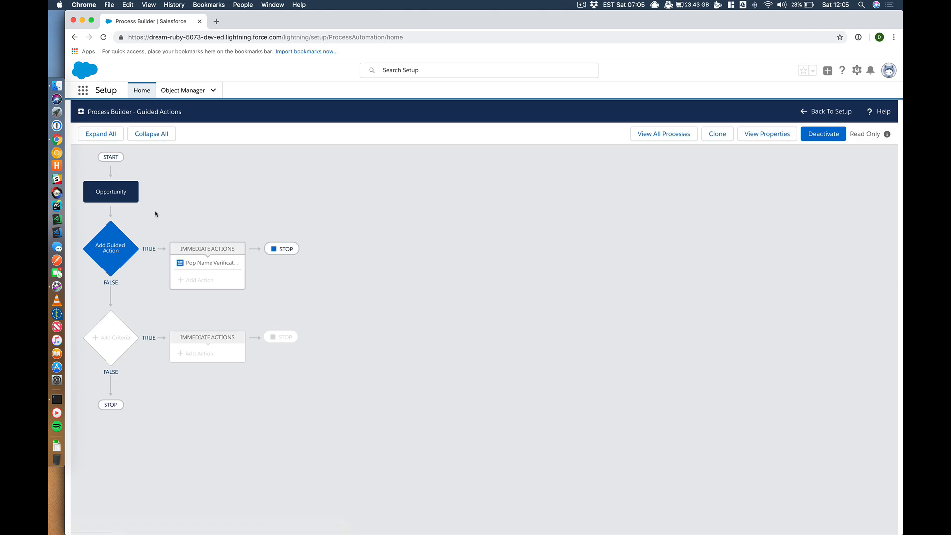
{"action": "left_click", "coordinate": [111, 192]}
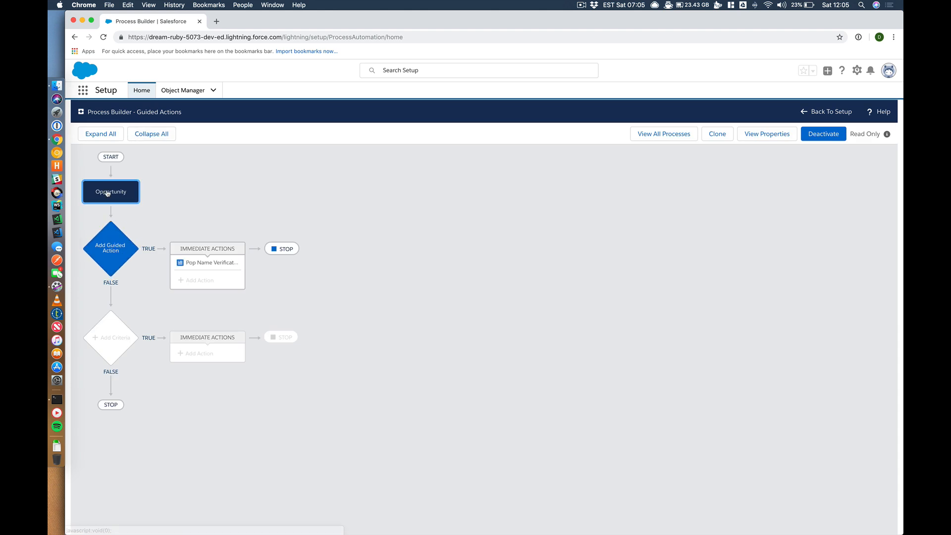
{"action": "left_click", "coordinate": [111, 248]}
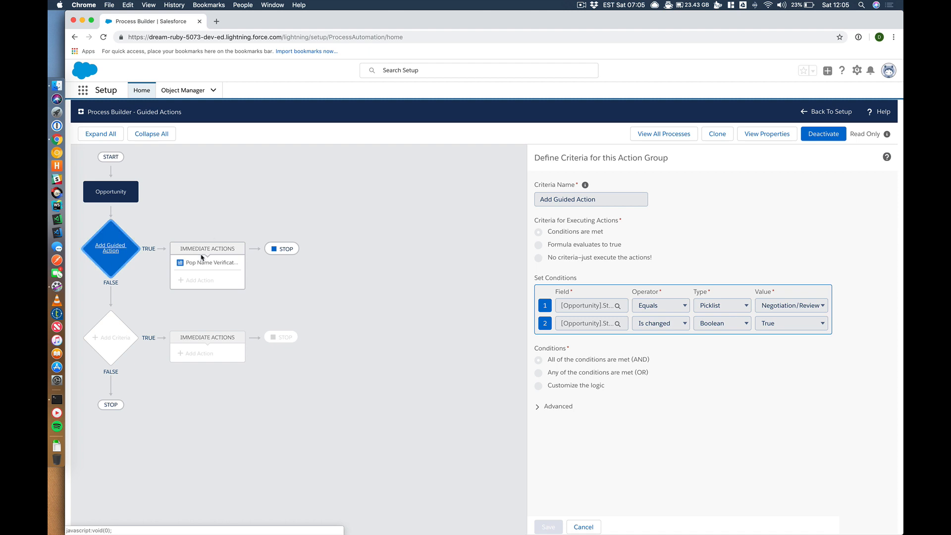
{"action": "left_click", "coordinate": [212, 262]}
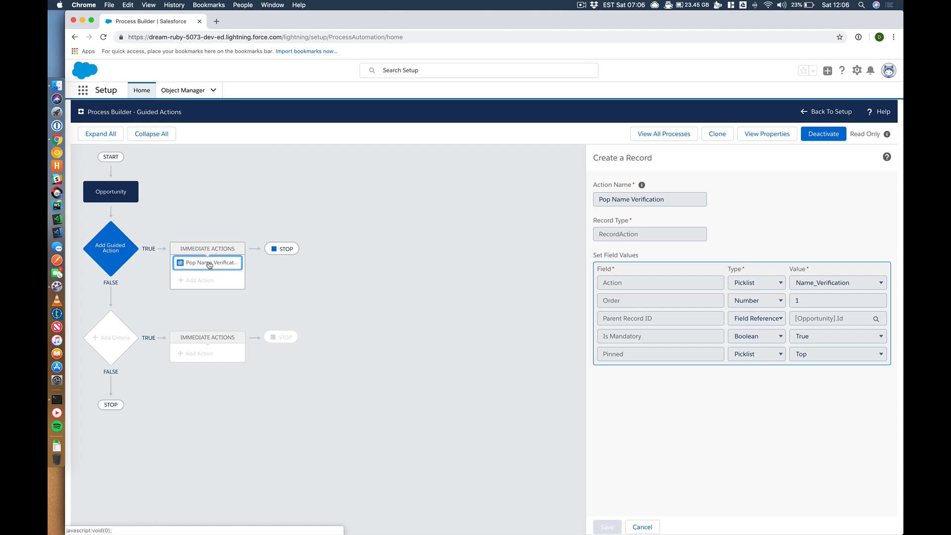
{"action": "mouse_move", "coordinate": [832, 111]}
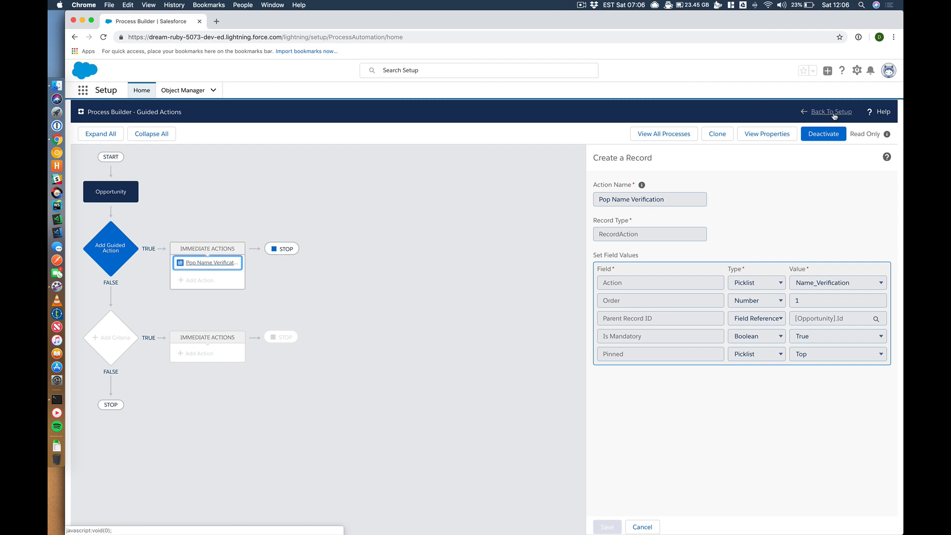
{"action": "left_click", "coordinate": [830, 112]}
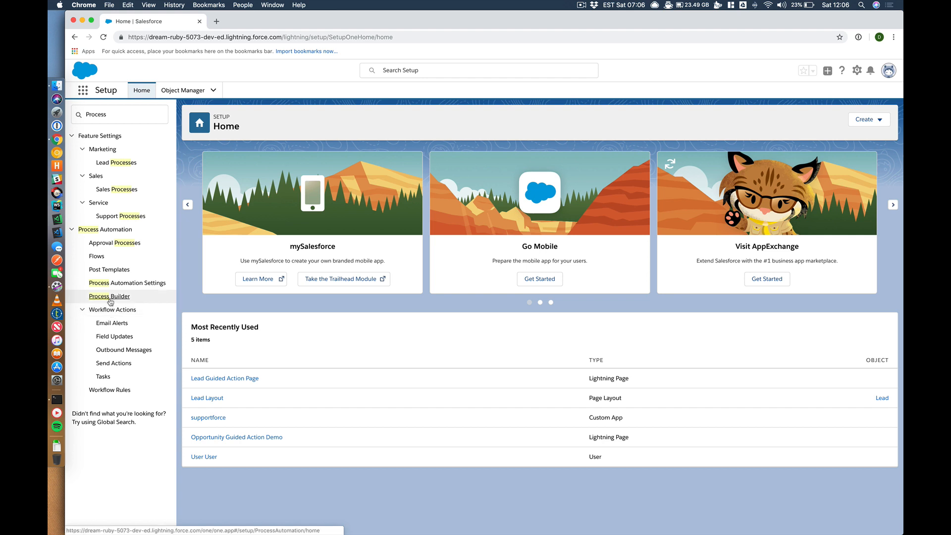
Step: Create and save process Lead Actions, description Guided Lead Action, triggered when a record changes
{"action": "left_click", "coordinate": [110, 296]}
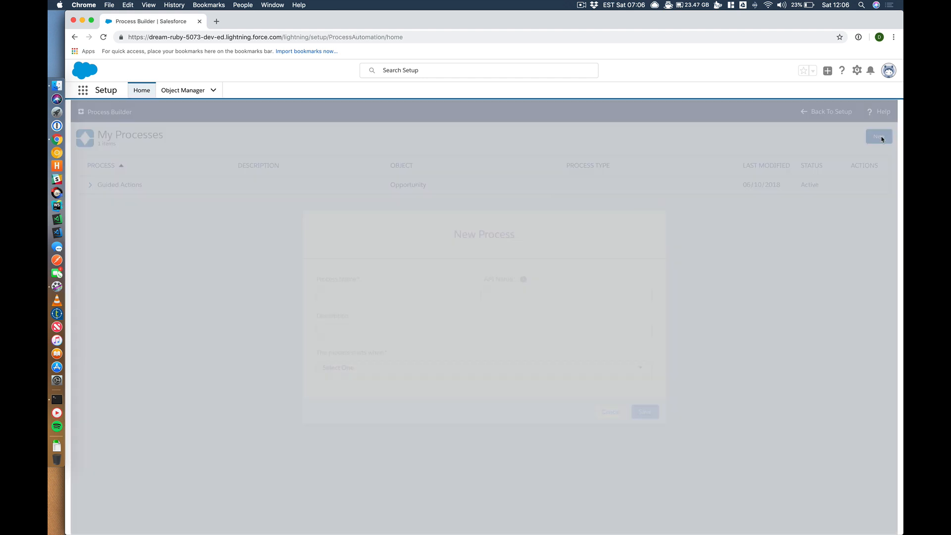
{"action": "type", "text": "Lead Actions"}
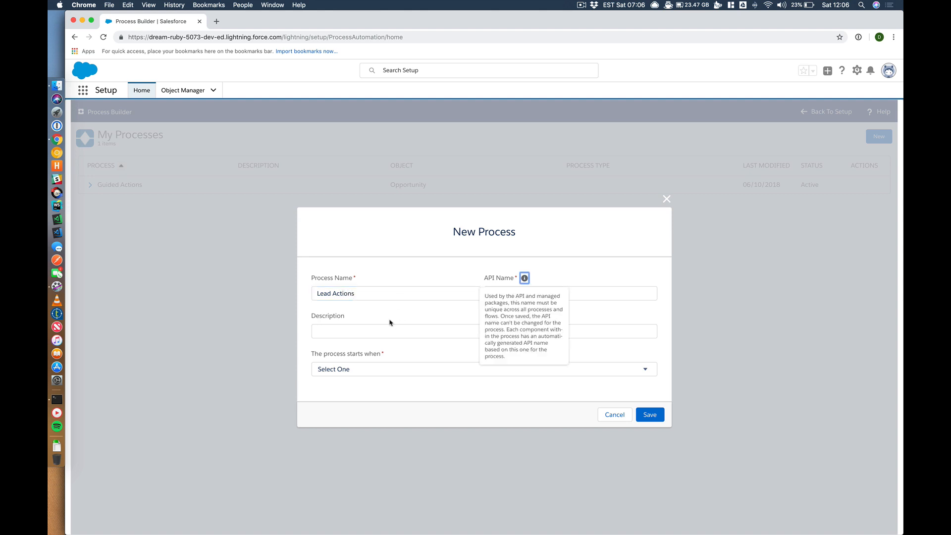
{"action": "left_click", "coordinate": [394, 293]}
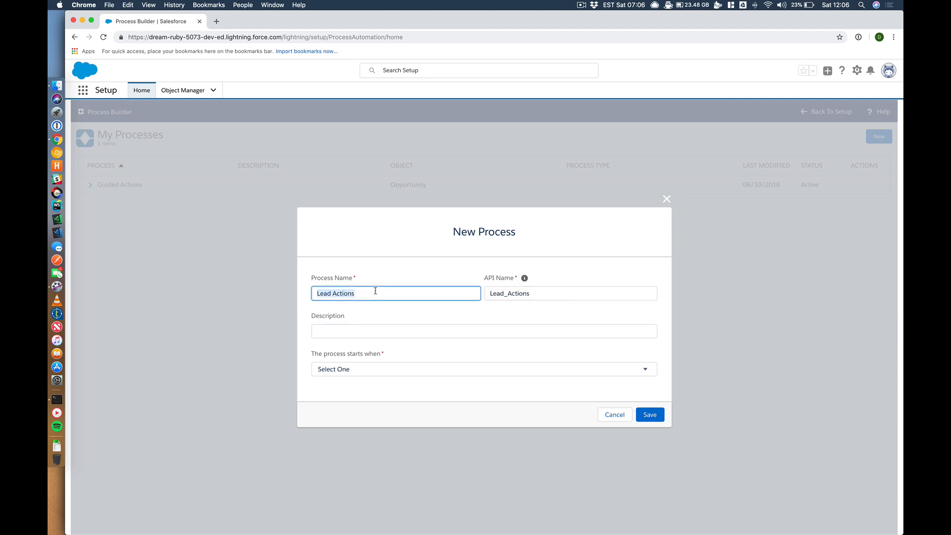
{"action": "left_click", "coordinate": [484, 369]}
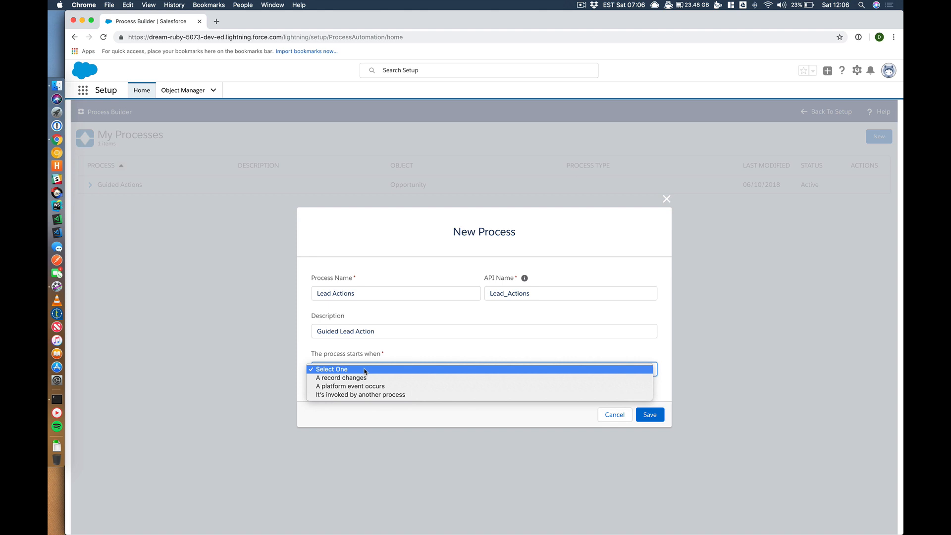
{"action": "left_click", "coordinate": [341, 378]}
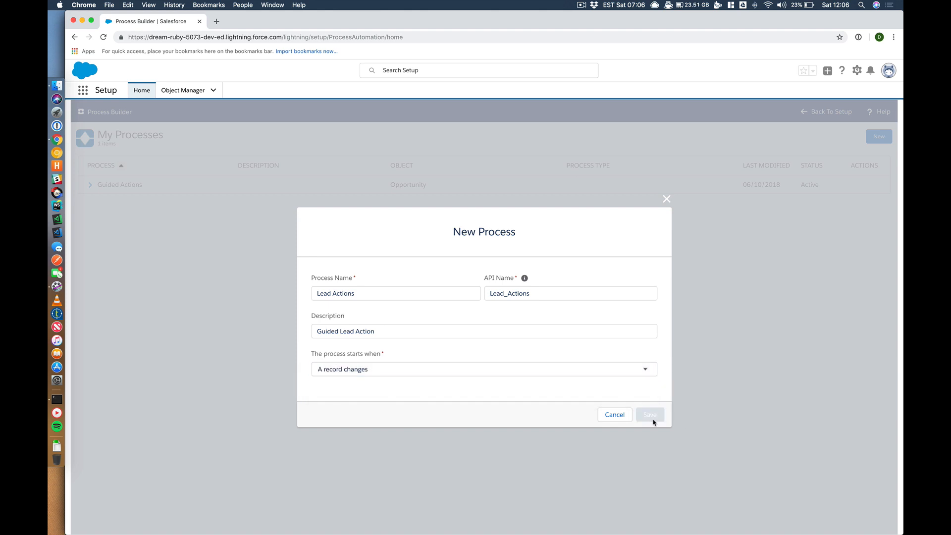
{"action": "left_click", "coordinate": [650, 414]}
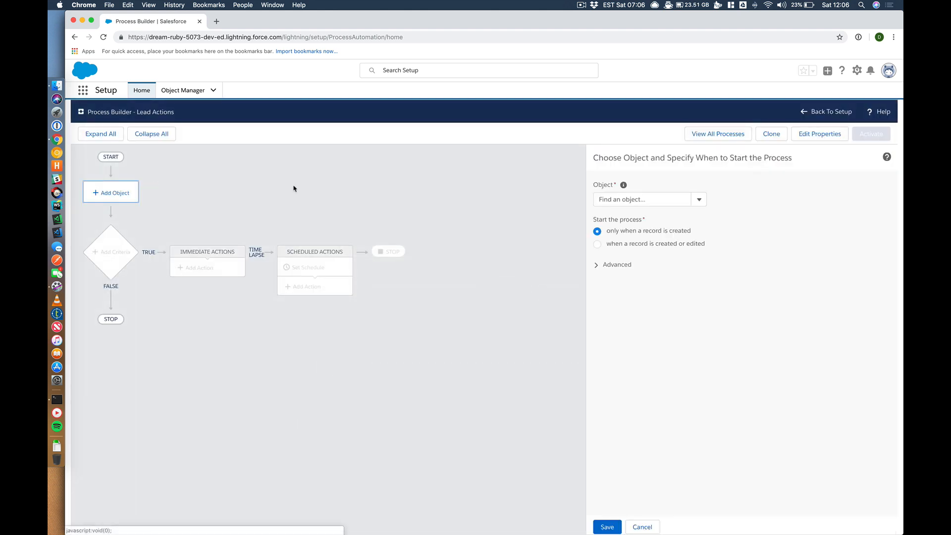
Step: Look up and choose Lead as the Lead Actions process object
{"action": "left_click", "coordinate": [643, 199]}
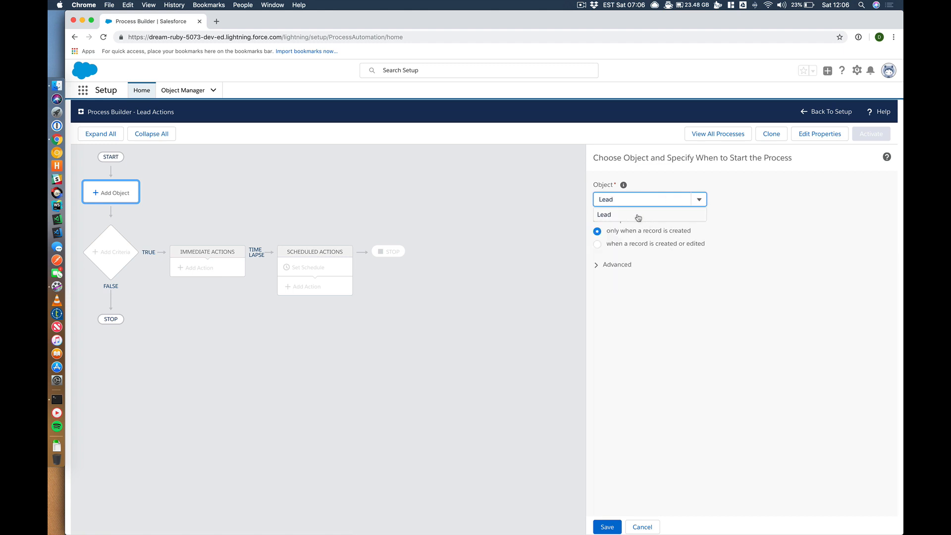
{"action": "left_click", "coordinate": [597, 244]}
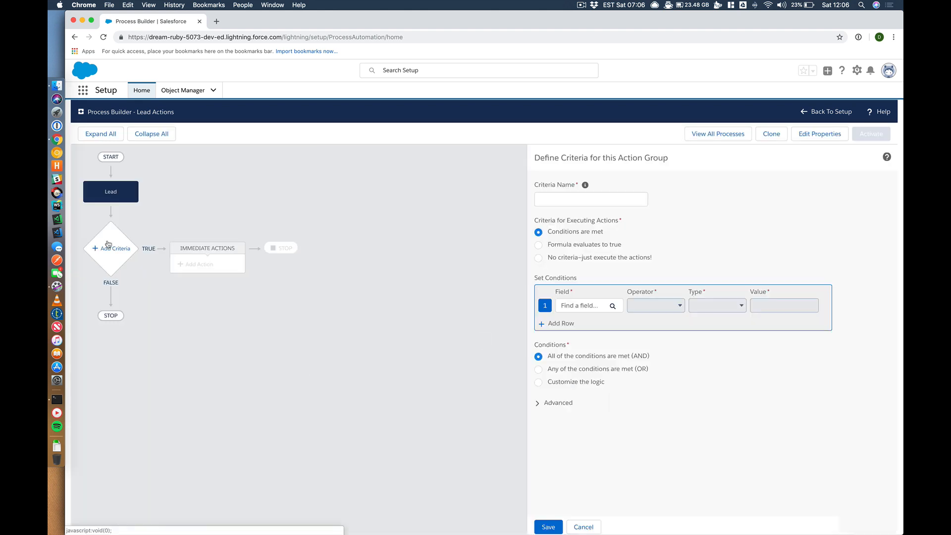
Step: Save criteria 'Working': [Lead].Status equals Working - Contacted and Status is changed
{"action": "left_click", "coordinate": [581, 305]}
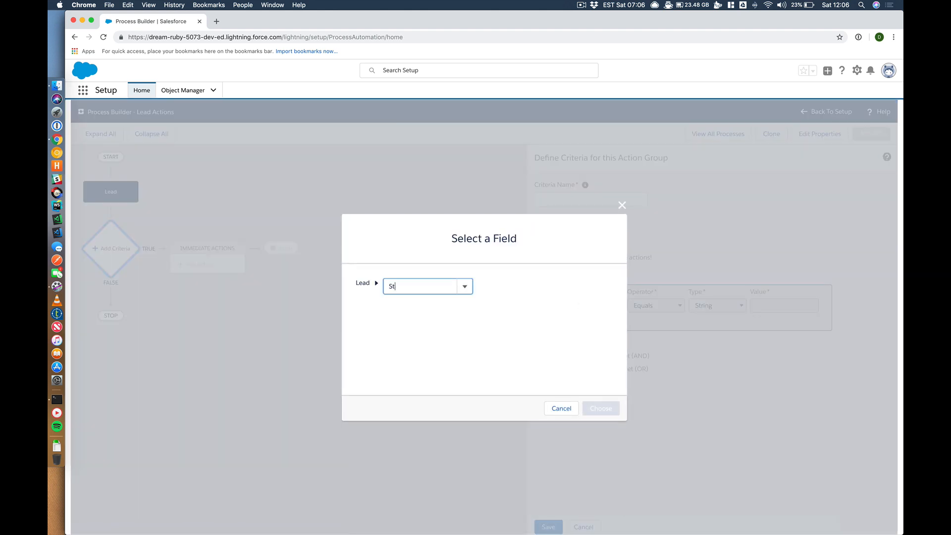
{"action": "left_click", "coordinate": [422, 286]}
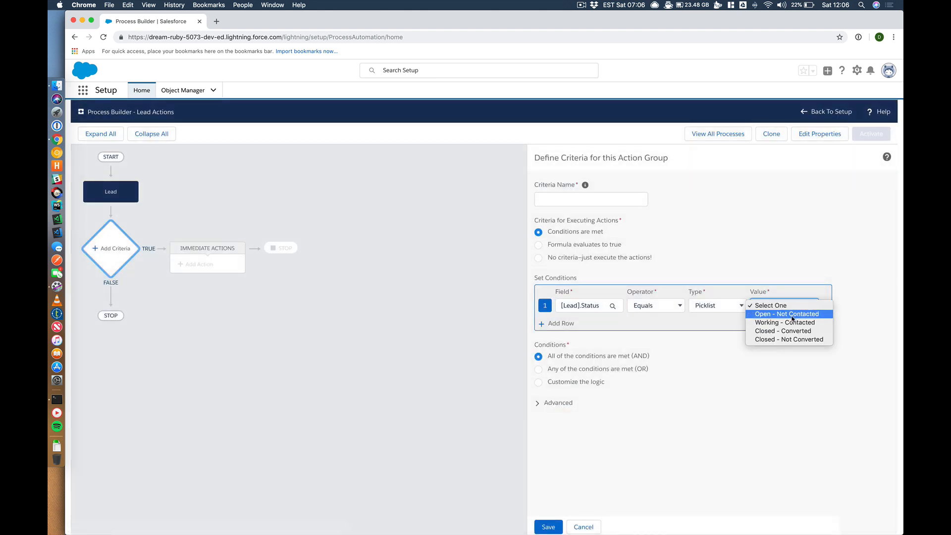
{"action": "left_click", "coordinate": [784, 322]}
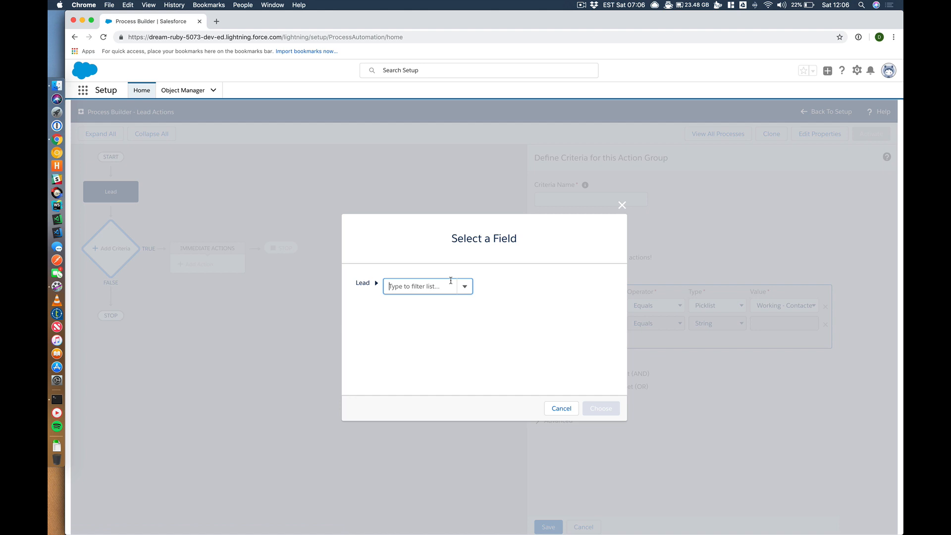
{"action": "type", "text": "Status"}
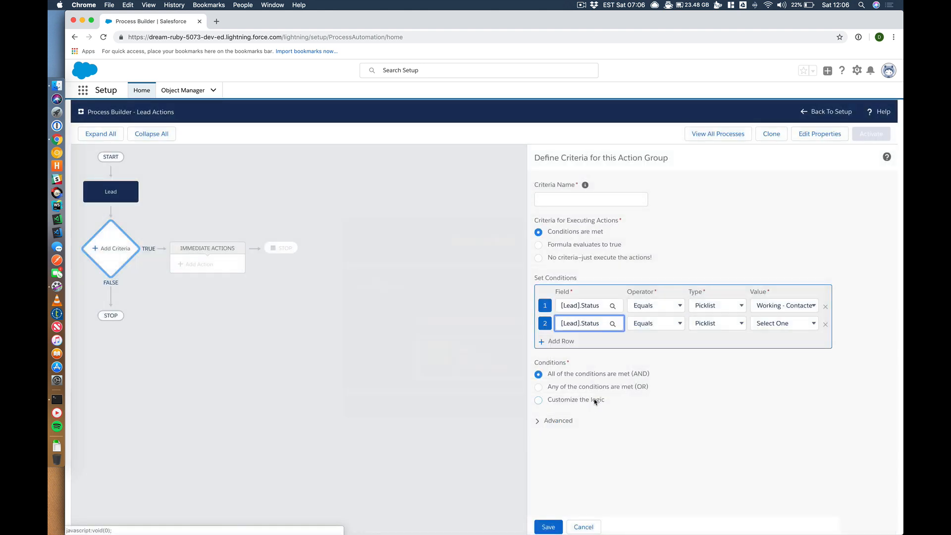
{"action": "left_click", "coordinate": [656, 322]}
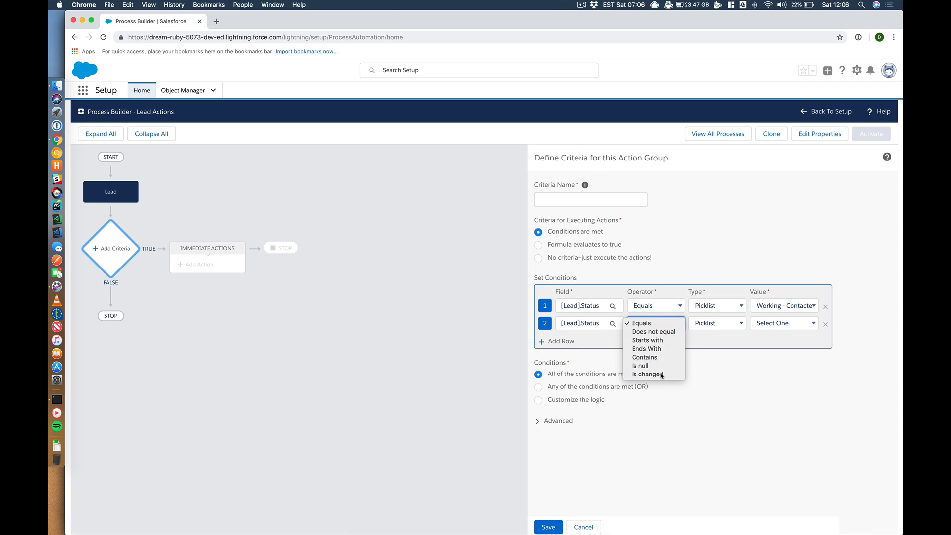
{"action": "left_click", "coordinate": [649, 374]}
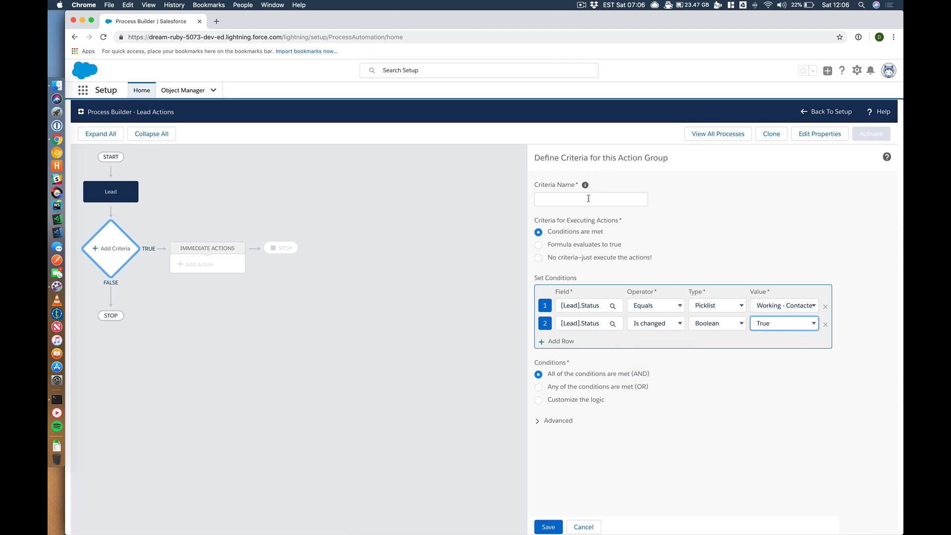
{"action": "type", "text": "Working"}
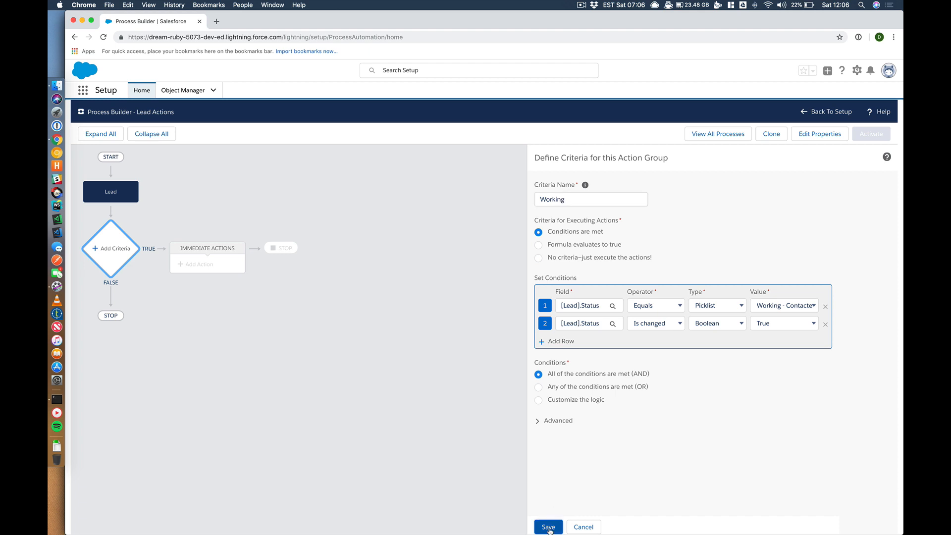
{"action": "left_click", "coordinate": [546, 527]}
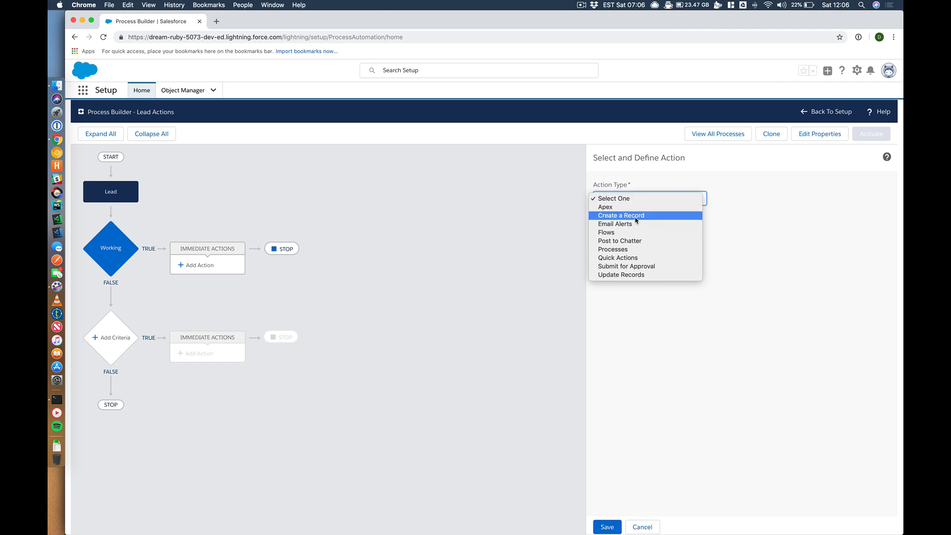
Step: Name the action Pop Action, creating a RecordAction record
{"action": "left_click", "coordinate": [621, 215]}
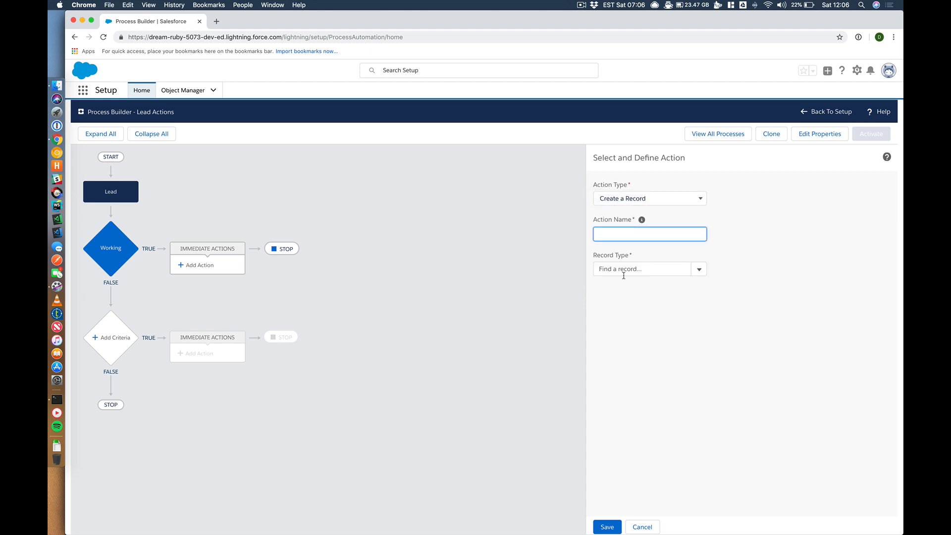
{"action": "type", "text": "Pop A"}
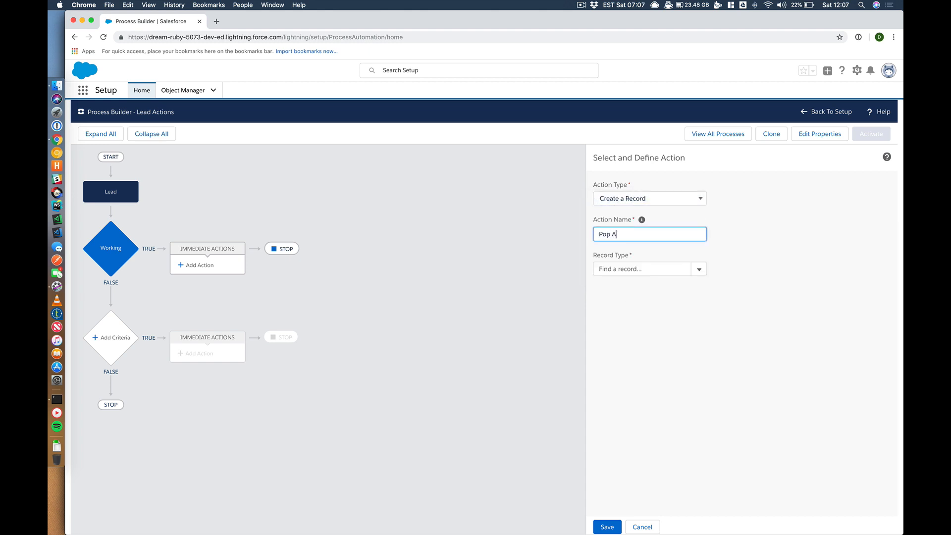
{"action": "left_click", "coordinate": [648, 268]}
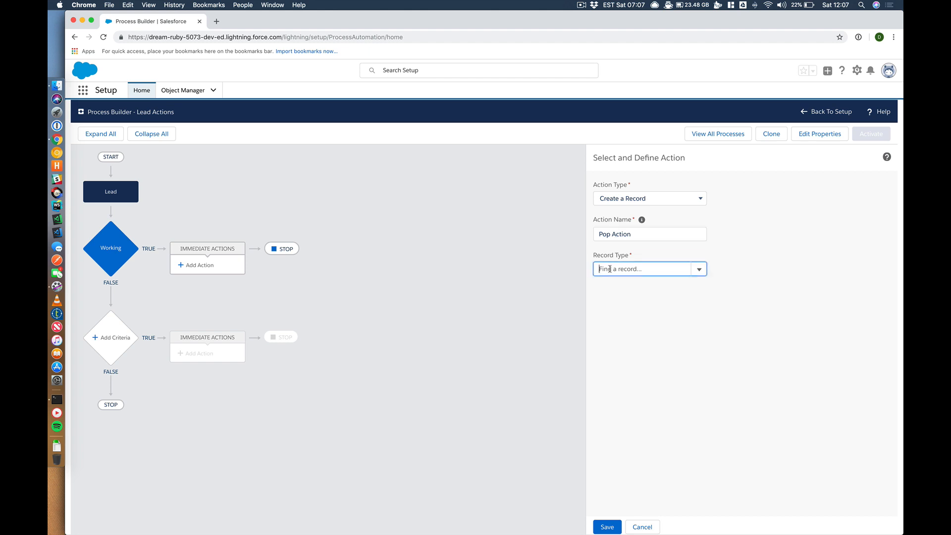
{"action": "type", "text": "Record"}
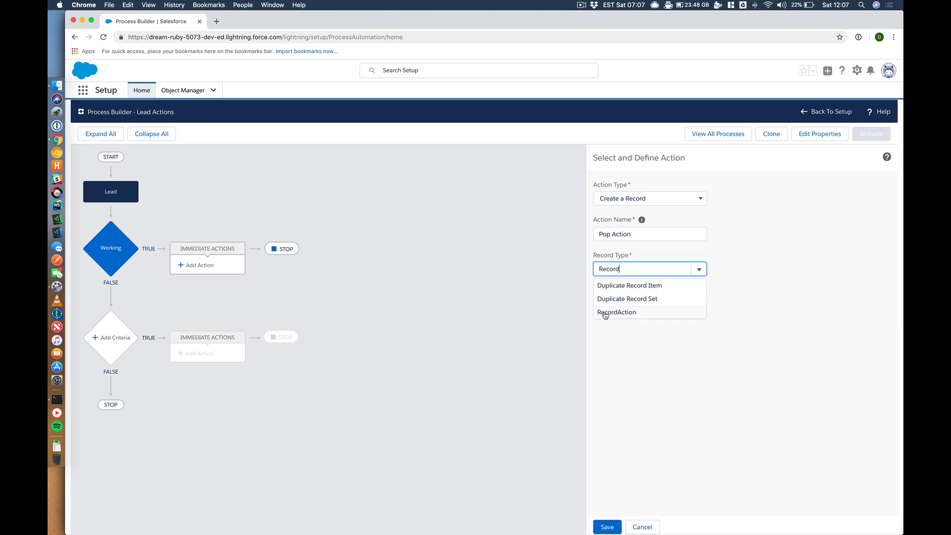
{"action": "left_click", "coordinate": [617, 312]}
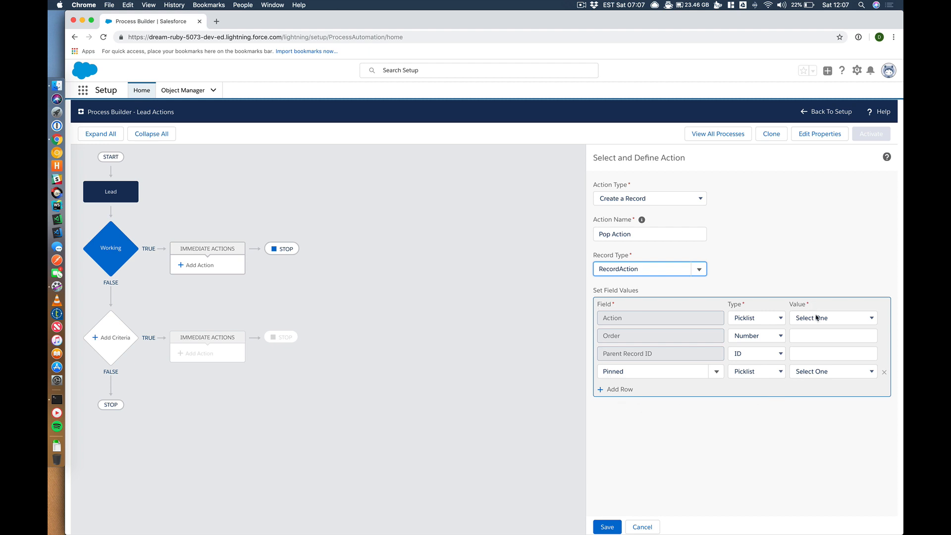
Step: Set Action to Lead_Action, order 1, and parent record ID to field reference [Lead].Id
{"action": "left_click", "coordinate": [832, 317]}
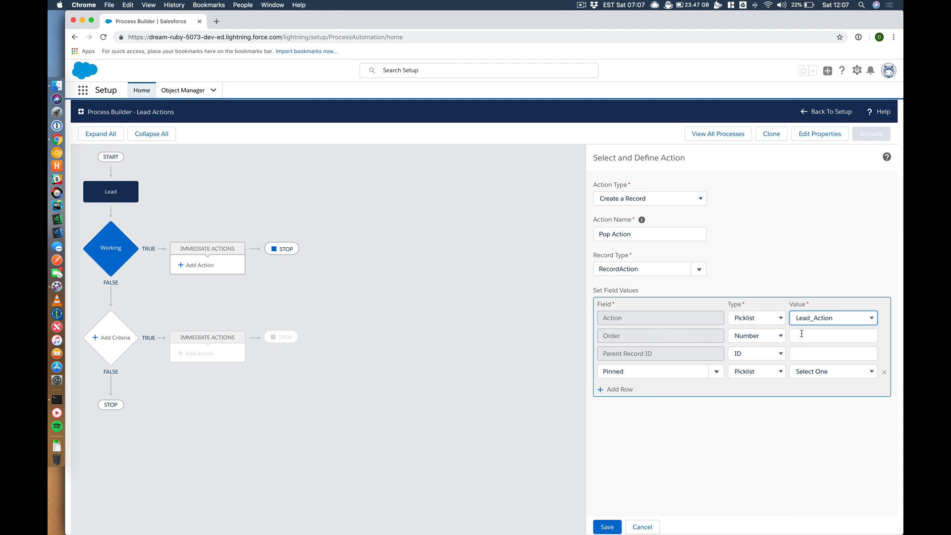
{"action": "type", "text": "1"}
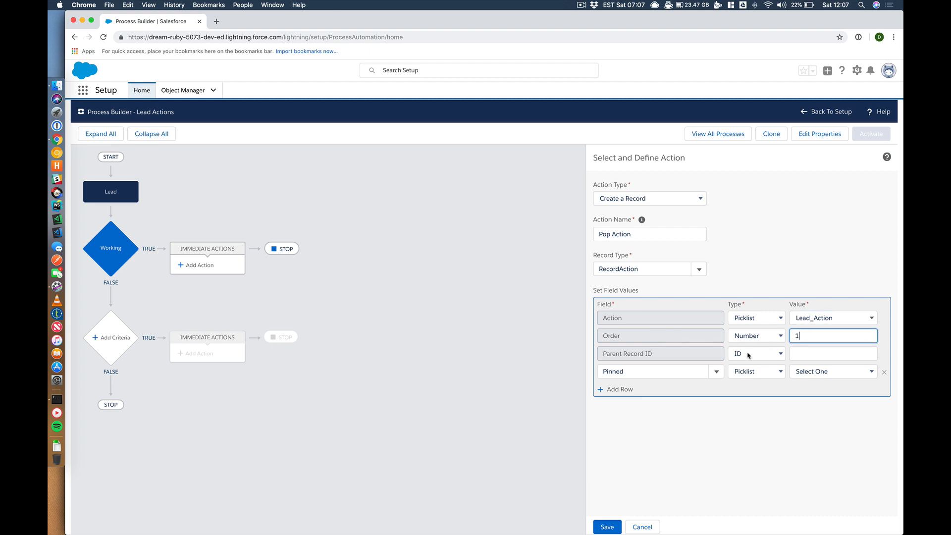
{"action": "left_click", "coordinate": [756, 353]}
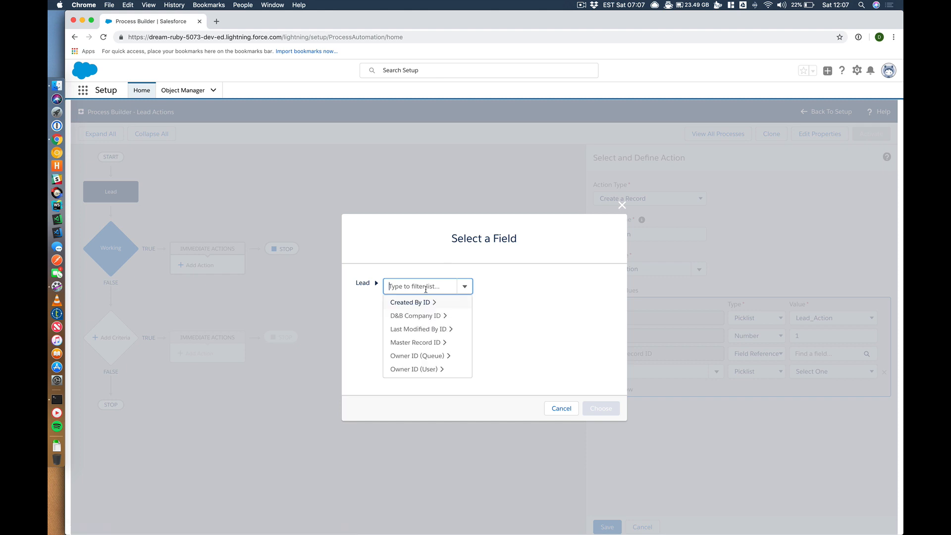
{"action": "left_click", "coordinate": [394, 286]}
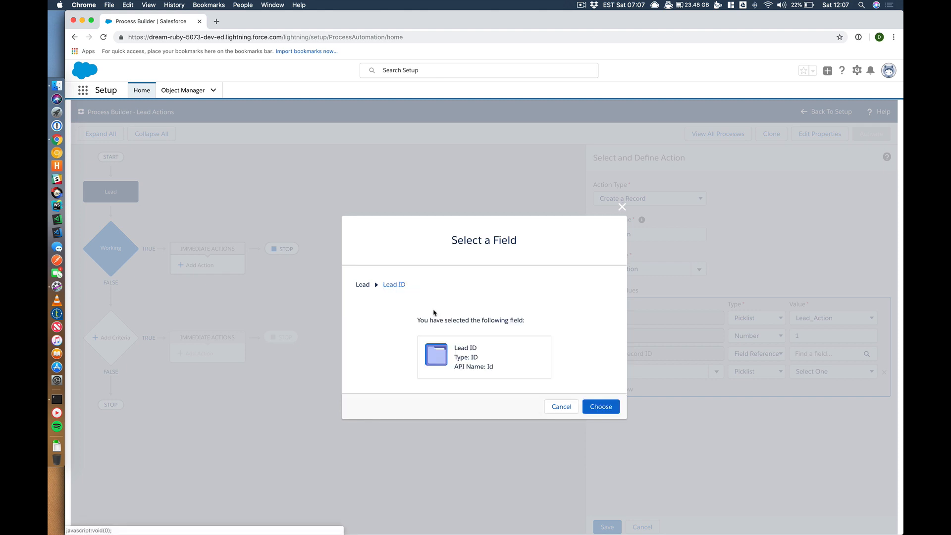
{"action": "left_click", "coordinate": [600, 406]}
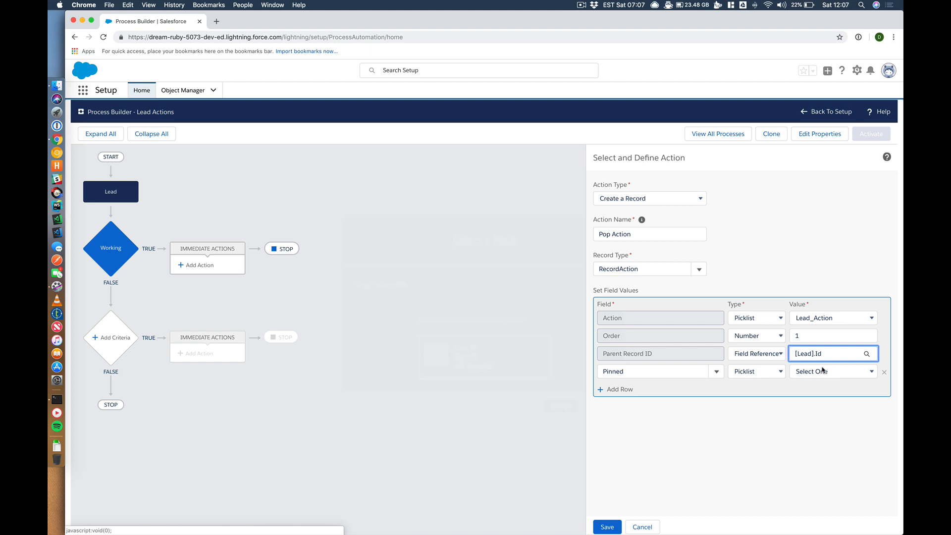
Step: Pin the action to Top, make it mandatory, and save the Pop Action
{"action": "left_click", "coordinate": [832, 371]}
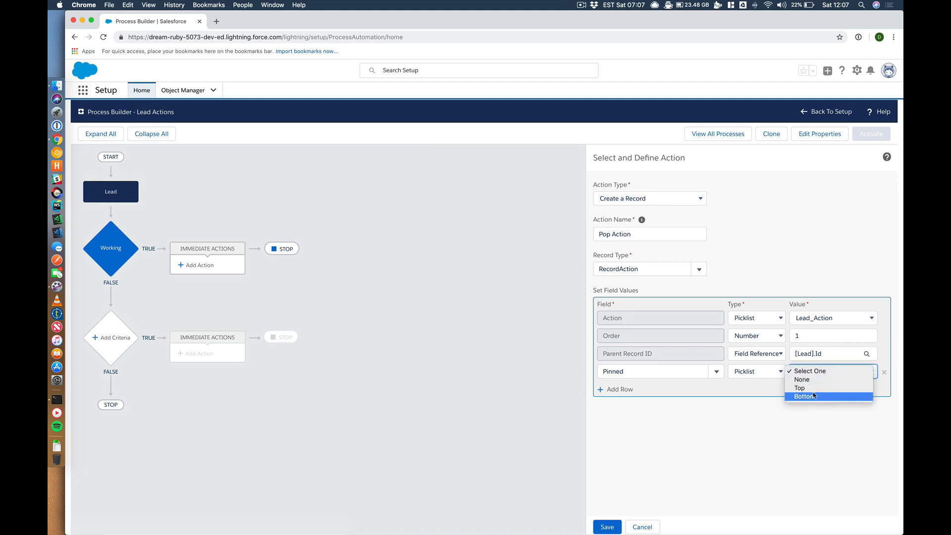
{"action": "left_click", "coordinate": [800, 387]}
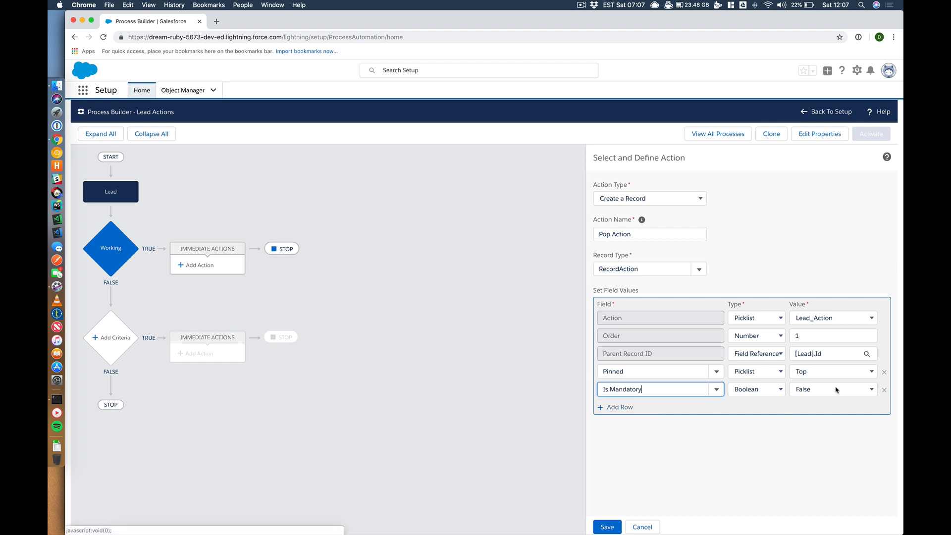
{"action": "left_click", "coordinate": [832, 389]}
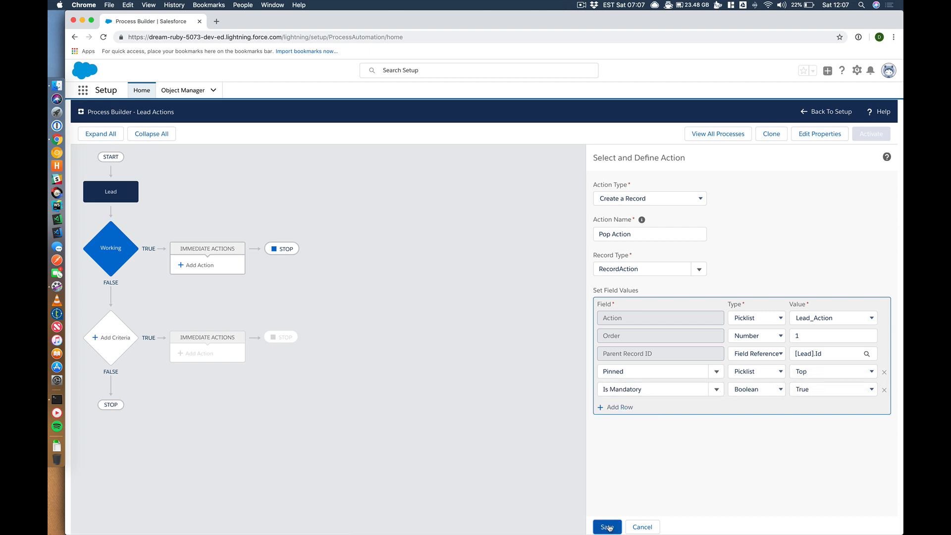
{"action": "left_click", "coordinate": [606, 527]}
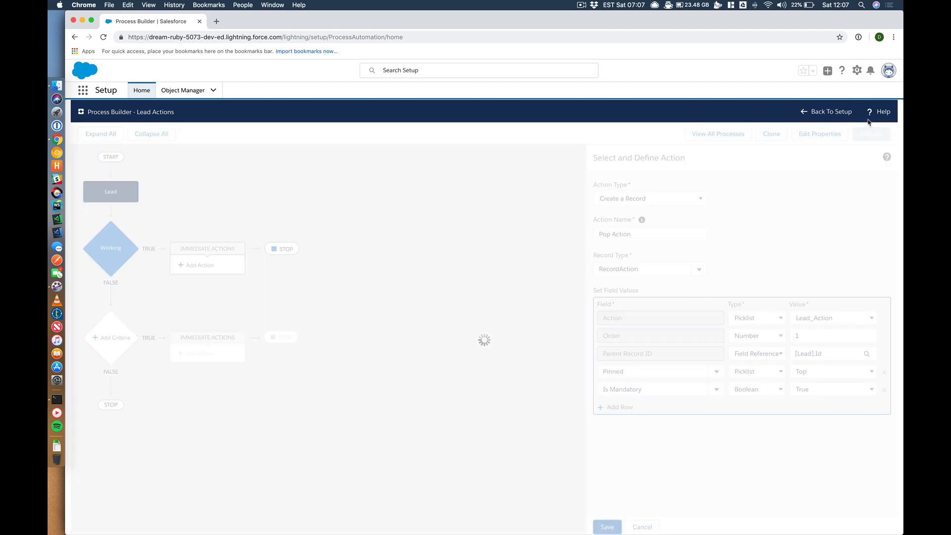
Step: Activate and confirm the Lead Actions process version, then open the App Launcher
{"action": "left_click", "coordinate": [871, 134]}
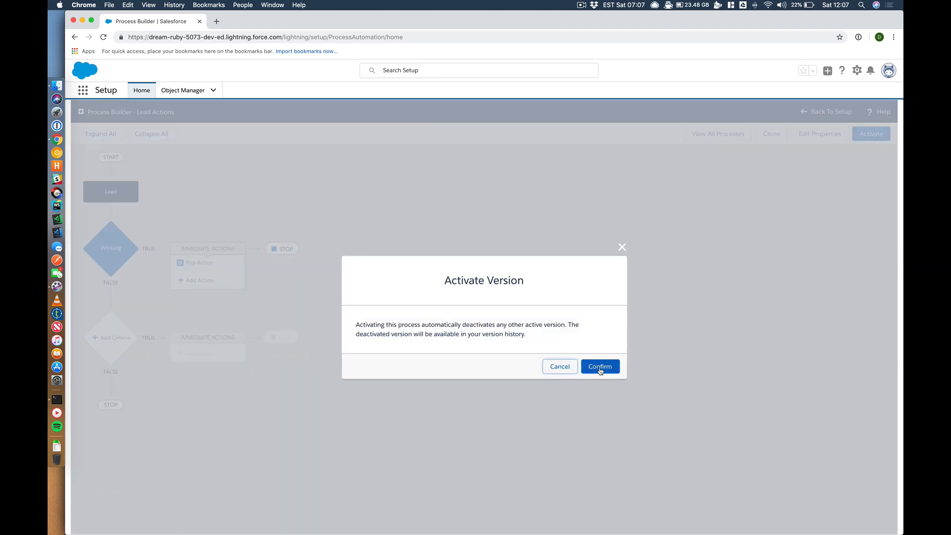
{"action": "left_click", "coordinate": [599, 367]}
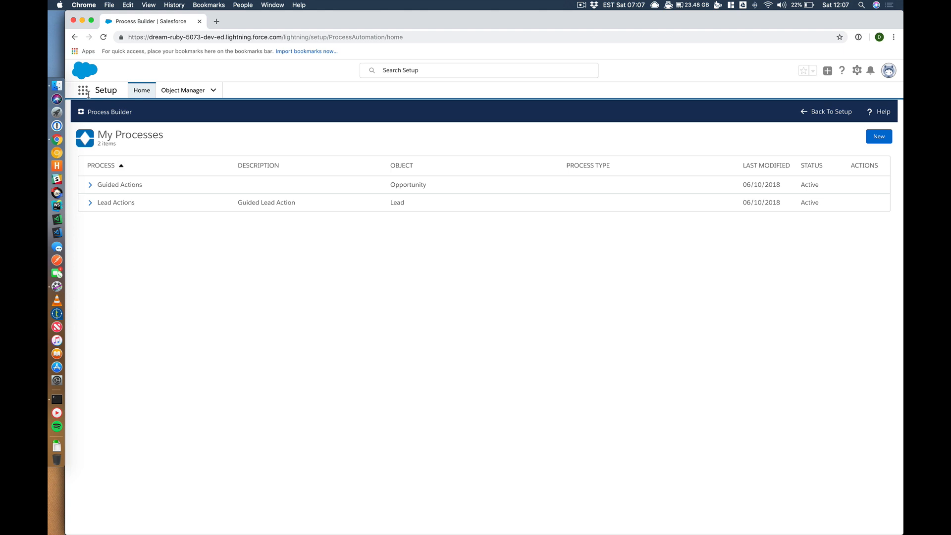
{"action": "left_click", "coordinate": [83, 90]}
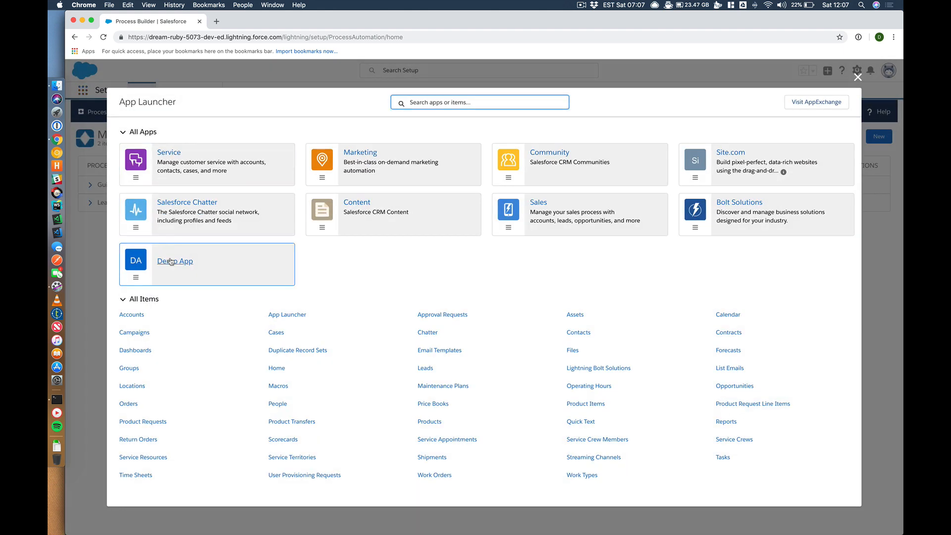
{"action": "left_click", "coordinate": [175, 261]}
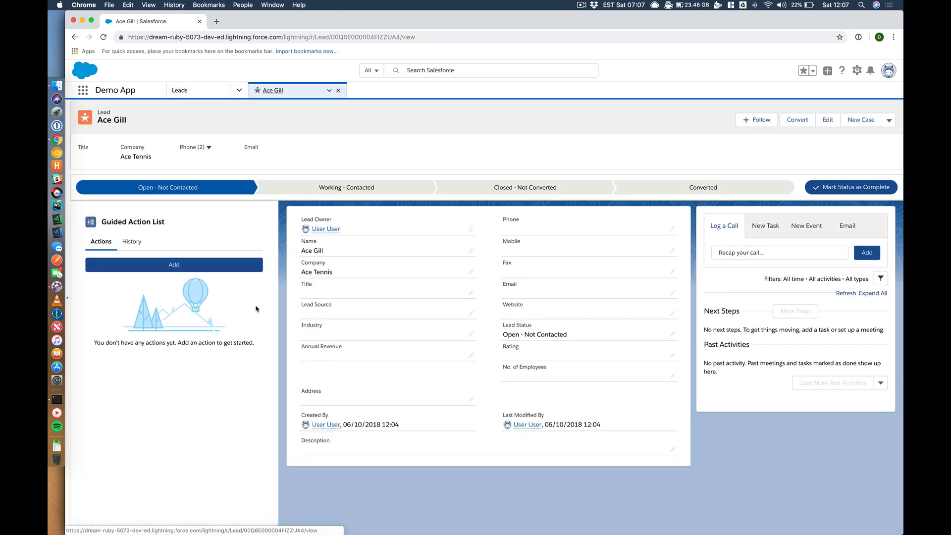
{"action": "mouse_move", "coordinate": [371, 157]}
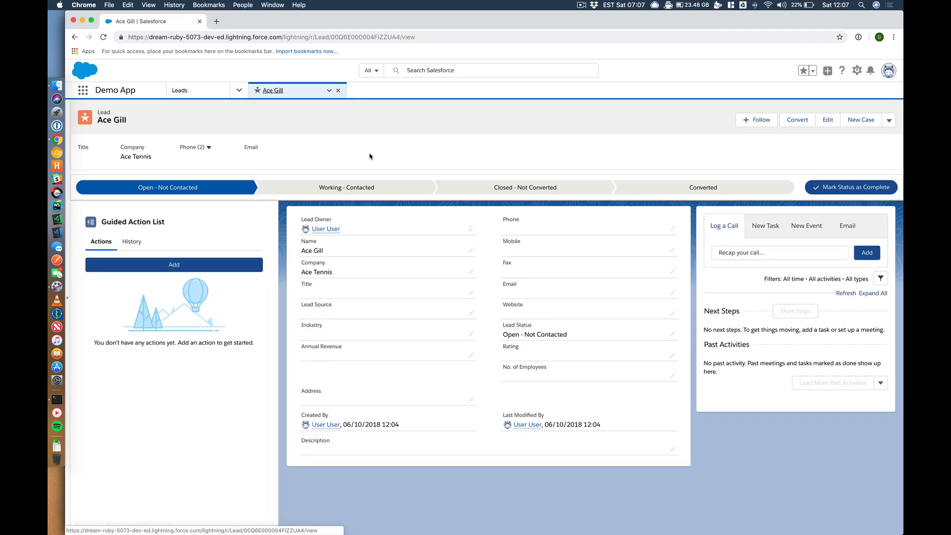
{"action": "left_click", "coordinate": [346, 187]}
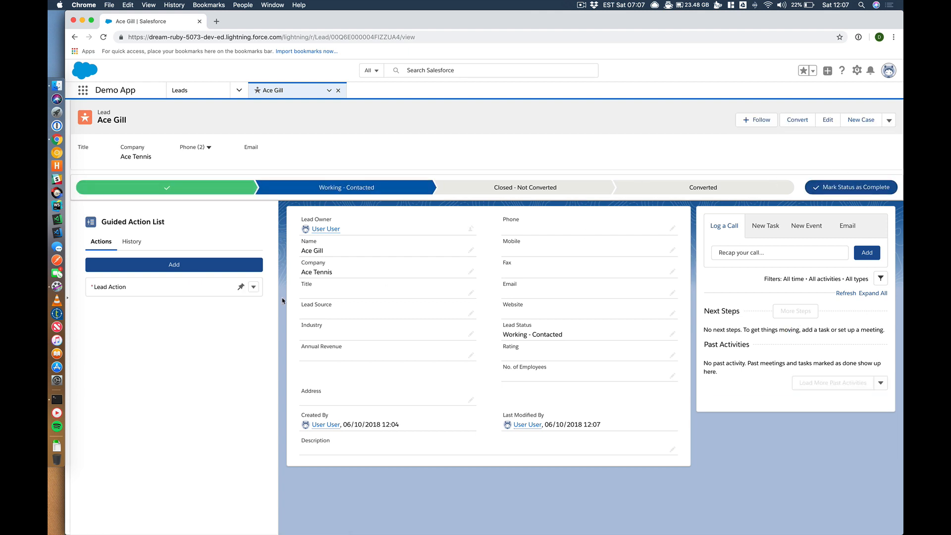
{"action": "left_click", "coordinate": [110, 286]}
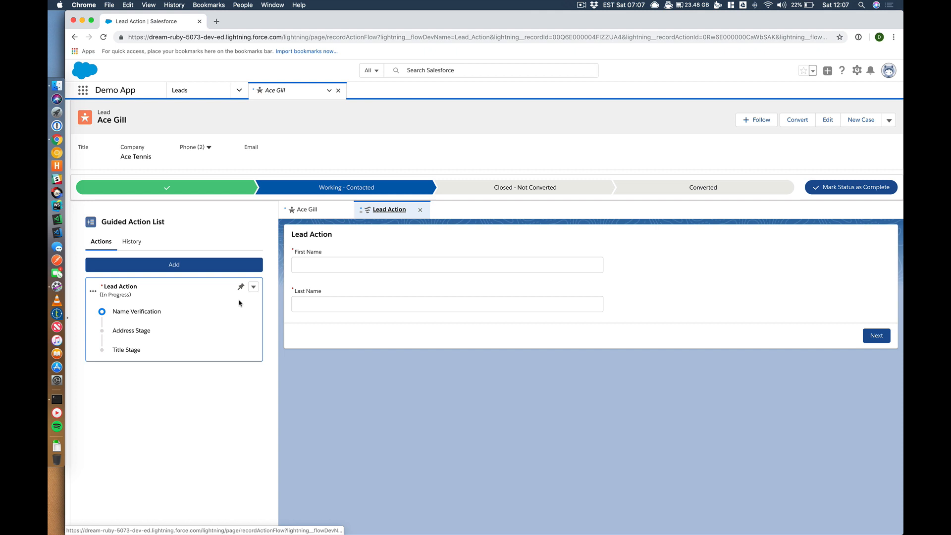
Step: Enter 'Gill' on the Lead Action's name stage and move past it
{"action": "left_click", "coordinate": [446, 264]}
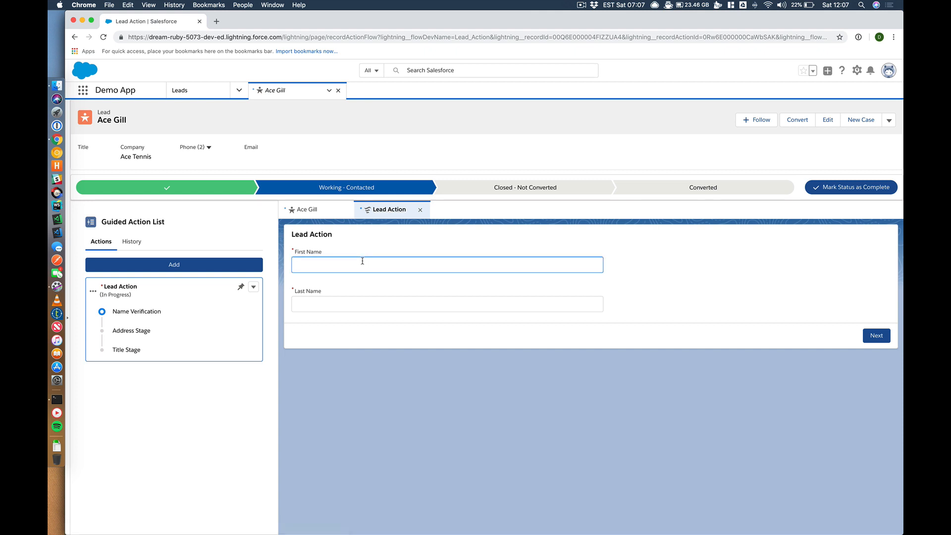
{"action": "type", "text": "Gill"}
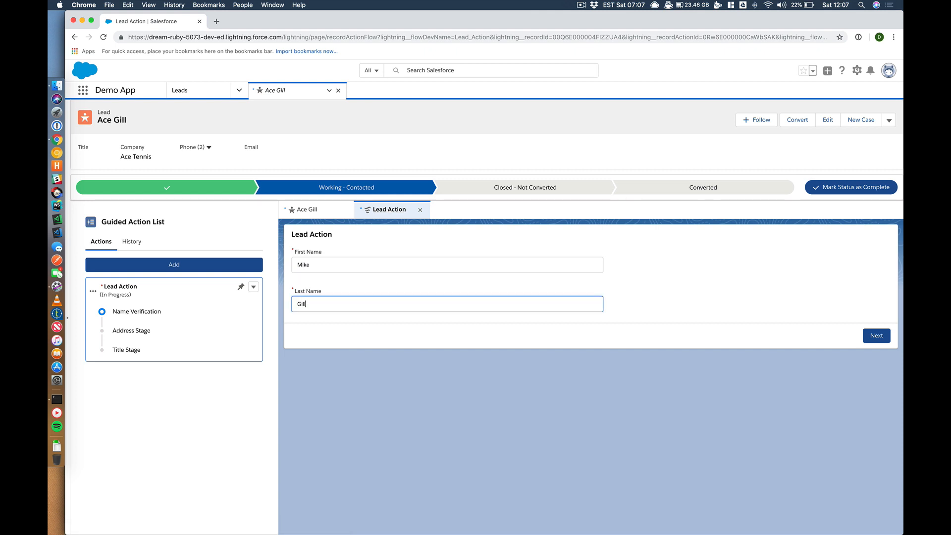
{"action": "left_click", "coordinate": [876, 336]}
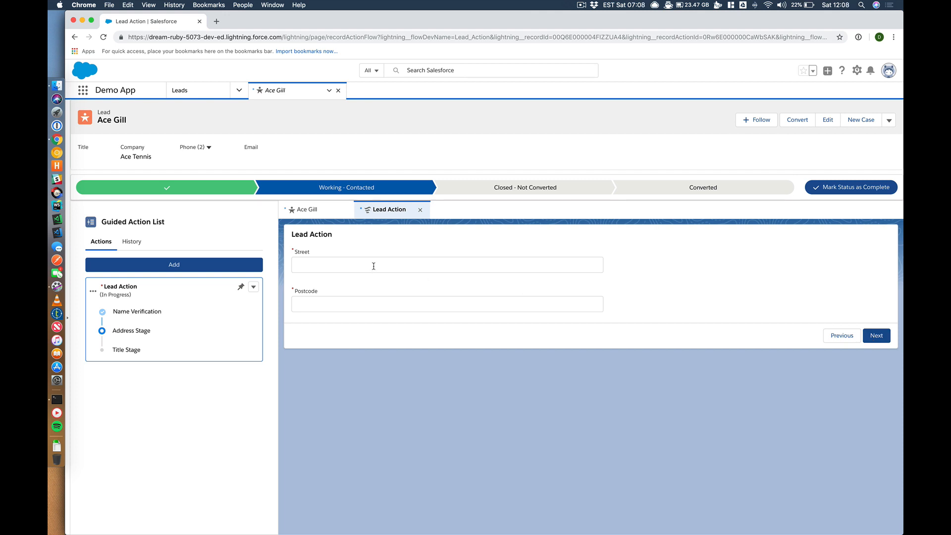
Step: Fill the address and title stages with 'wqwq', 'Who' and 'addy now', then finish the flow
{"action": "type", "text": "wqwq"}
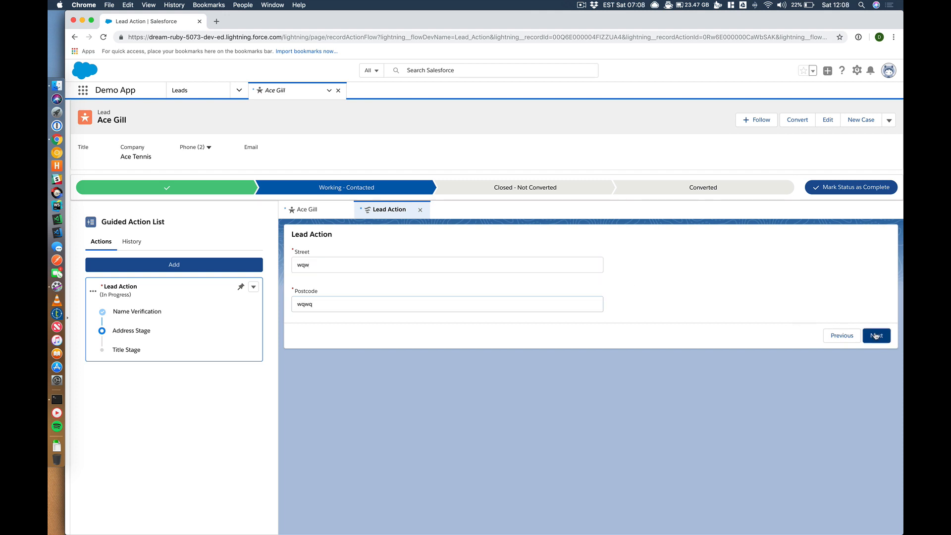
{"action": "left_click", "coordinate": [876, 335]}
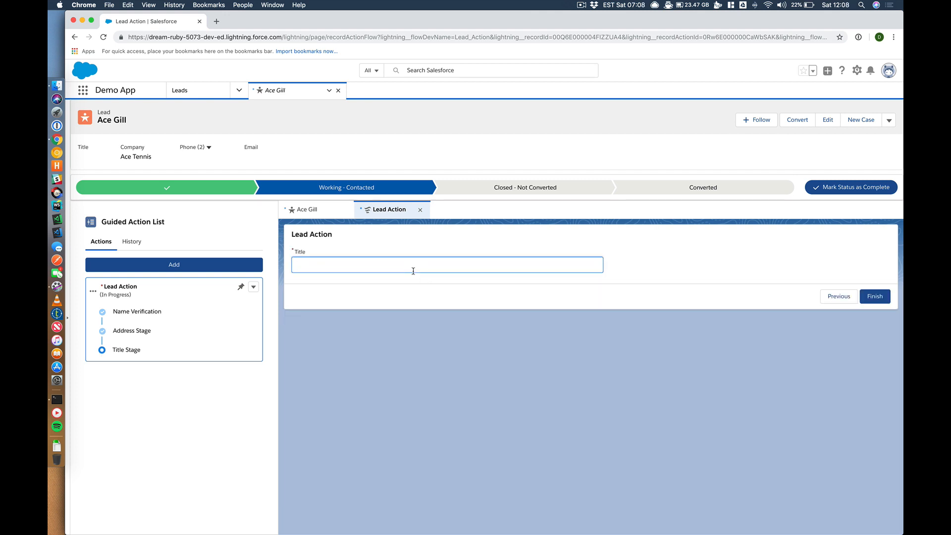
{"action": "type", "text": "Who"}
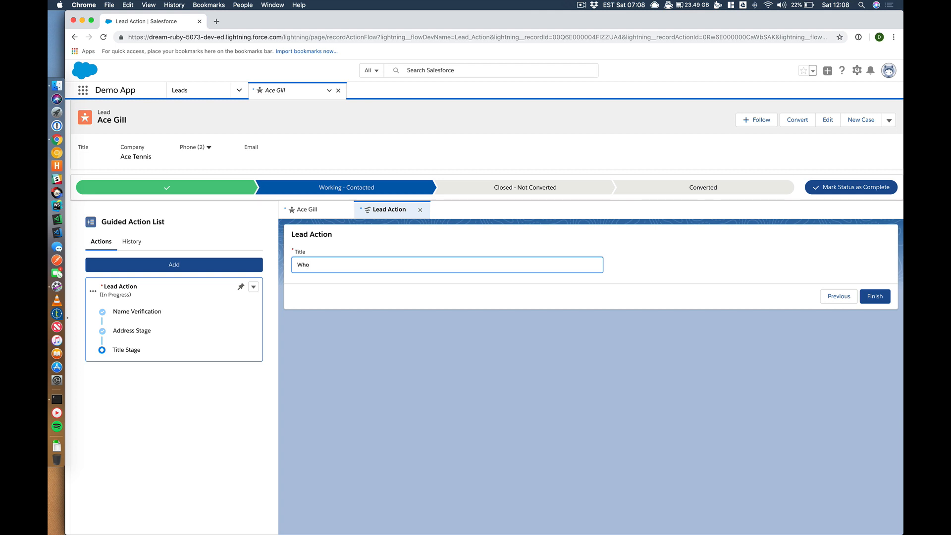
{"action": "left_click", "coordinate": [447, 265]}
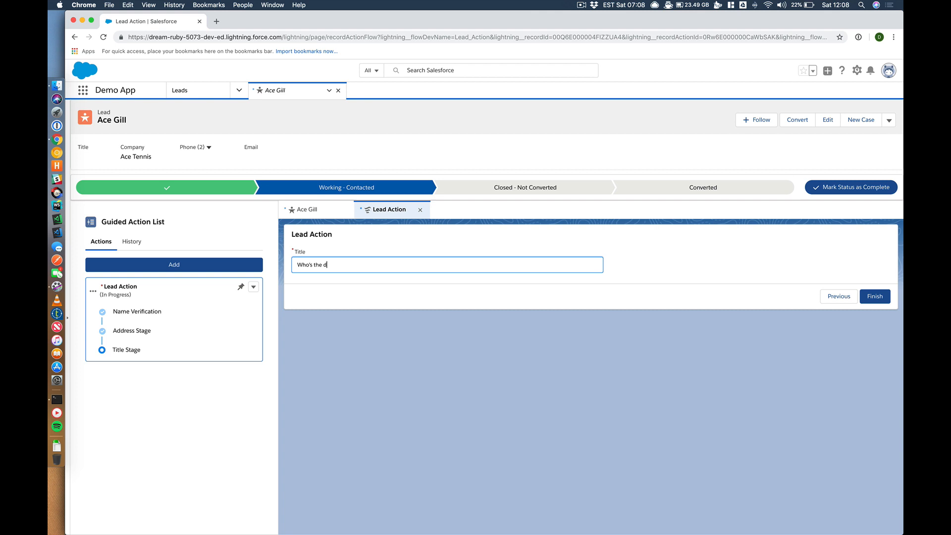
{"action": "type", "text": "addy now!!!"}
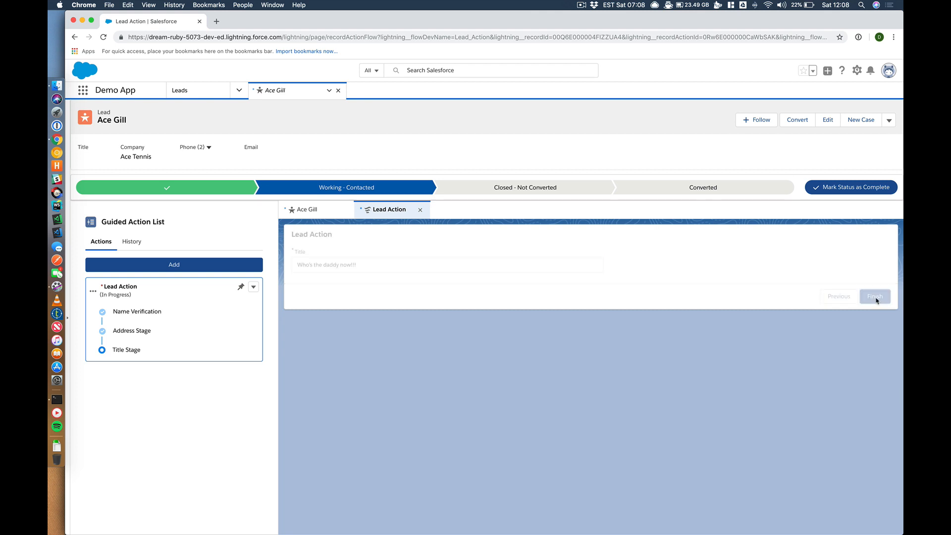
{"action": "left_click", "coordinate": [875, 297]}
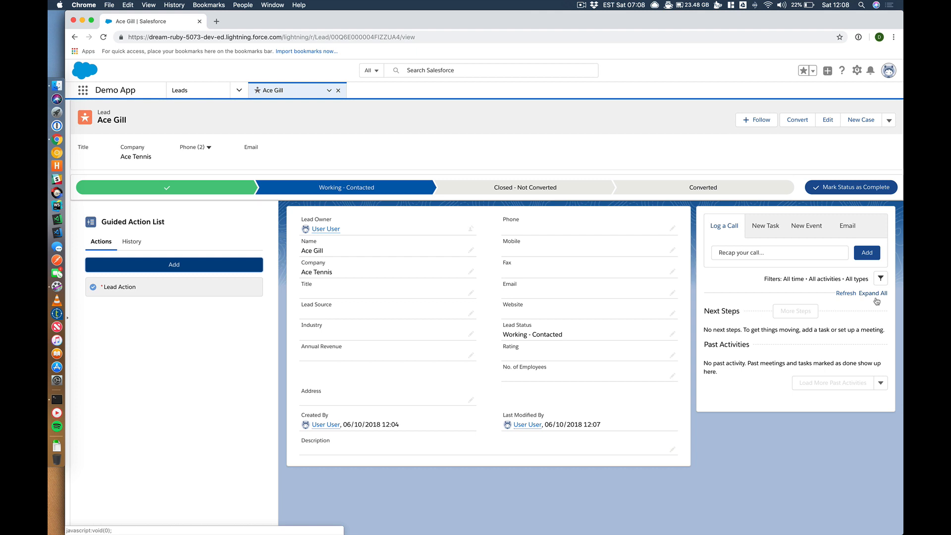